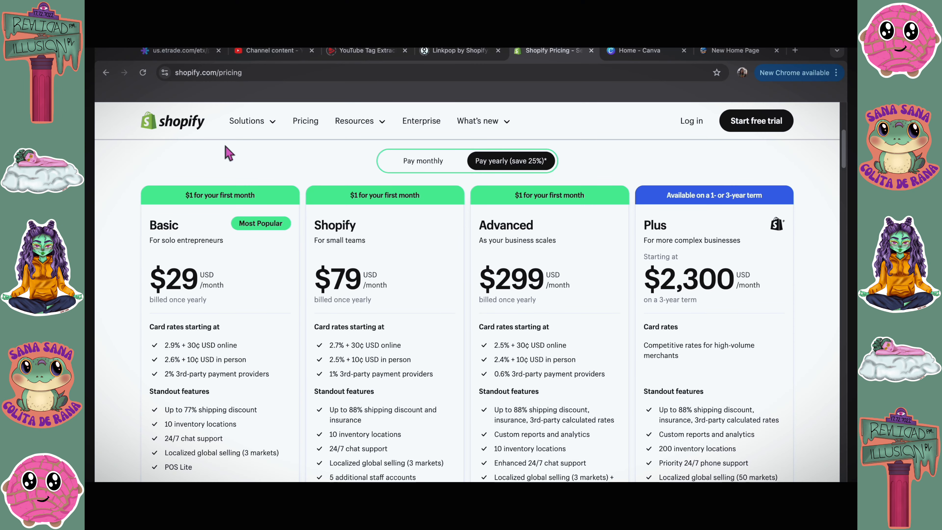
mouse_move(99, 224)
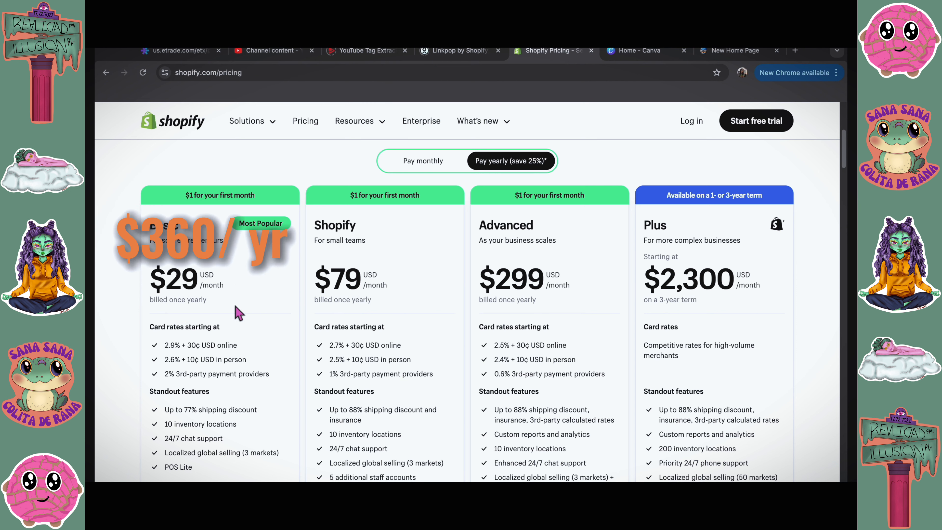
- Begin signing up for Shopify's $5 Starter plan via Get Started Free
scroll("down", 3)
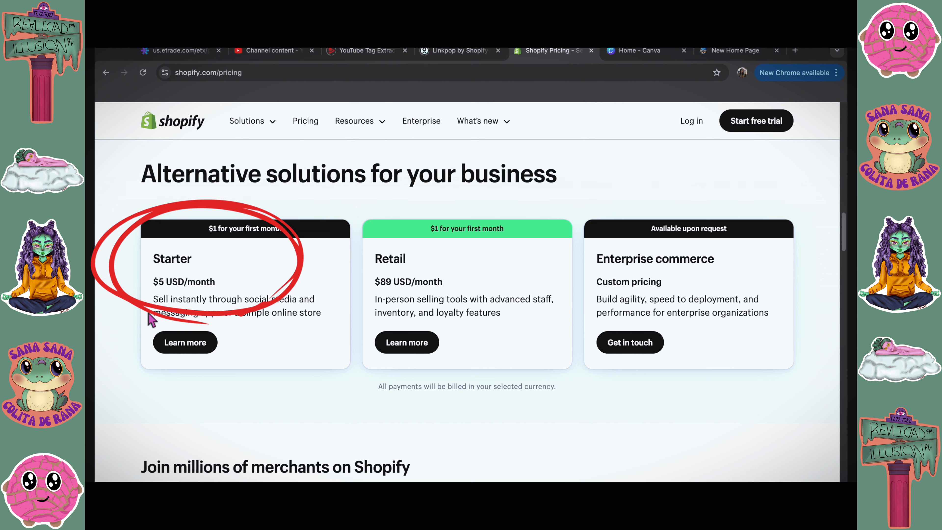
mouse_move(162, 282)
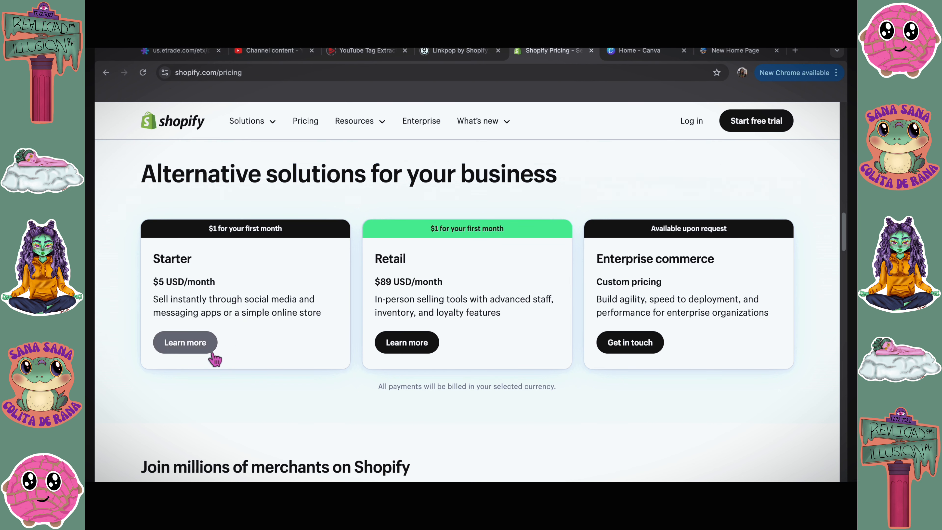
left_click(186, 342)
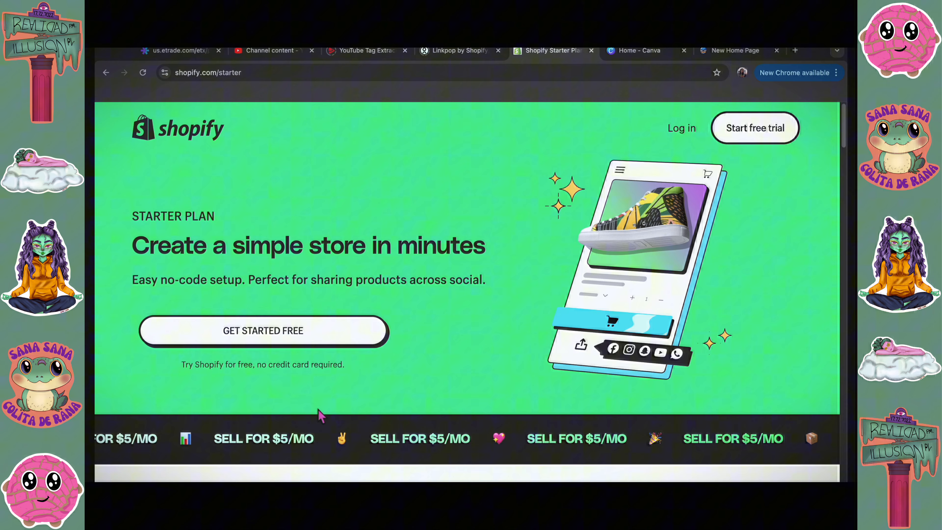
left_click(263, 331)
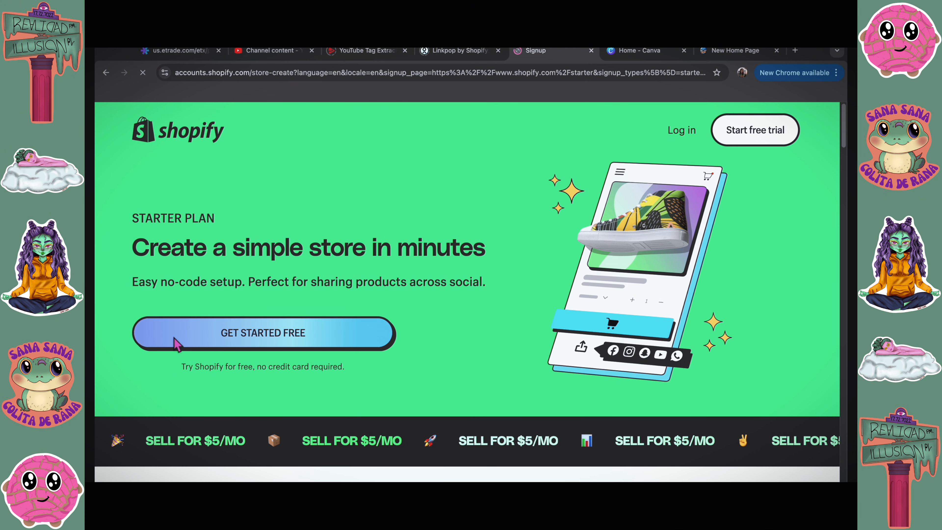
left_click(262, 333)
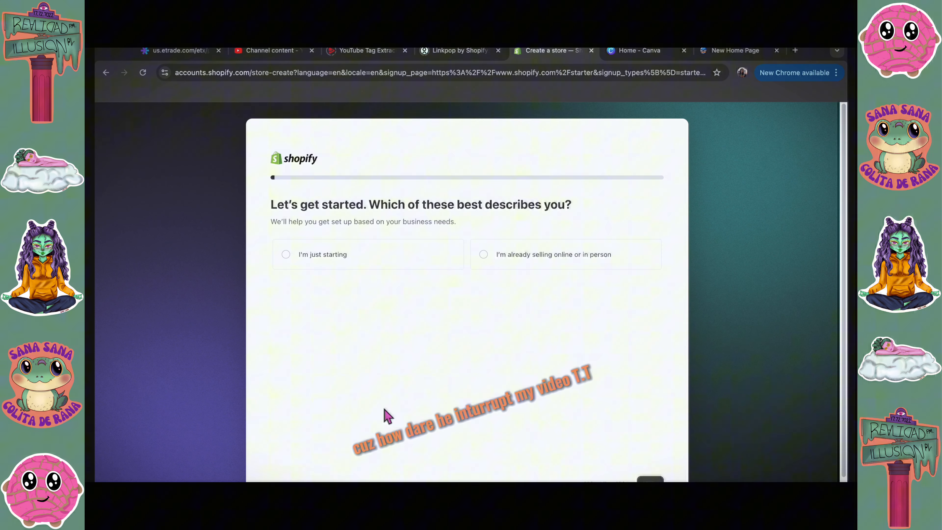
- Answer setup as just starting, selling online, in person, on social media and marketplaces, with physical and digital products
left_click(286, 254)
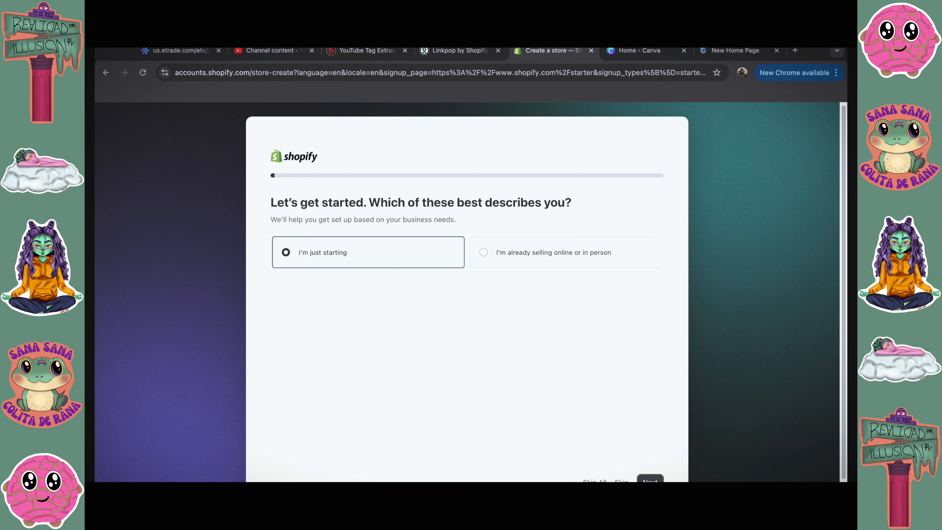
left_click(650, 481)
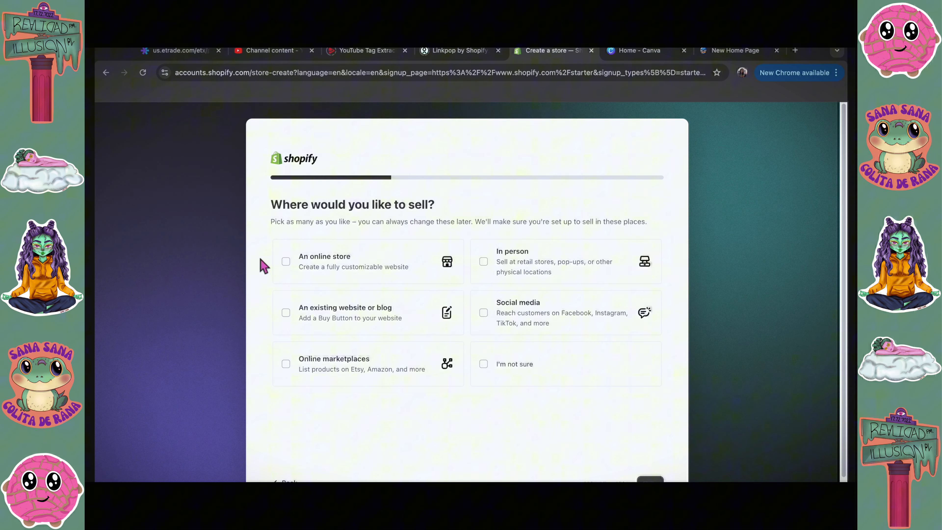
left_click(286, 262)
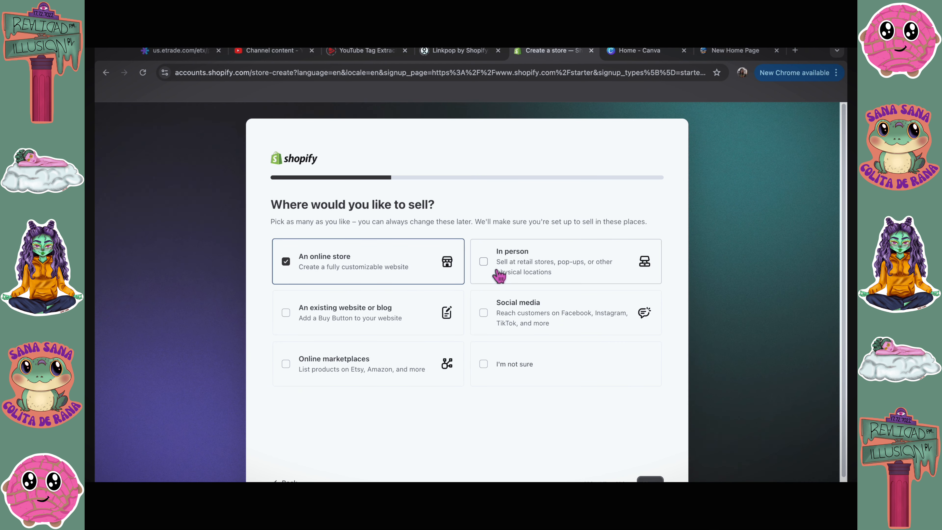
left_click(483, 261)
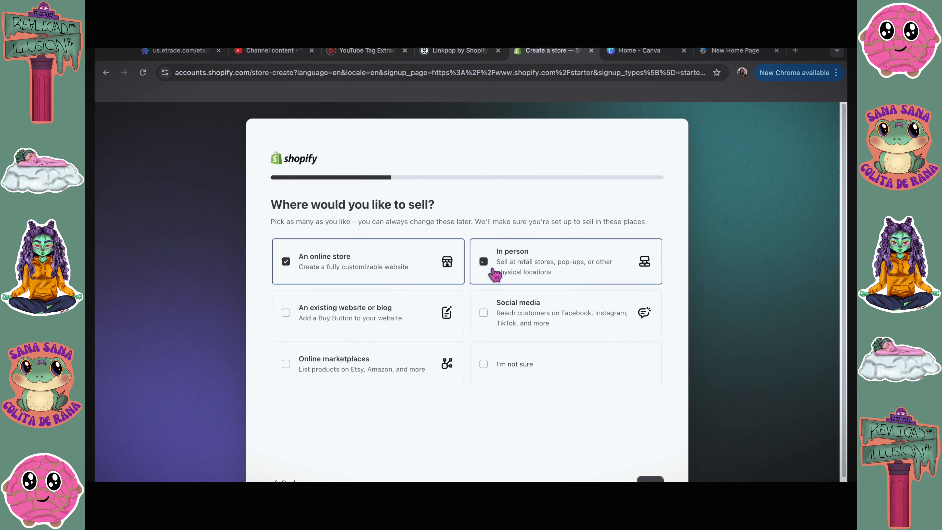
left_click(484, 314)
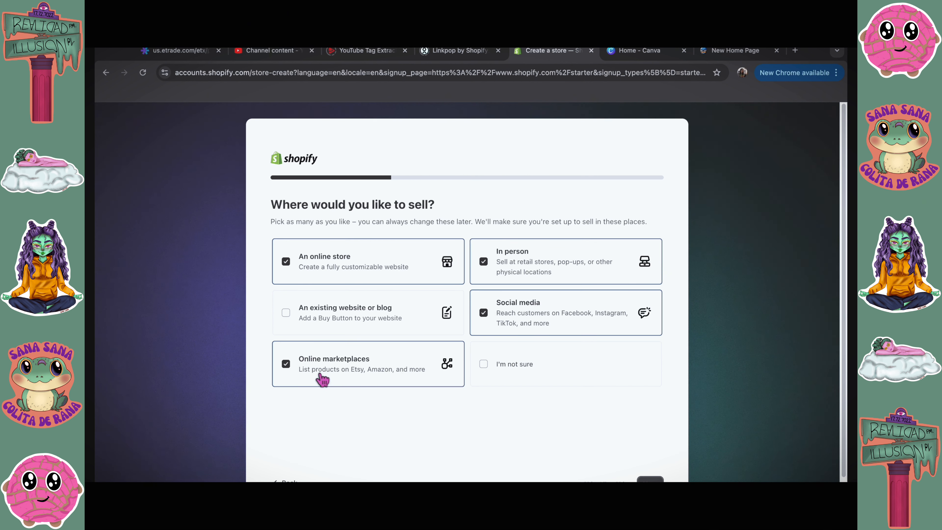
mouse_move(327, 334)
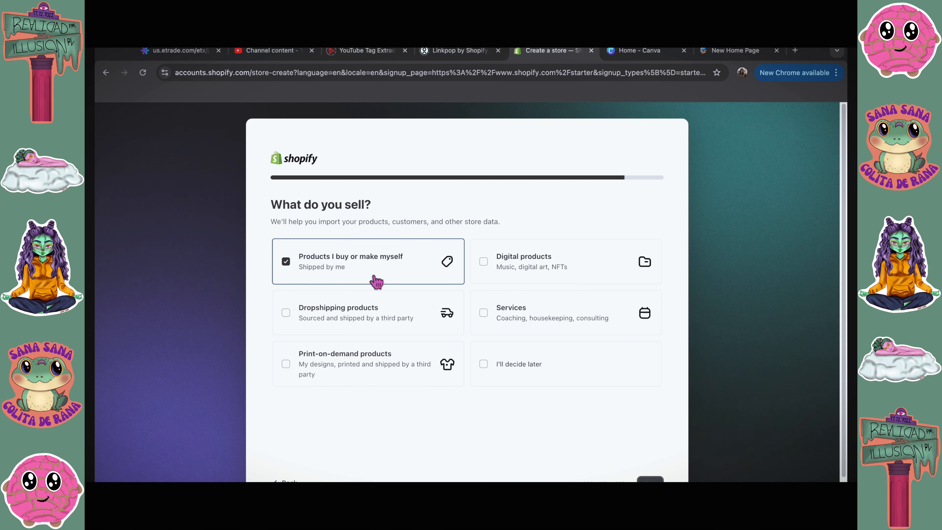
left_click(484, 262)
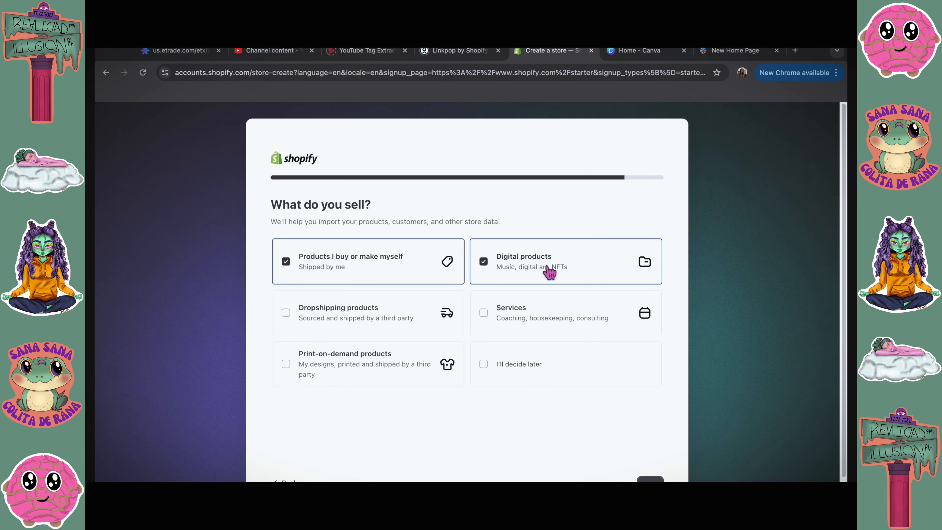
left_click(650, 480)
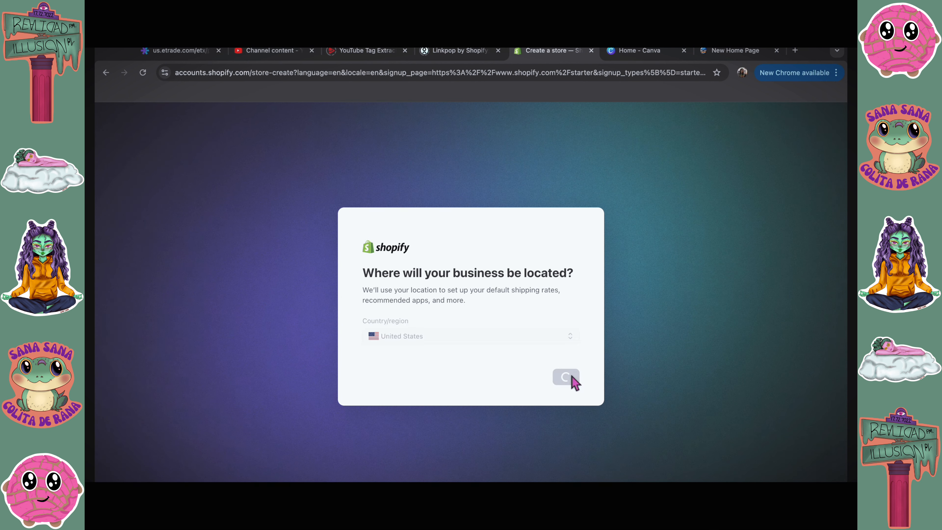
- Keep United States as location and create the Shopify account with Google sign-in
left_click(566, 377)
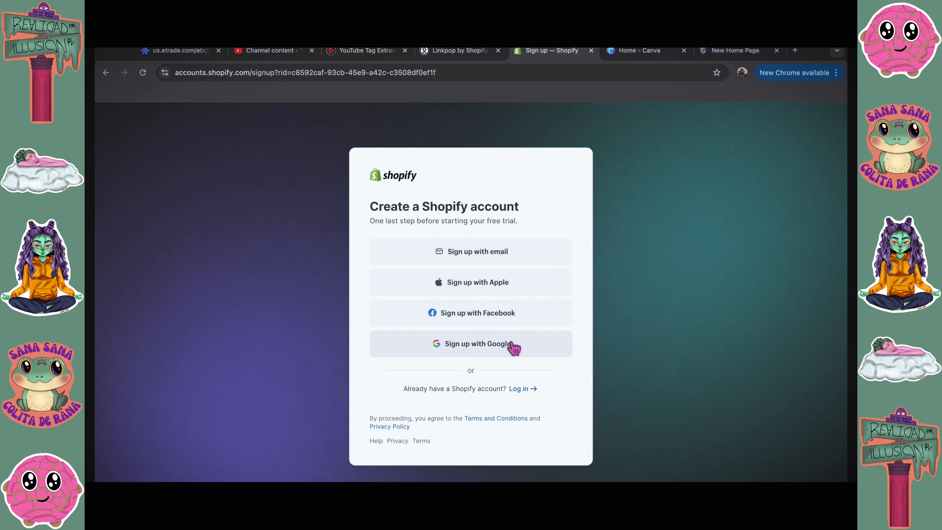
left_click(478, 343)
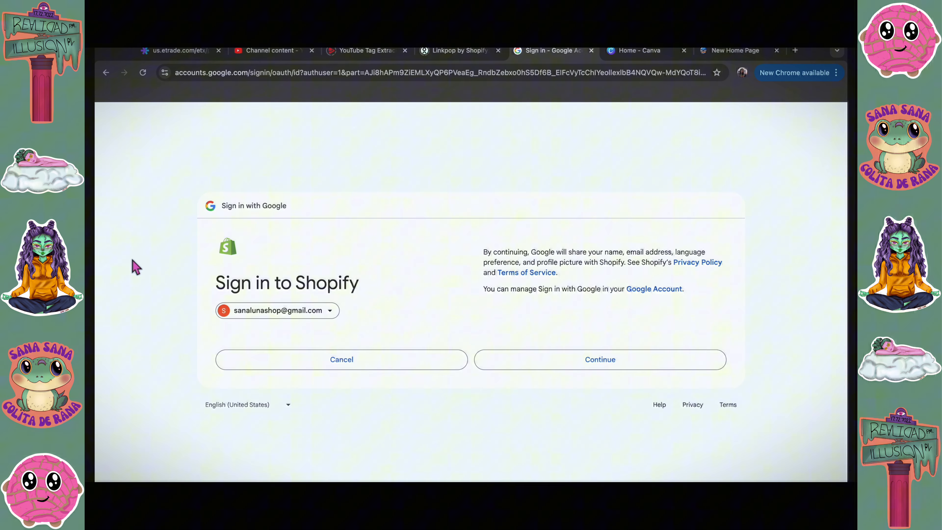
left_click(600, 360)
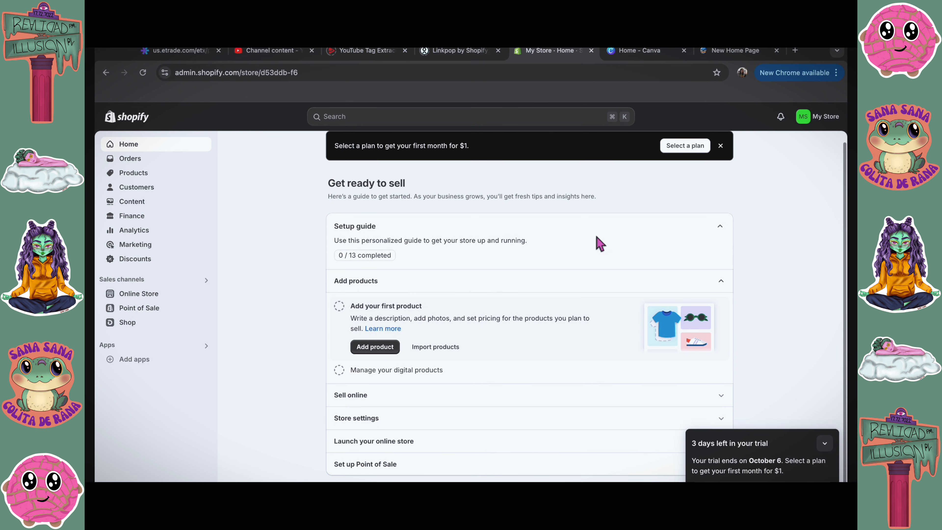
- From the setup guide's Sell online section, reach the Themes page showing the Spotlight theme
left_click(375, 347)
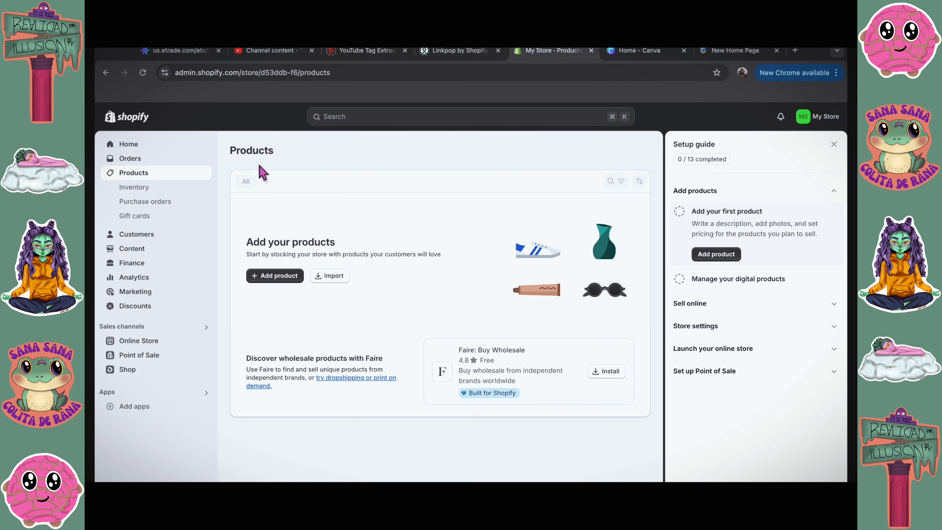
left_click(129, 144)
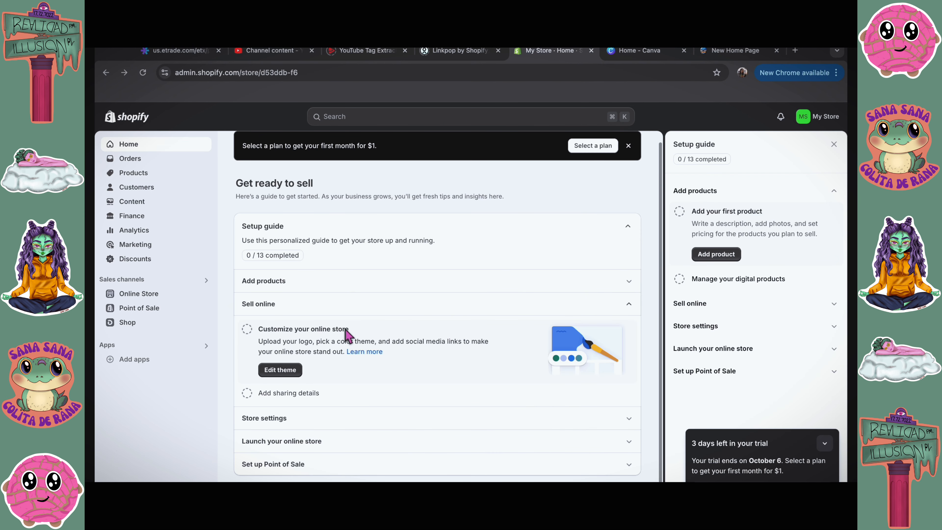
left_click(264, 281)
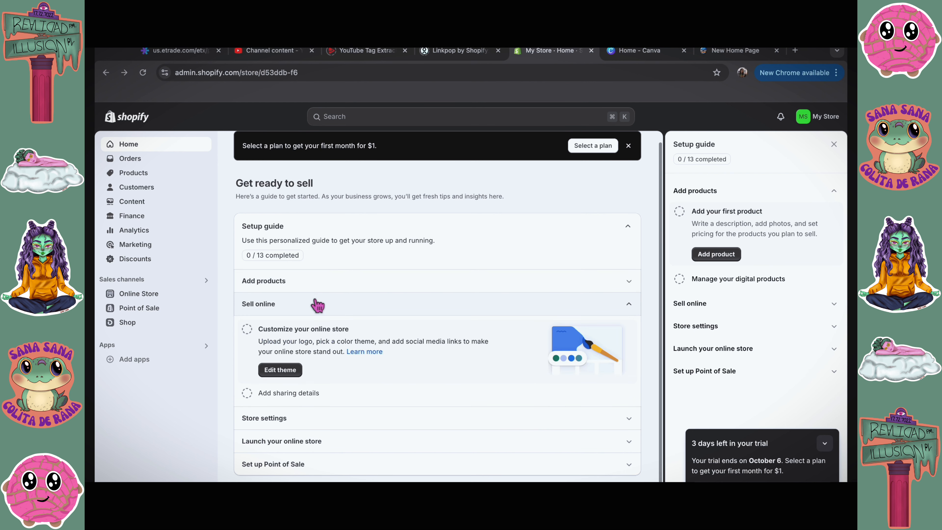
left_click(280, 370)
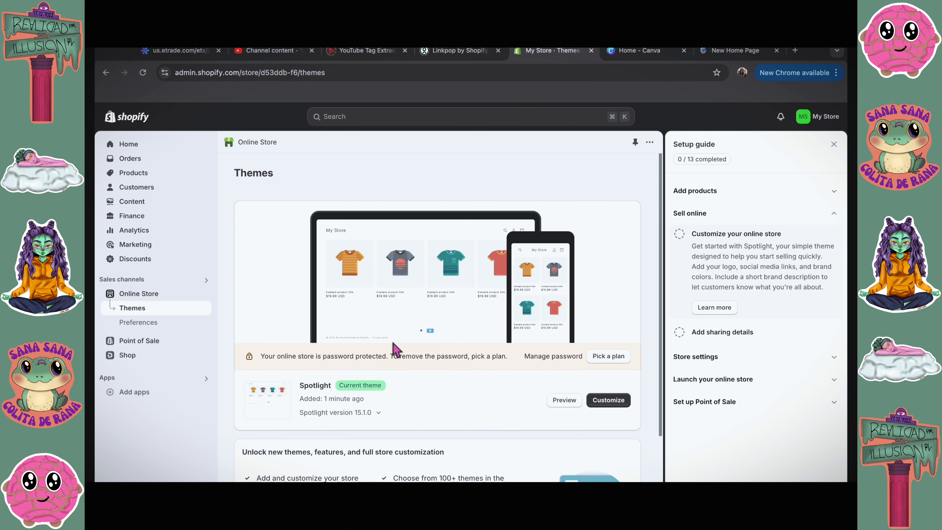
- Upload Sana Luna (5).png as the header logo in the theme editor and widen it to 200 px
left_click(608, 400)
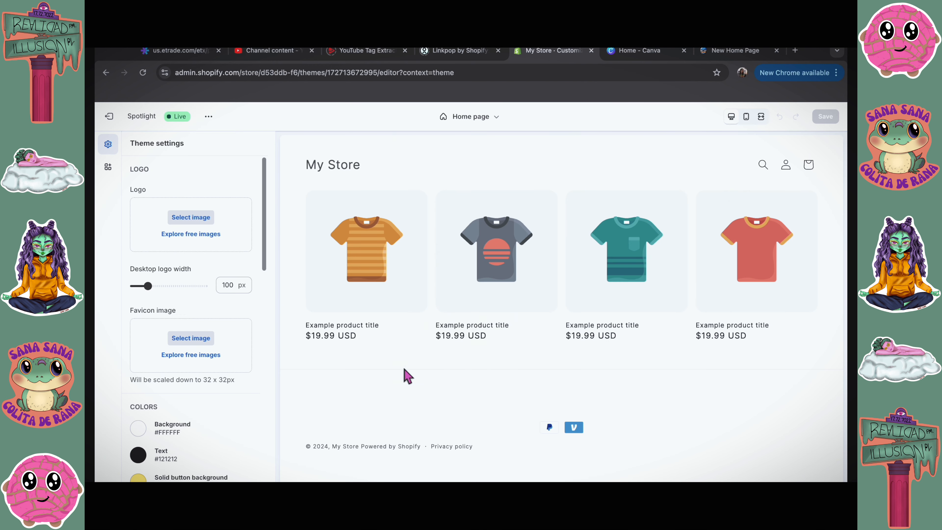
mouse_move(439, 312)
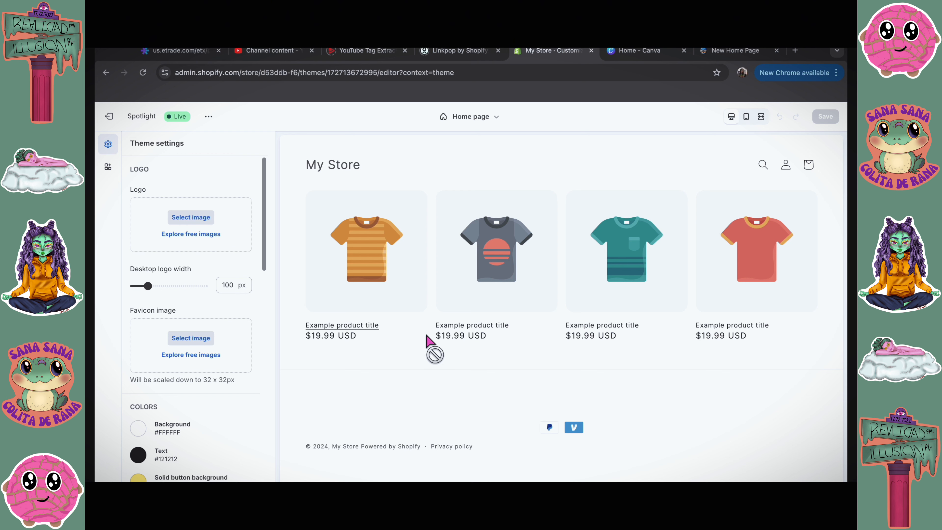
mouse_move(201, 236)
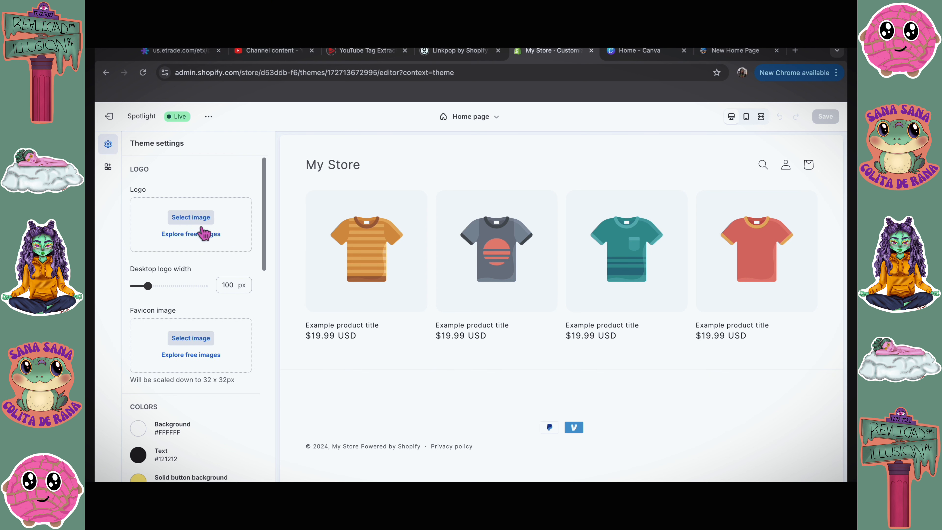
left_click(191, 218)
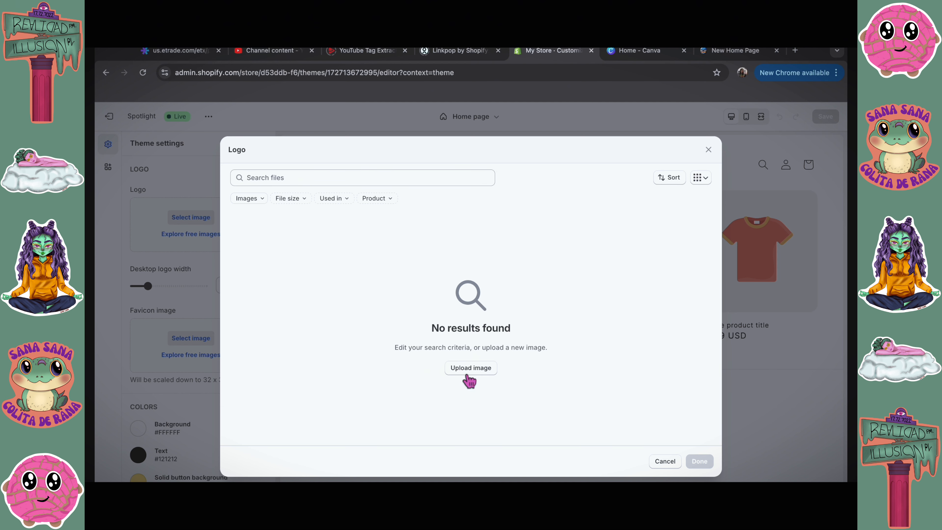
left_click(472, 368)
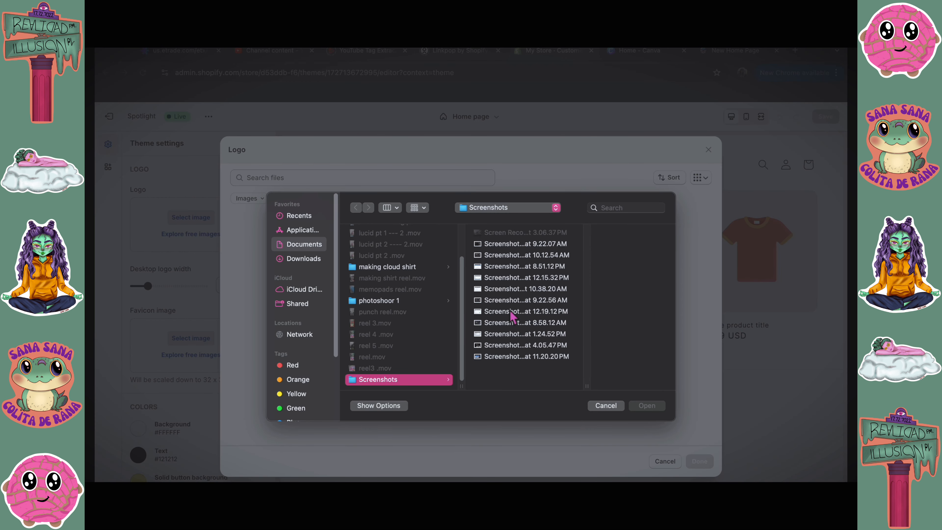
left_click(304, 259)
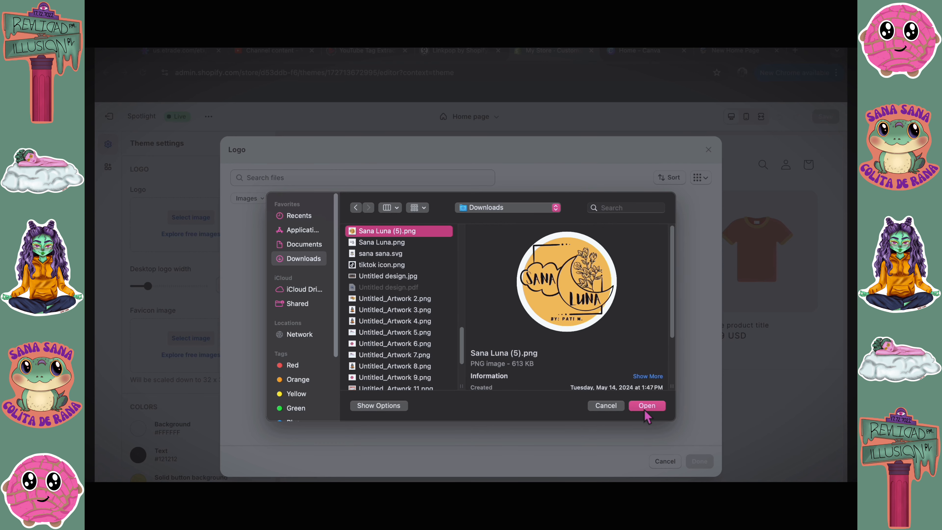
left_click(648, 406)
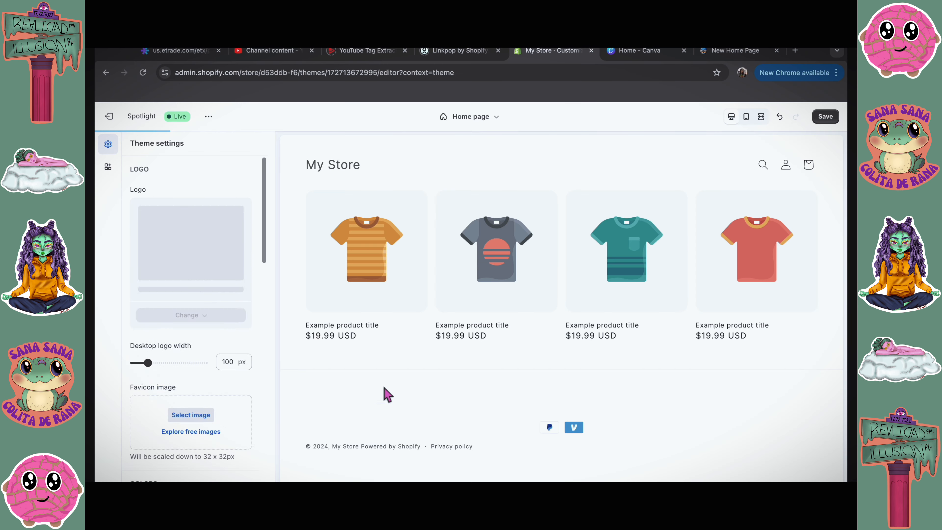
left_click_drag(148, 362, 185, 384)
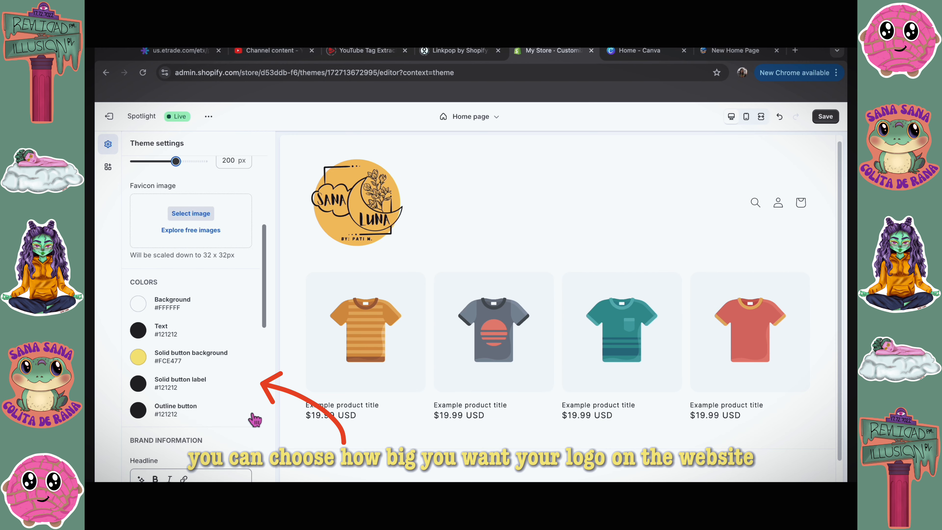
- Enter 'testinf' as the brand headline and save the theme changes
left_click(139, 303)
type("Heloo")
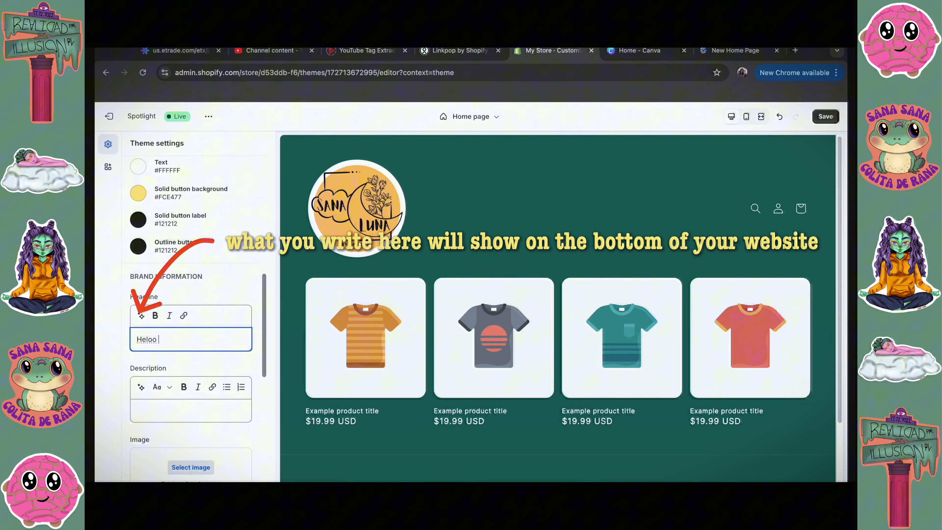
type("testinf")
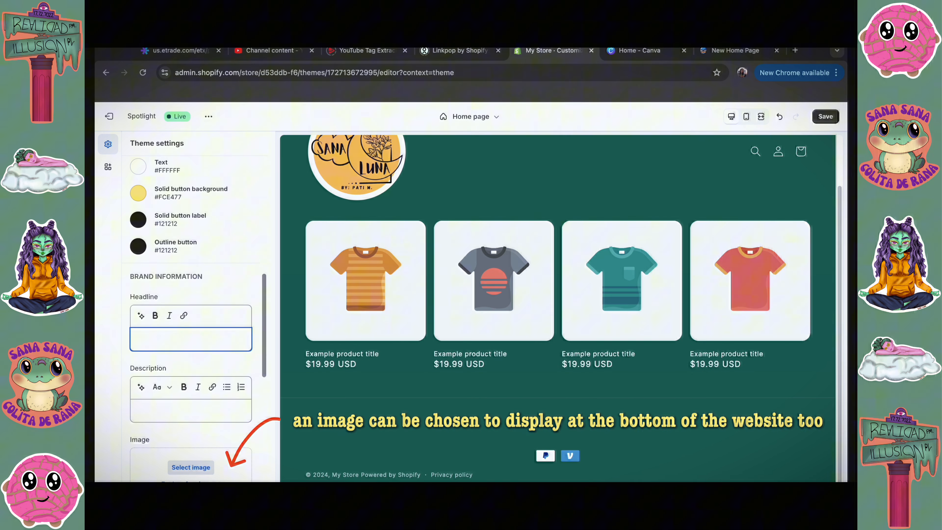
left_click(191, 468)
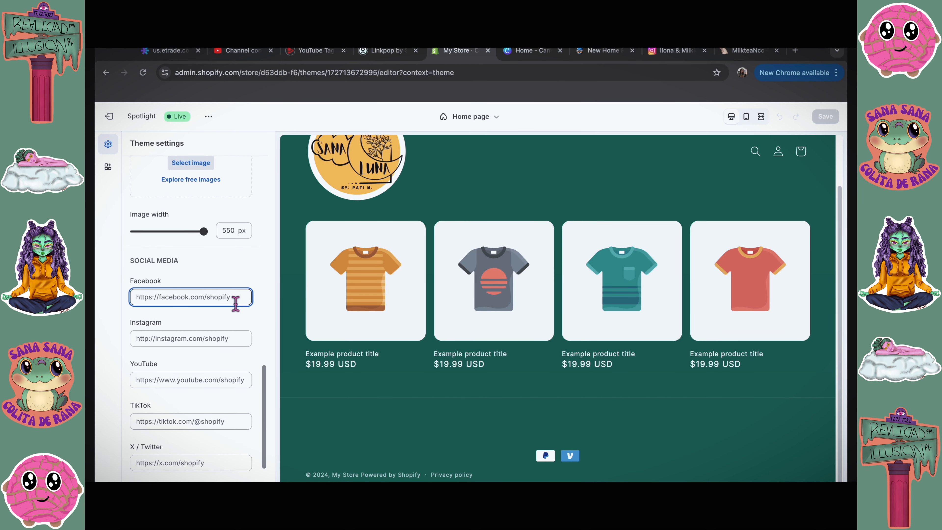
scroll("down", 3)
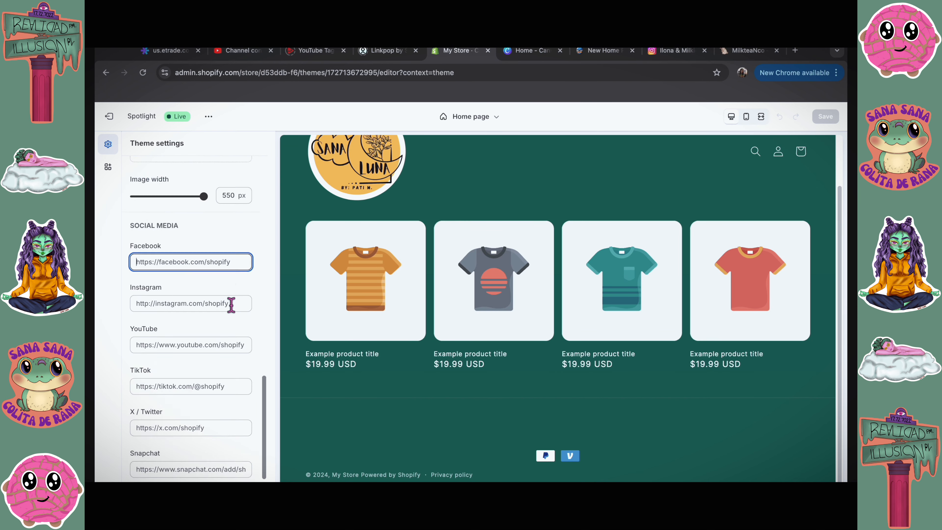
left_click(531, 50)
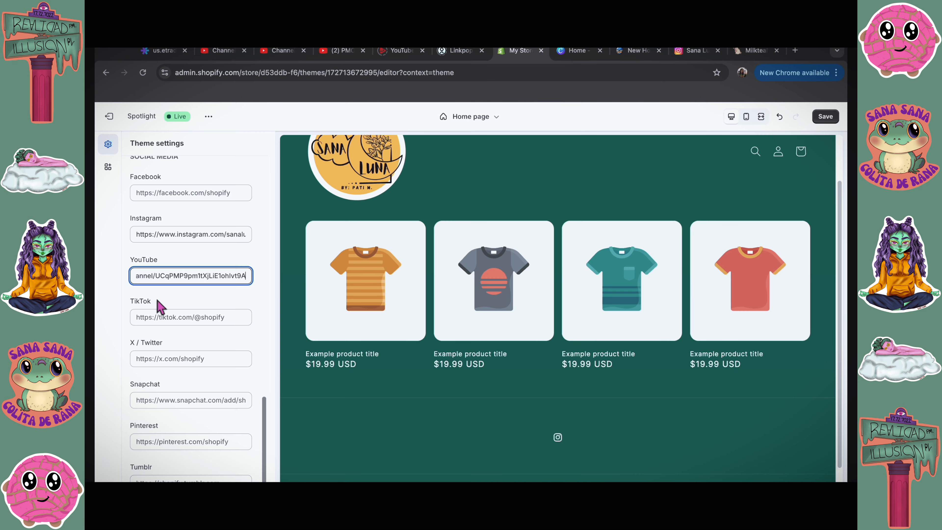
type("https://www.tiktok.com/@sanalunashop")
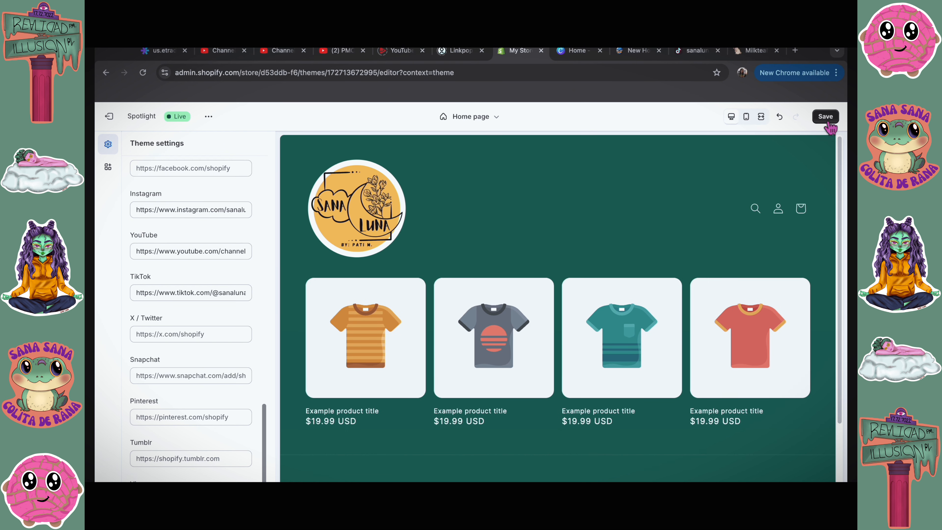
left_click(826, 117)
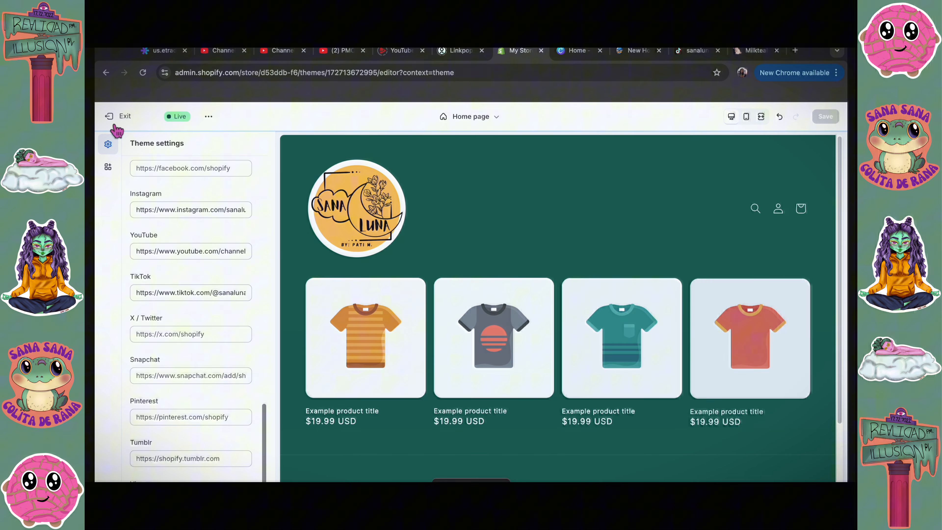
left_click(109, 116)
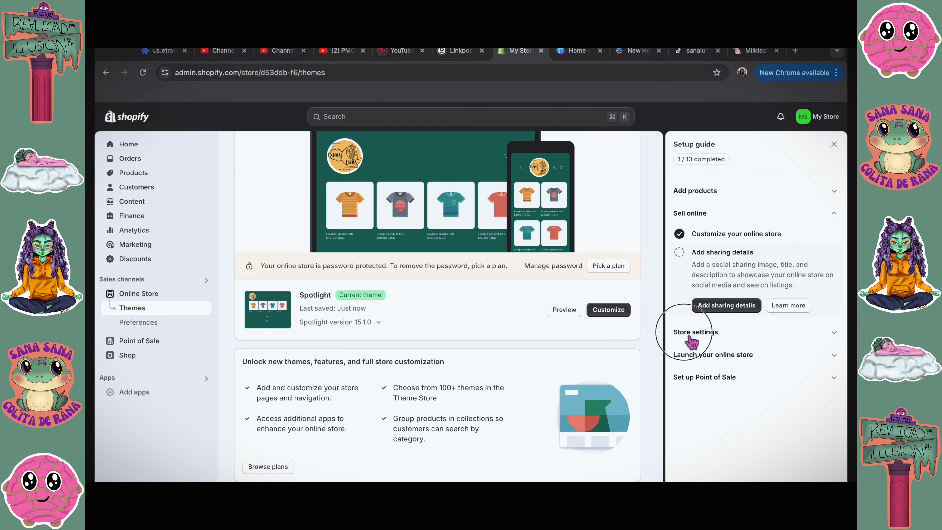
- Change the store name from My Store to Sana Luna in Store settings and save
left_click(695, 332)
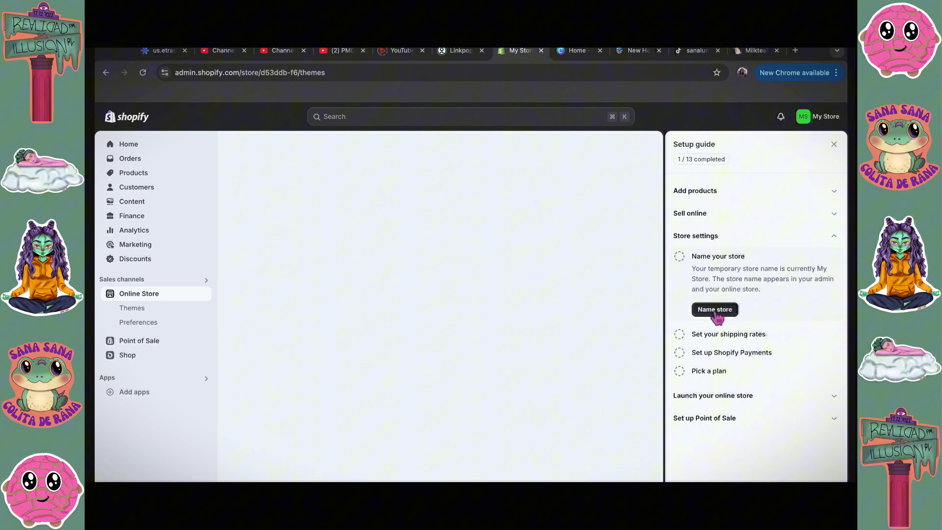
left_click(715, 309)
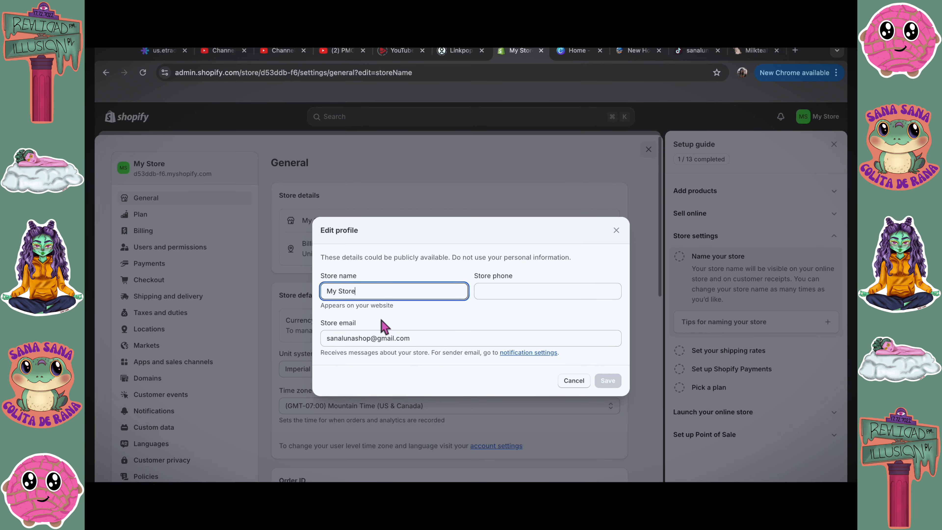
type("S")
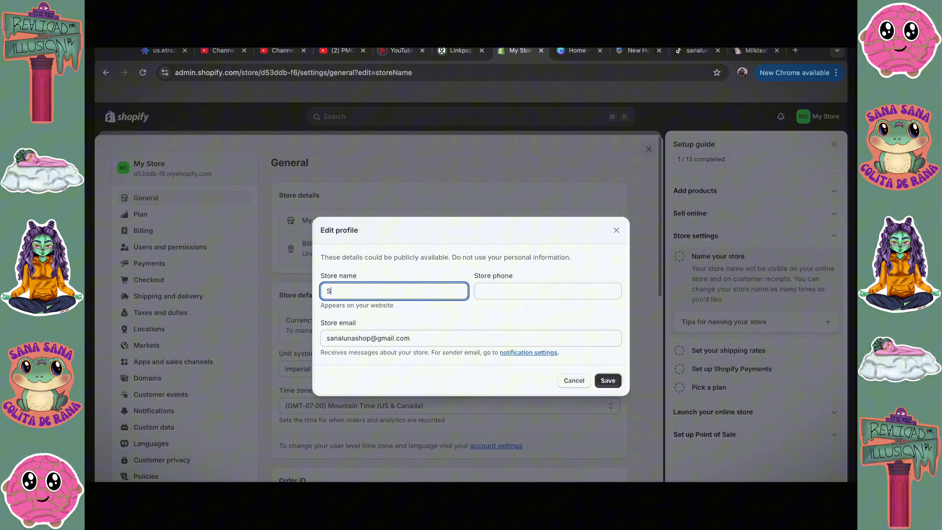
type("ana Luna")
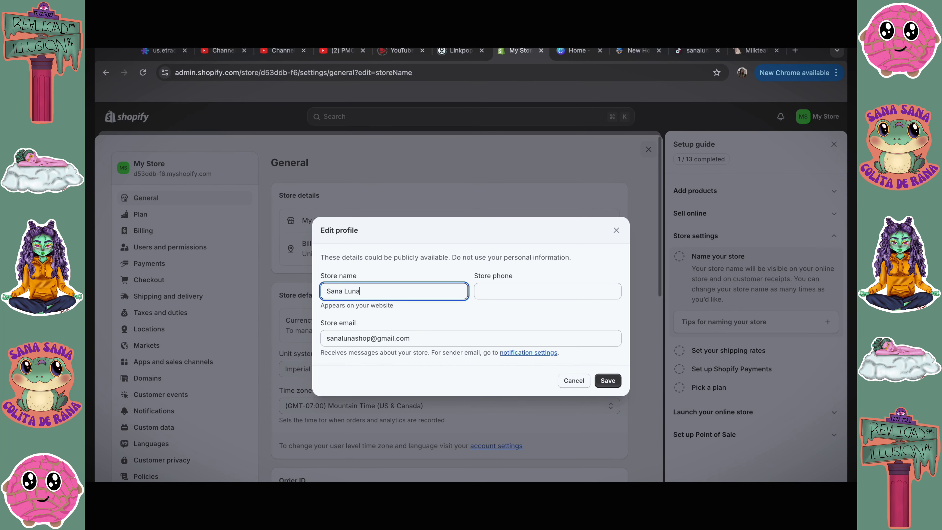
left_click(609, 381)
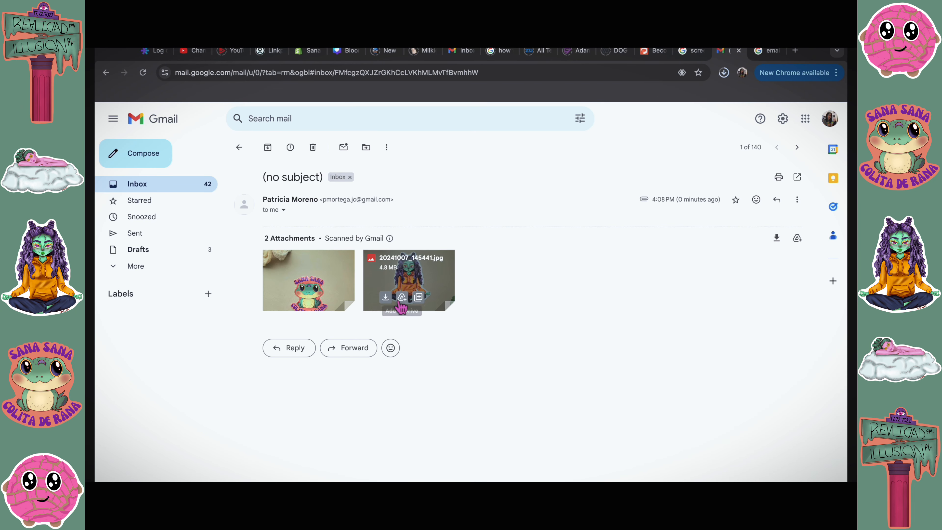
- Download the second attached sticker photo 20241007_145441.jpg from the email
left_click(307, 50)
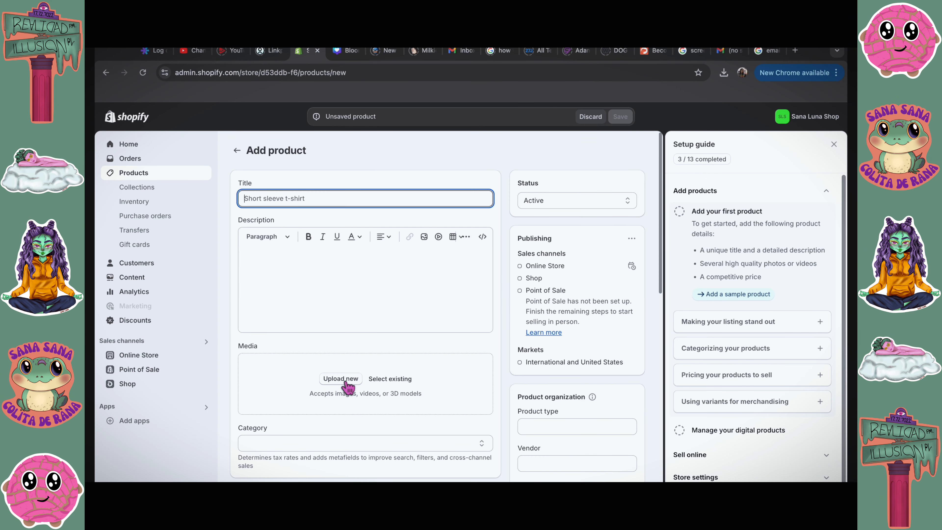
- Upload the meditating alien sticker photo and title the new product 'Meditating alien'
left_click(341, 379)
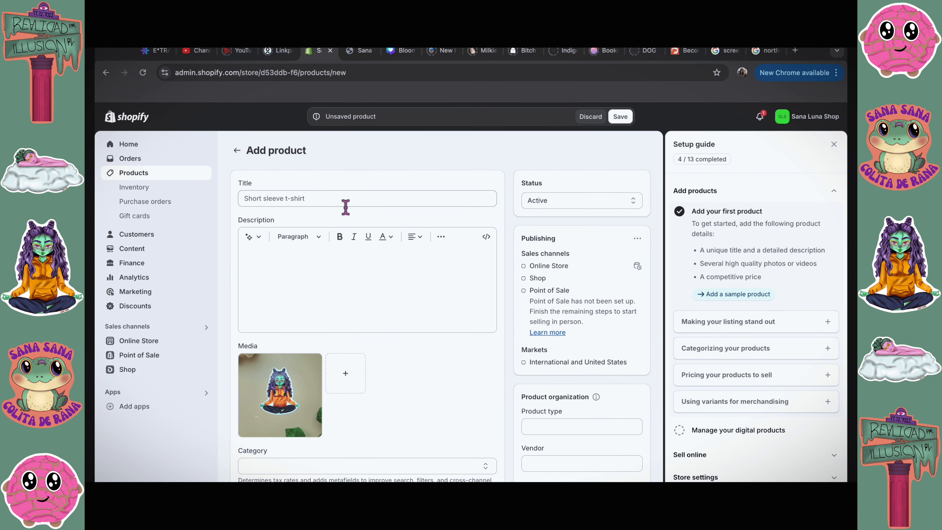
type("Meditating alien")
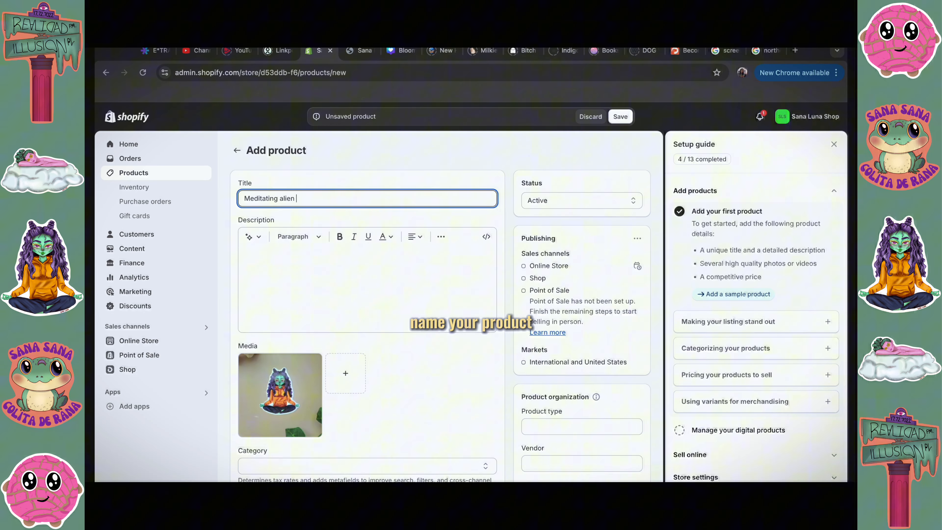
scroll("down", 3)
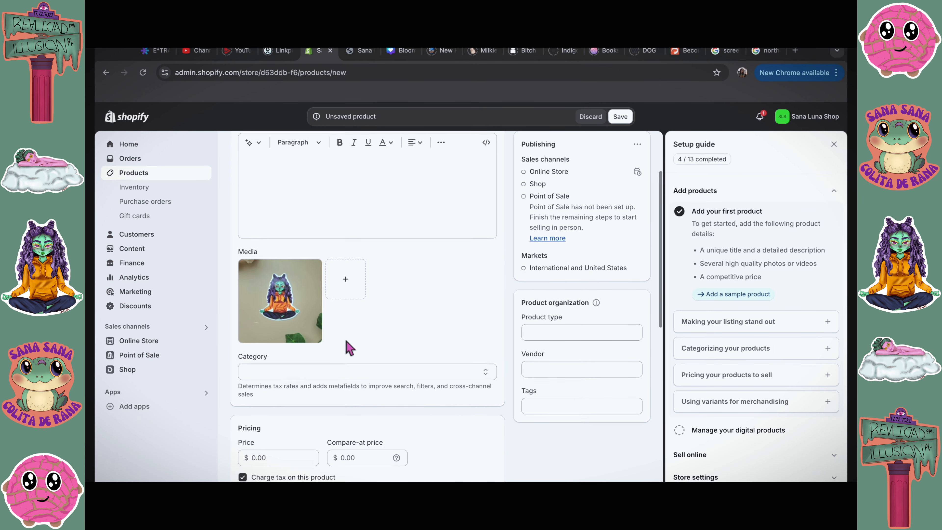
left_click(366, 376)
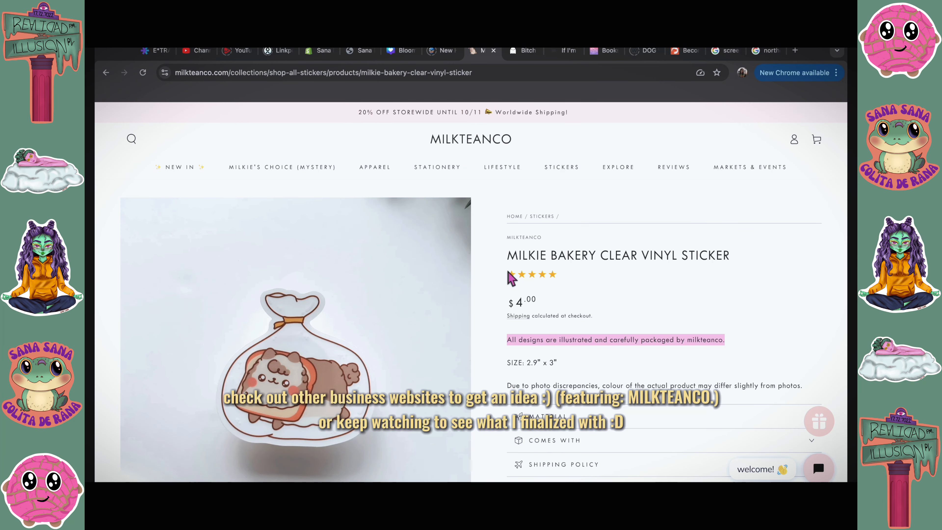
- Read the Milkie Bakery sticker page's description, then return to the Shopify product draft
scroll("down", 3)
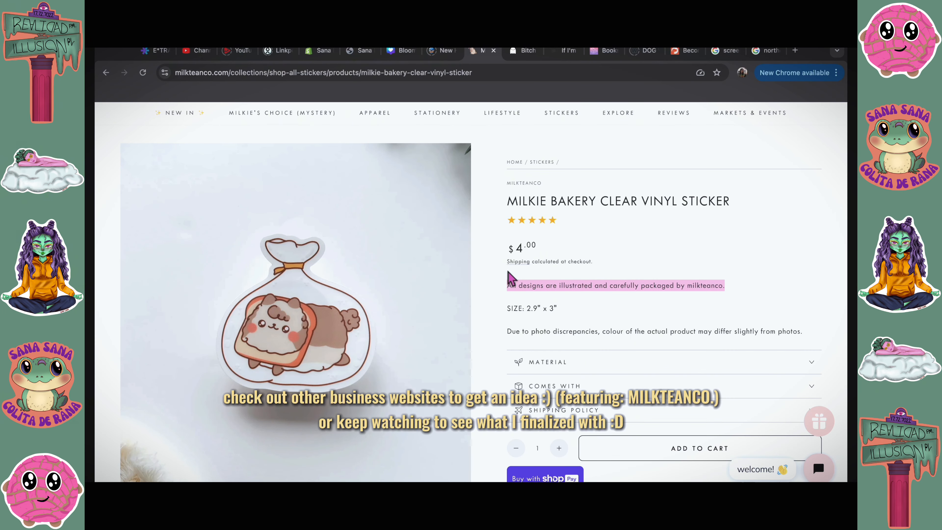
left_click(315, 50)
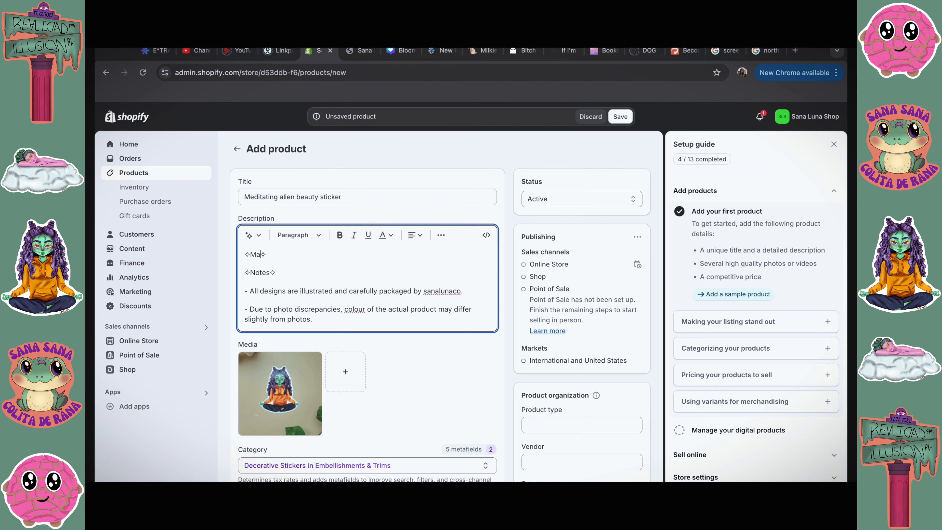
- Describe the sticker with Size & Materials, glossy finish and 'Perfect on your water bottles, laptops, and more!', then save it
type("Size & Materials")
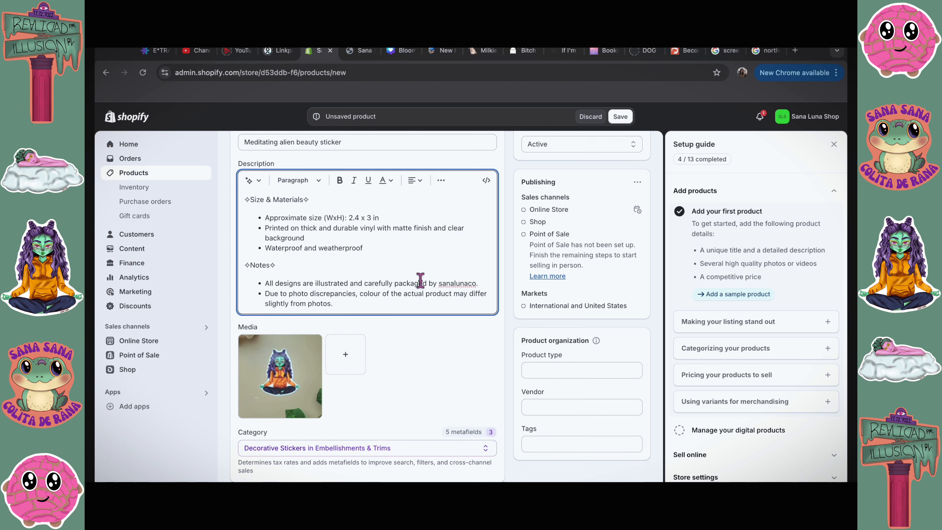
type("glossy")
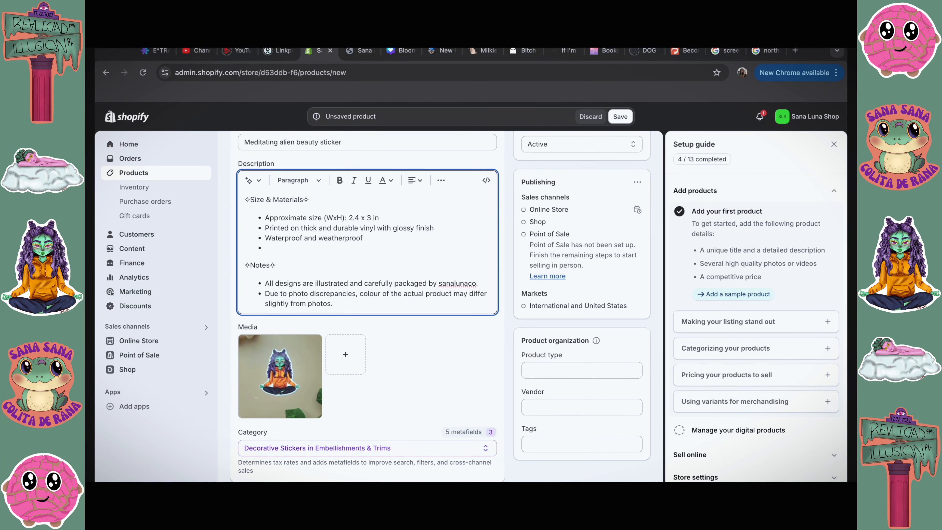
type("Perfect on your water bottles, laptops, and more!")
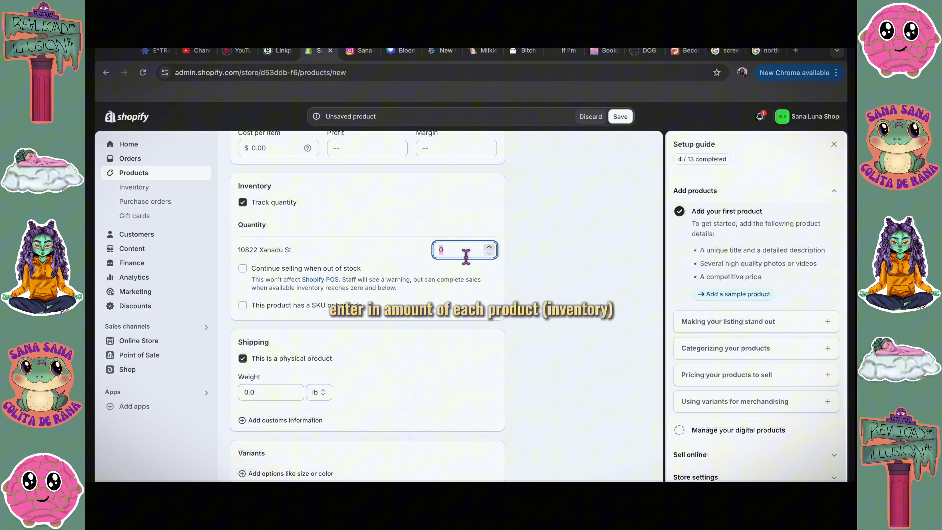
left_click(620, 117)
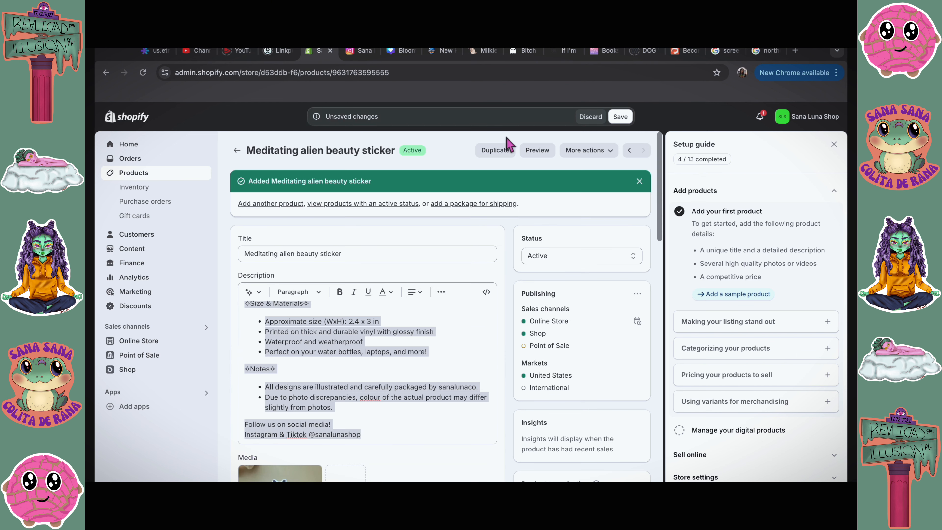
- Start another product and title it 'Dreaming Cloud Beauty Sti...' in the new listing
left_click(620, 116)
type("Cute Pink Co")
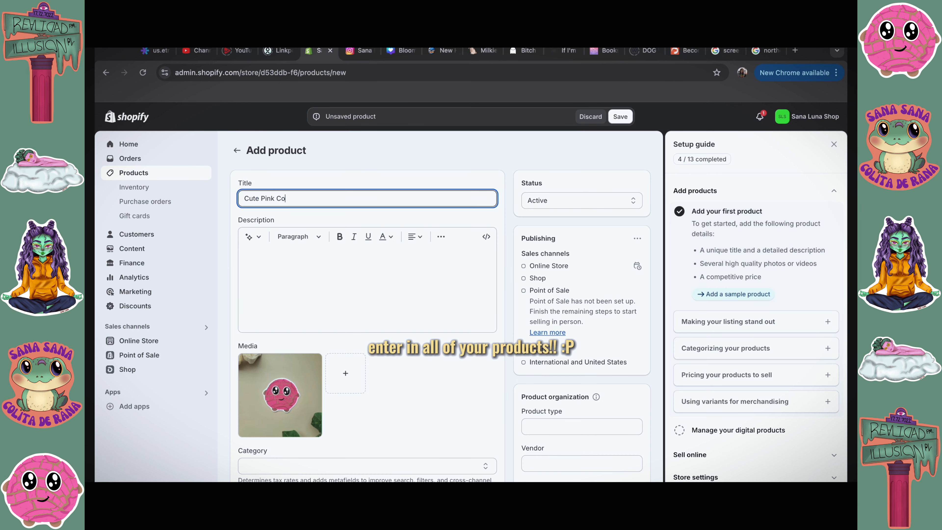
type("Dreaming Cloud Beauty Sti")
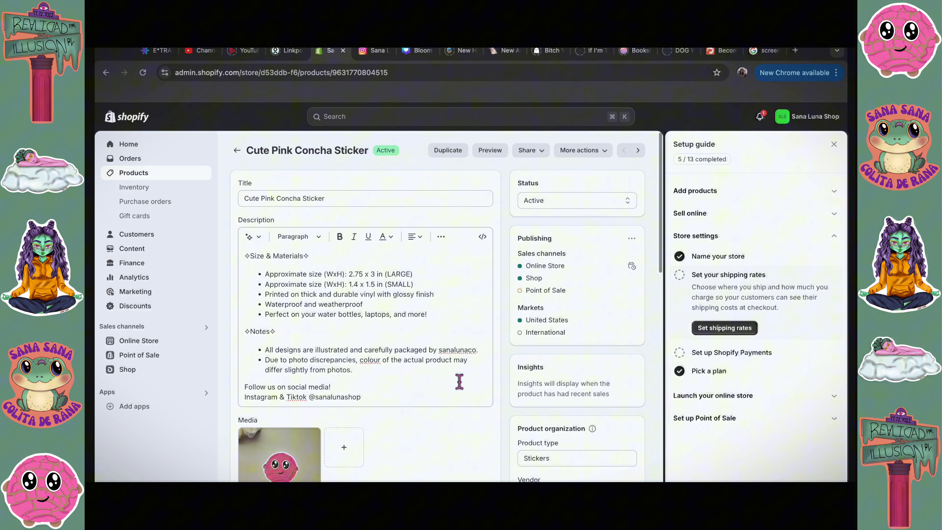
scroll("down", 3)
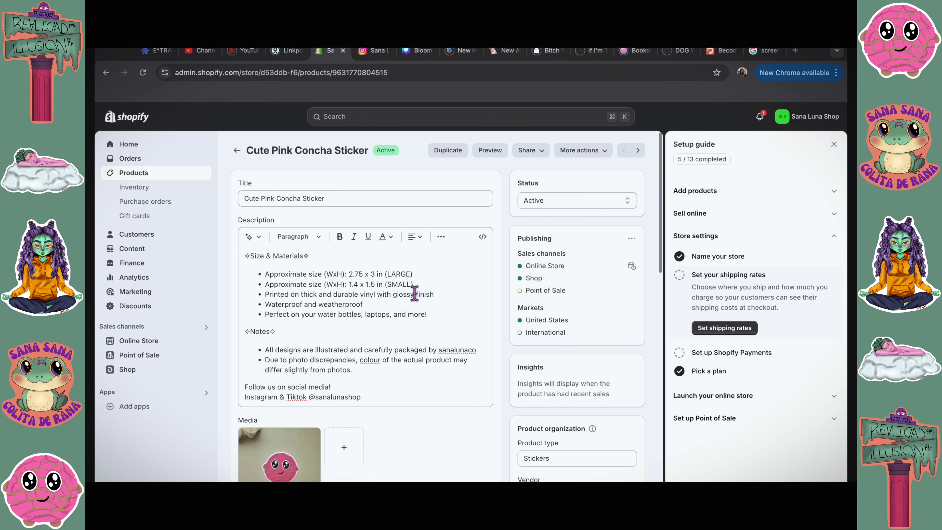
scroll("down", 3)
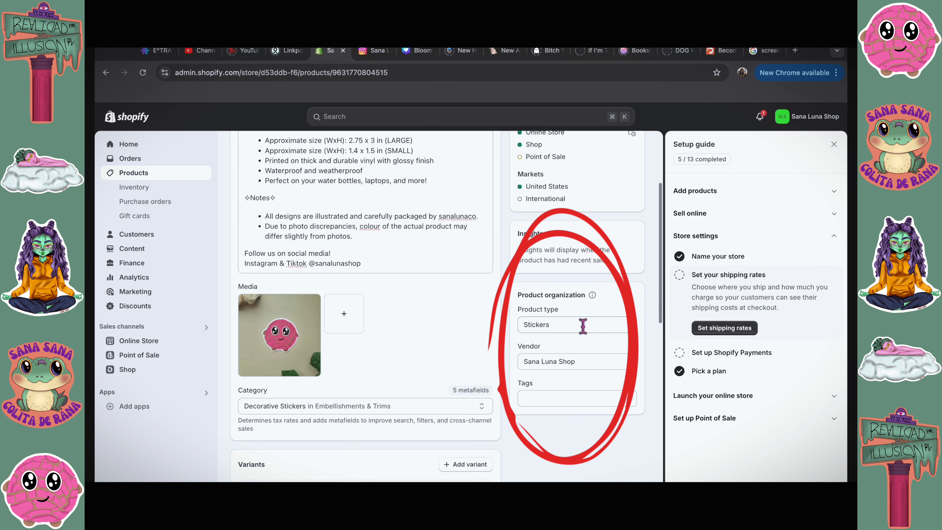
mouse_move(576, 314)
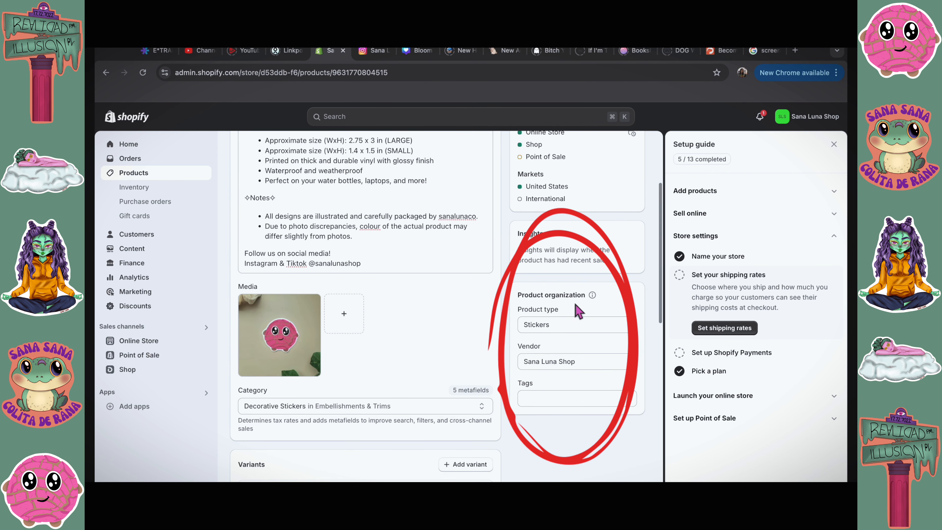
mouse_move(518, 366)
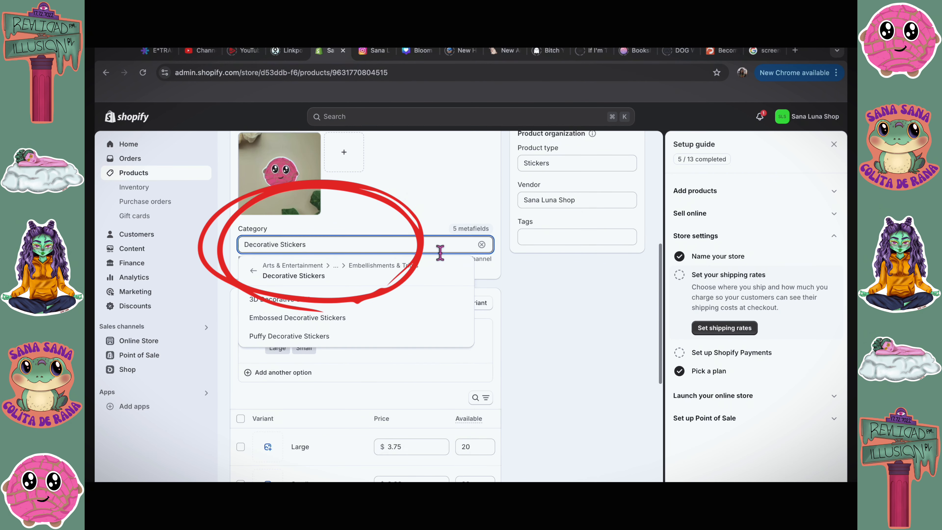
left_click(293, 276)
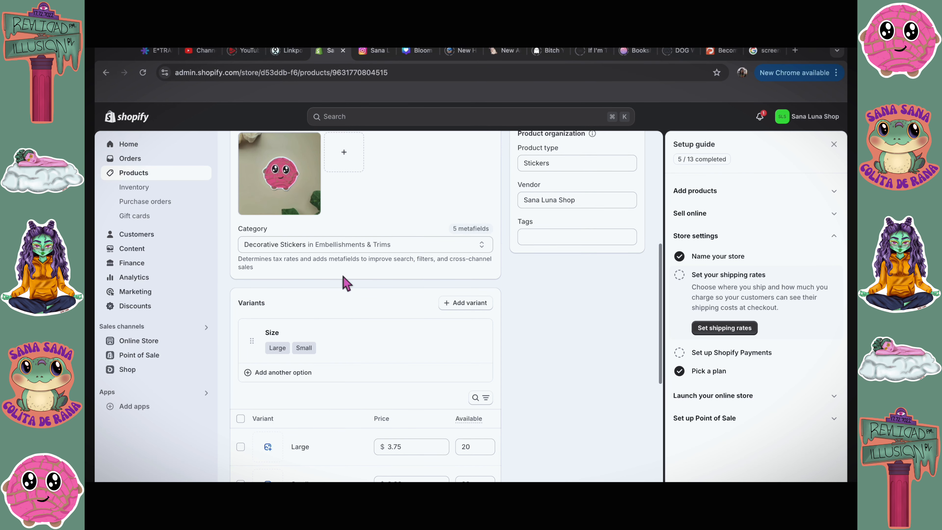
mouse_move(509, 366)
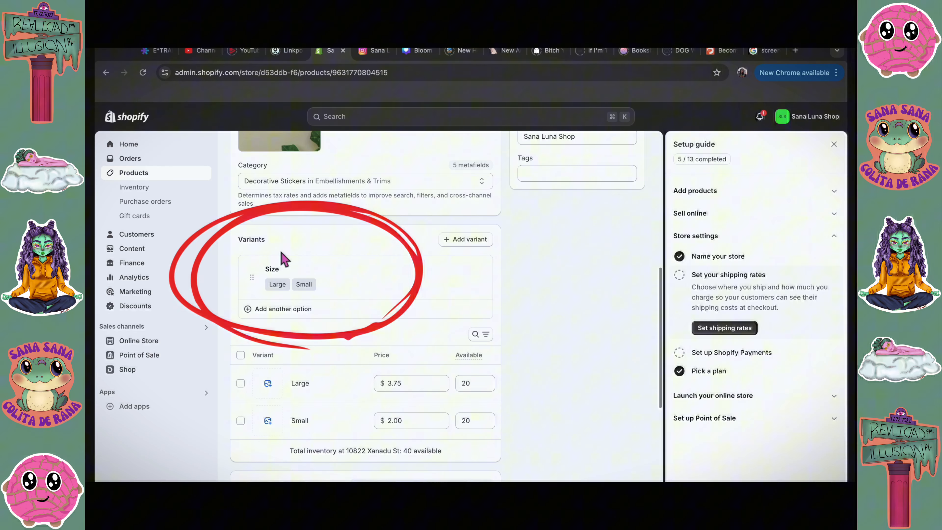
mouse_move(237, 278)
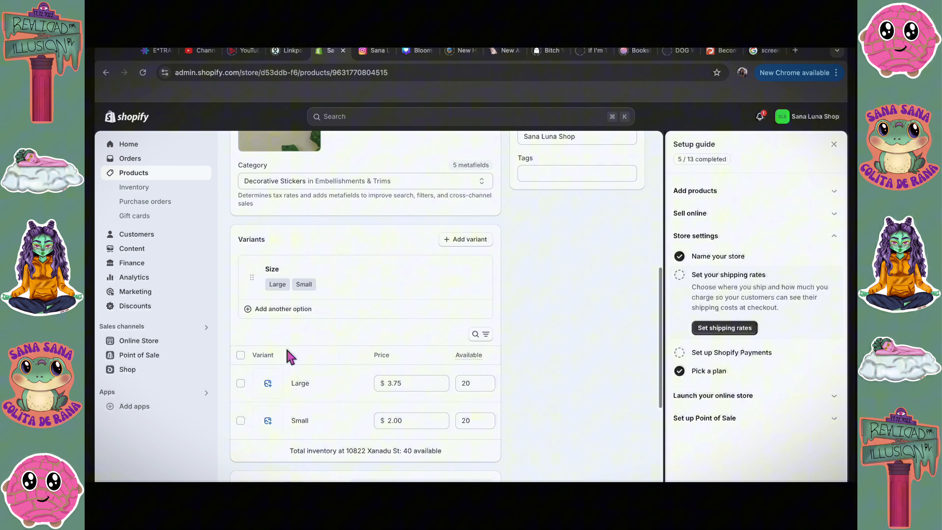
mouse_move(442, 329)
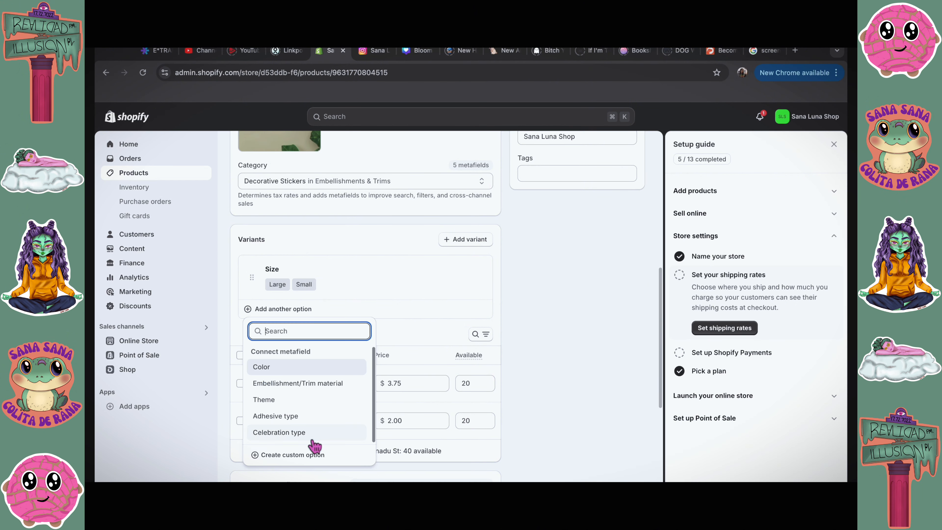
mouse_move(306, 380)
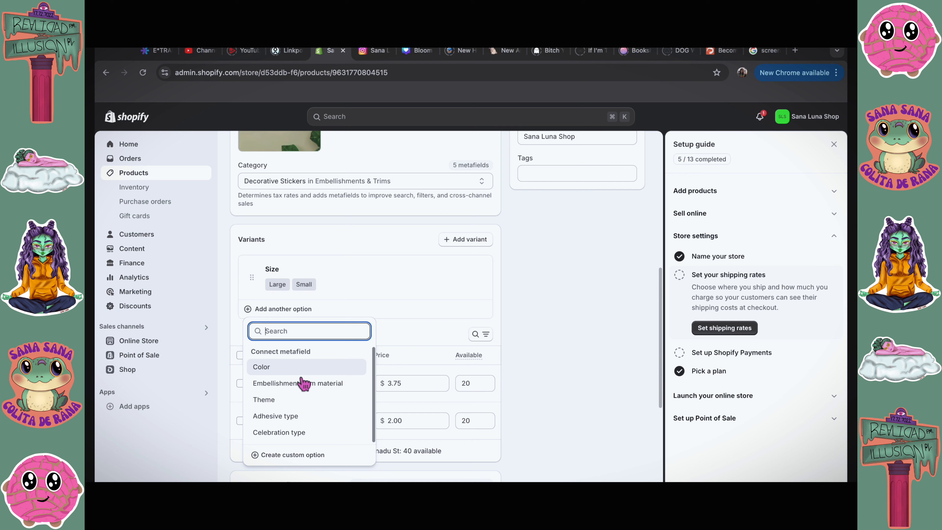
mouse_move(505, 380)
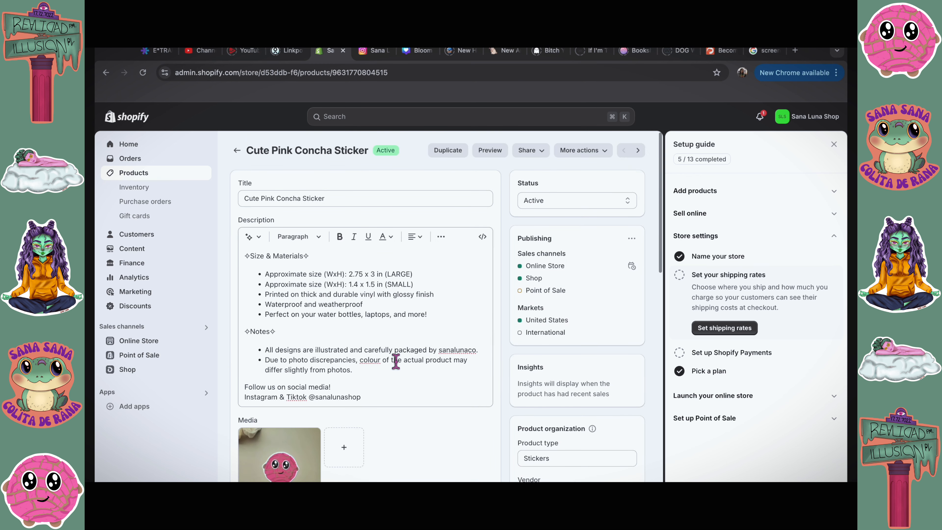
mouse_move(348, 341)
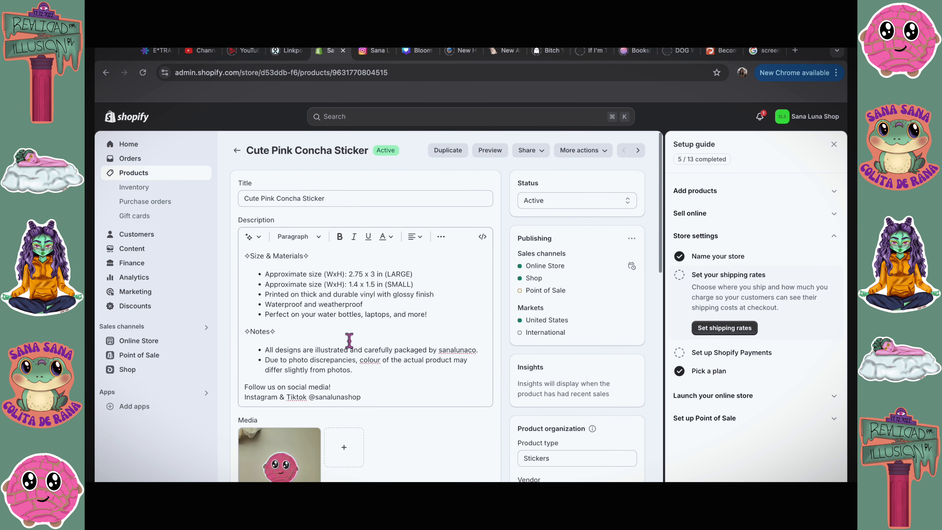
- View the live Sana Luna storefront, then switch to the MILKTEANCO store for reference
left_click(385, 382)
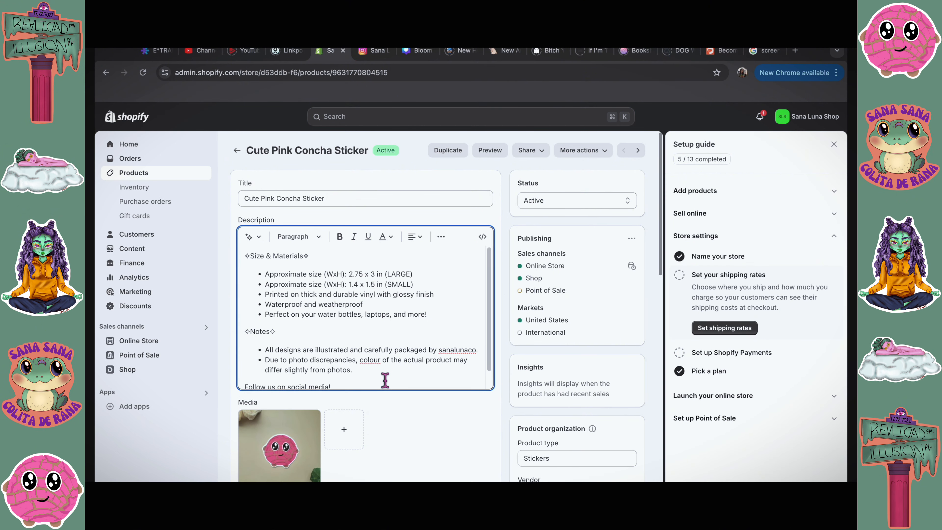
mouse_move(399, 443)
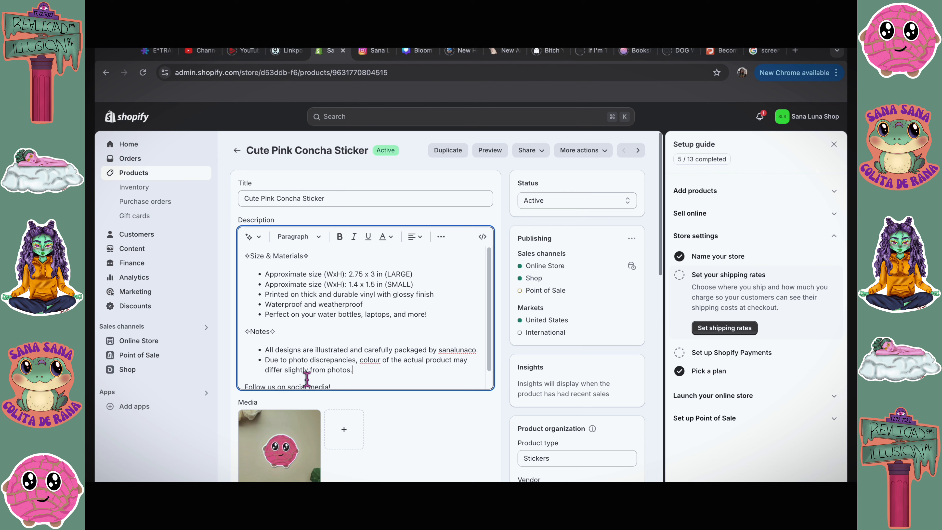
mouse_move(454, 340)
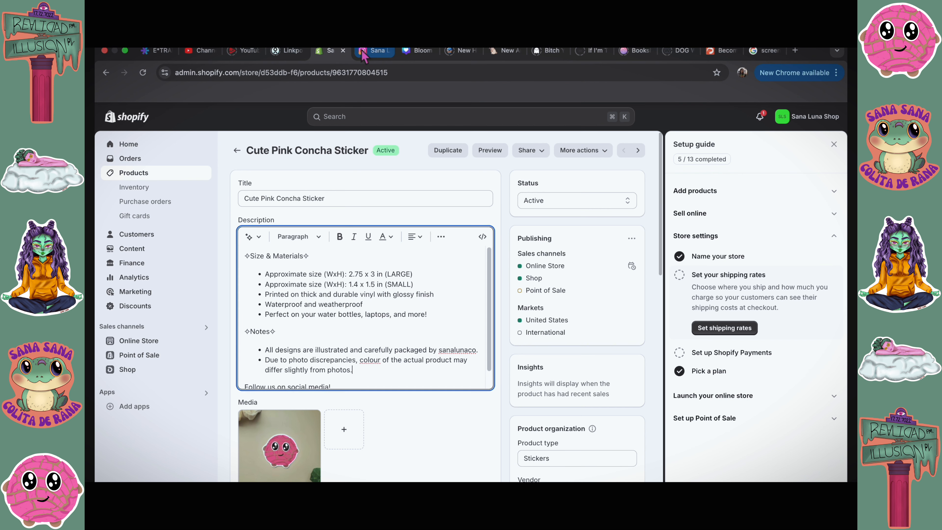
left_click(378, 51)
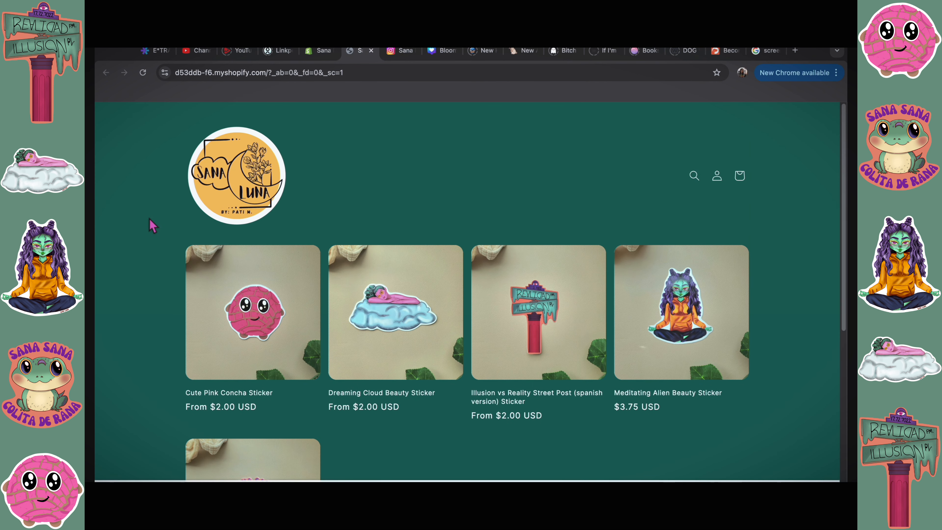
mouse_move(356, 197)
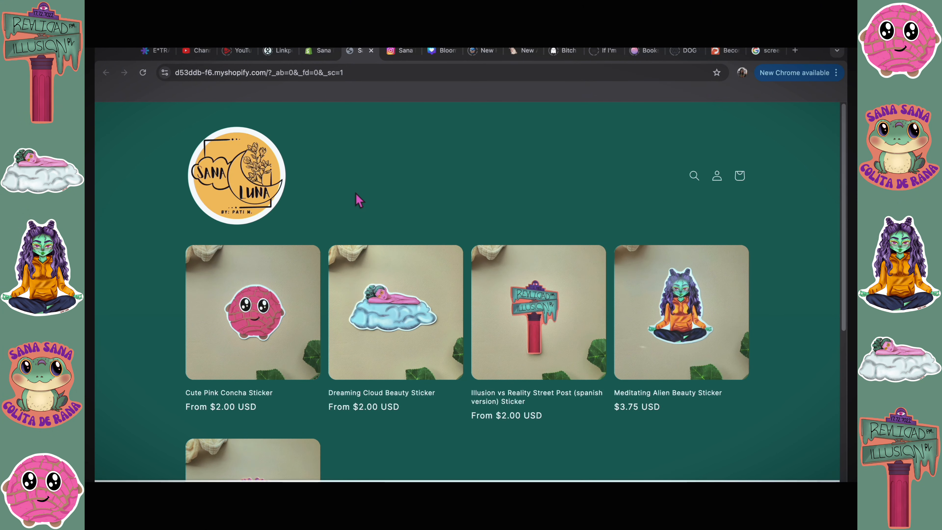
mouse_move(510, 183)
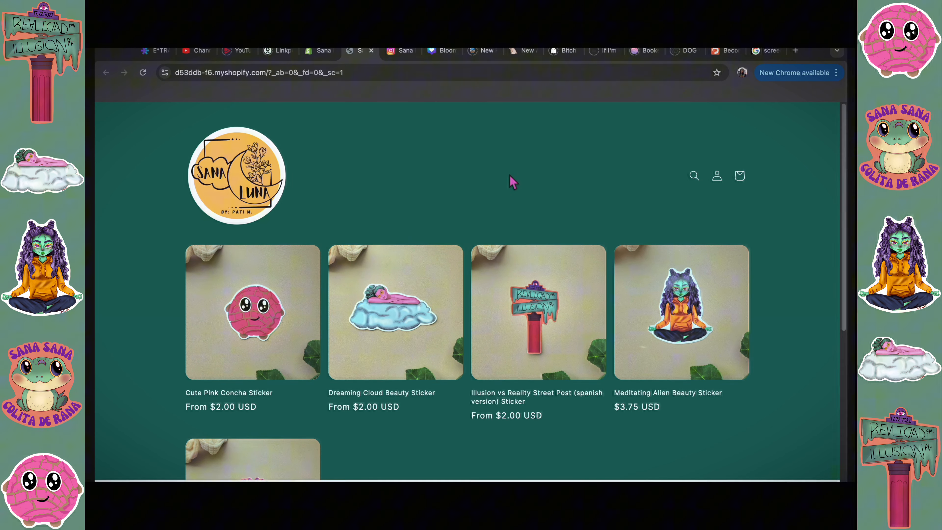
left_click(523, 51)
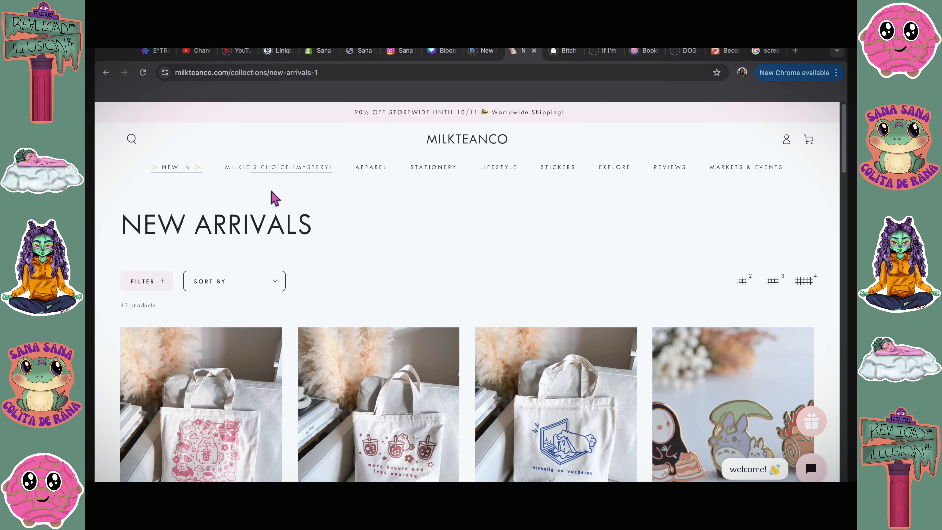
mouse_move(499, 167)
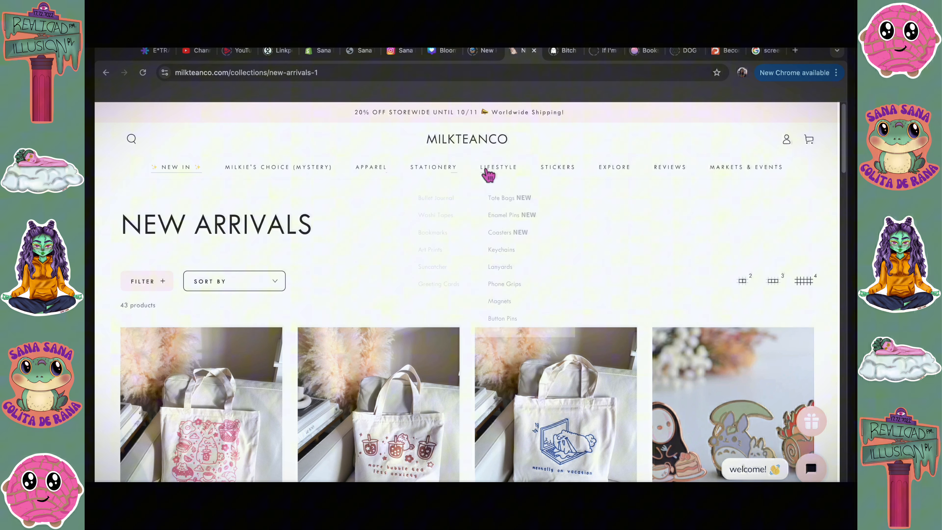
mouse_move(458, 270)
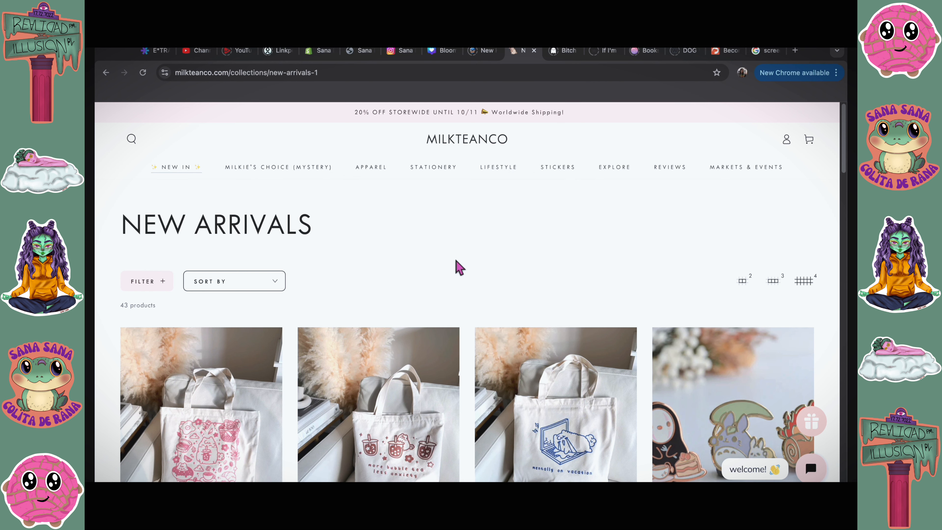
- Expand the Canvas Tote Bag's Shipping accordion to read its policy, then return to the Shopify product editor
scroll("down", 3)
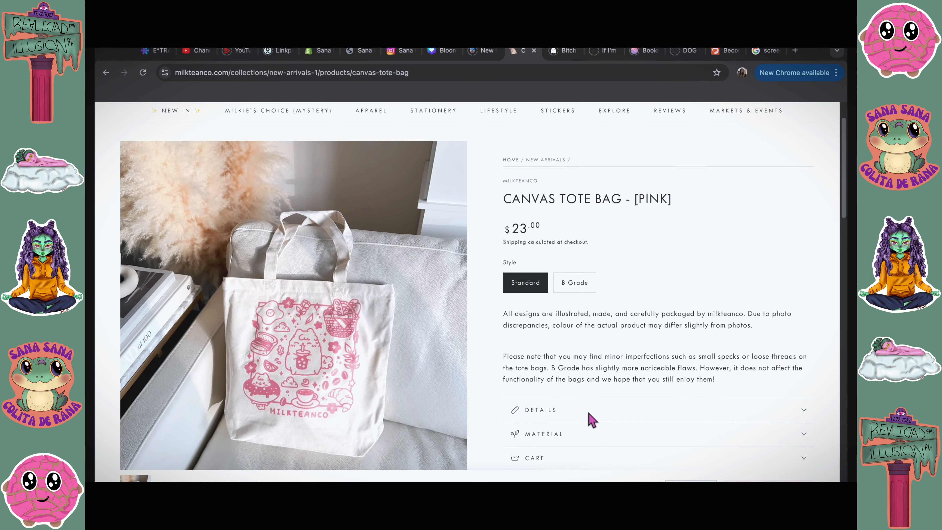
scroll("down", 3)
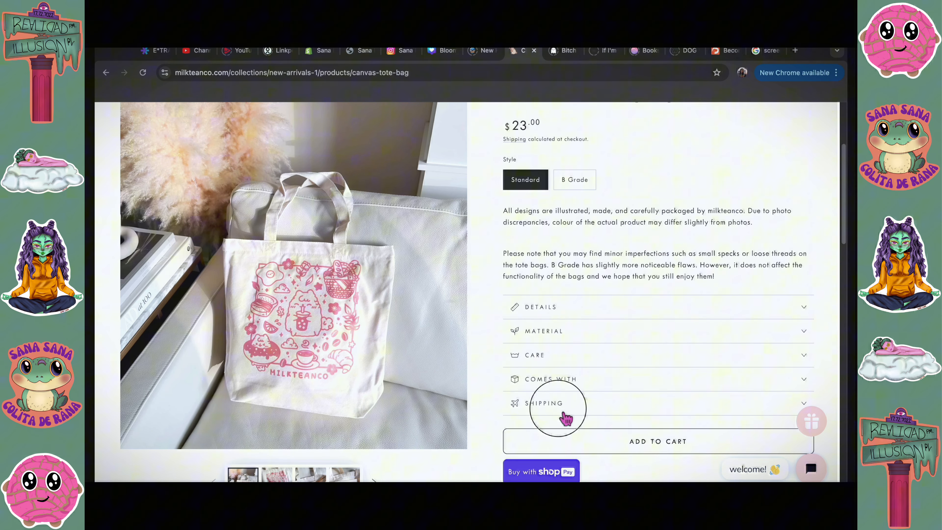
left_click(544, 403)
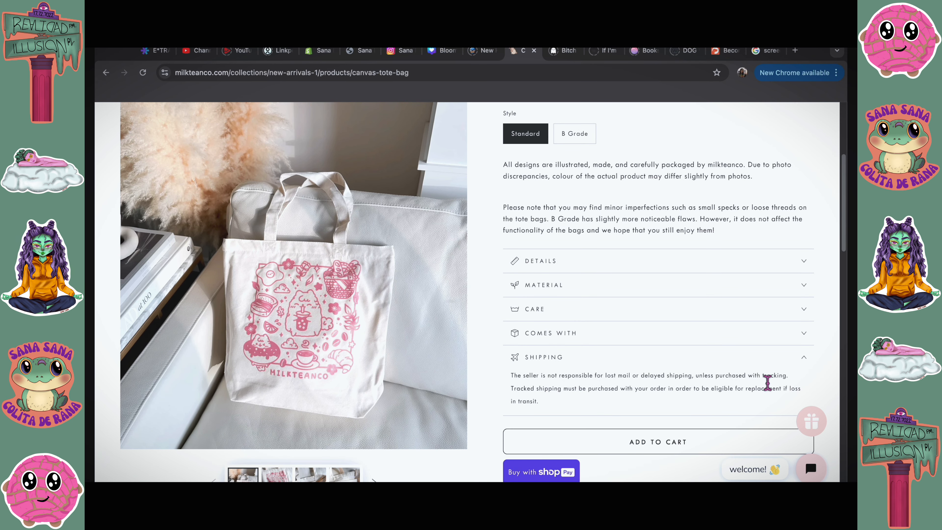
left_click(319, 51)
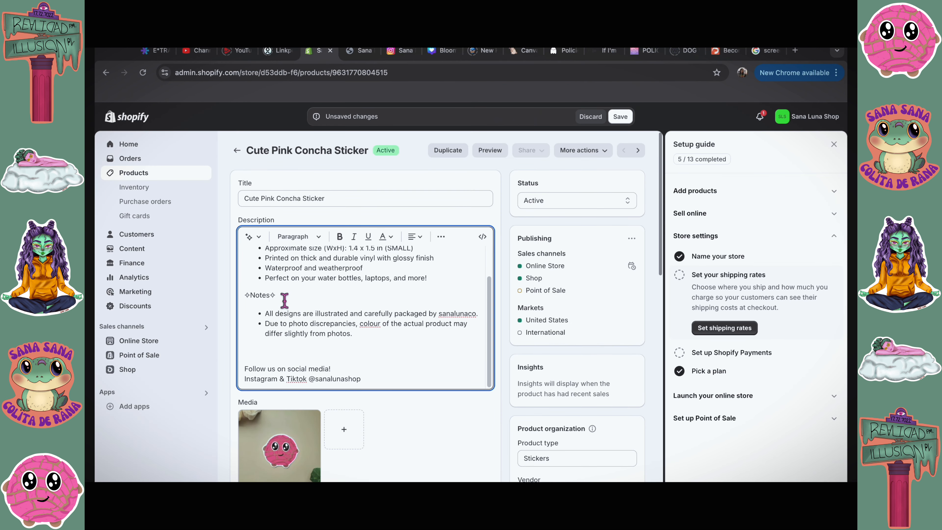
- Add a Shipping section below the notes with bullets including 'processed within 3-5 business days'
double_click(260, 295)
type("All orders are")
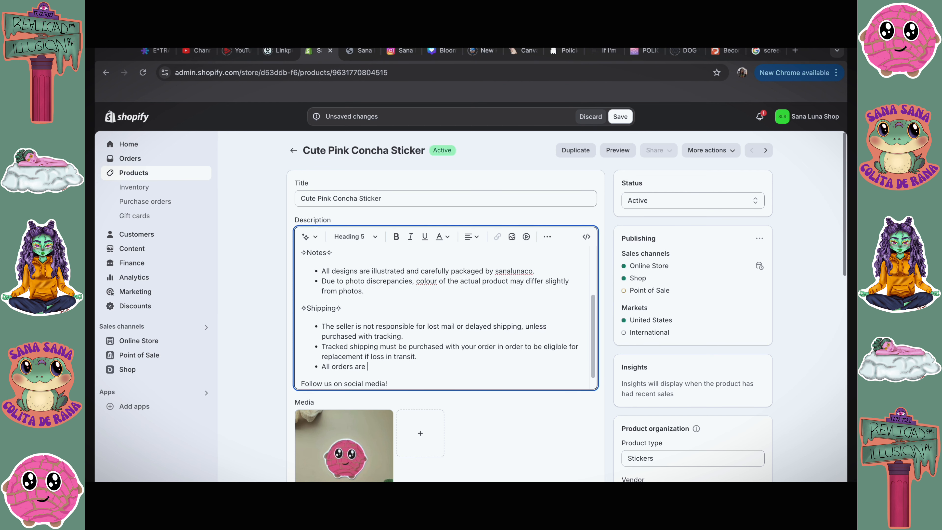
type("processed within 3-5 busin")
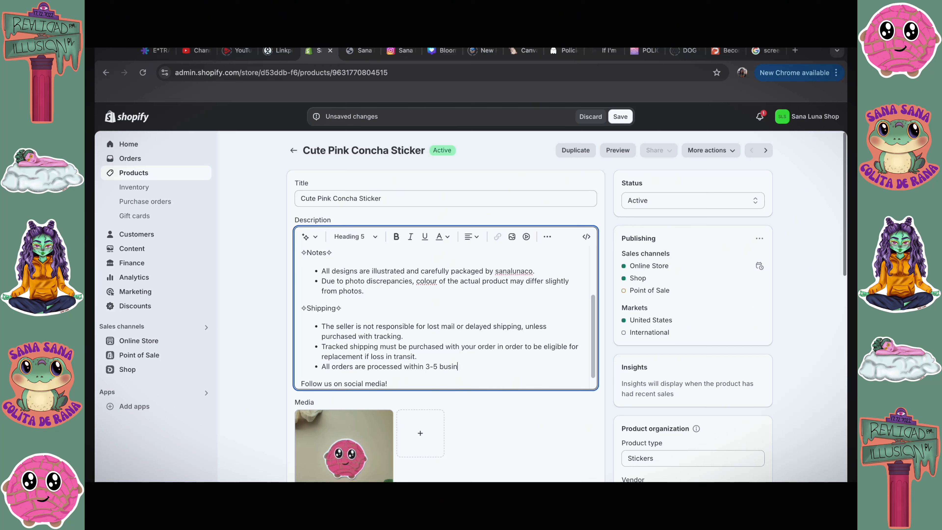
type("ess days")
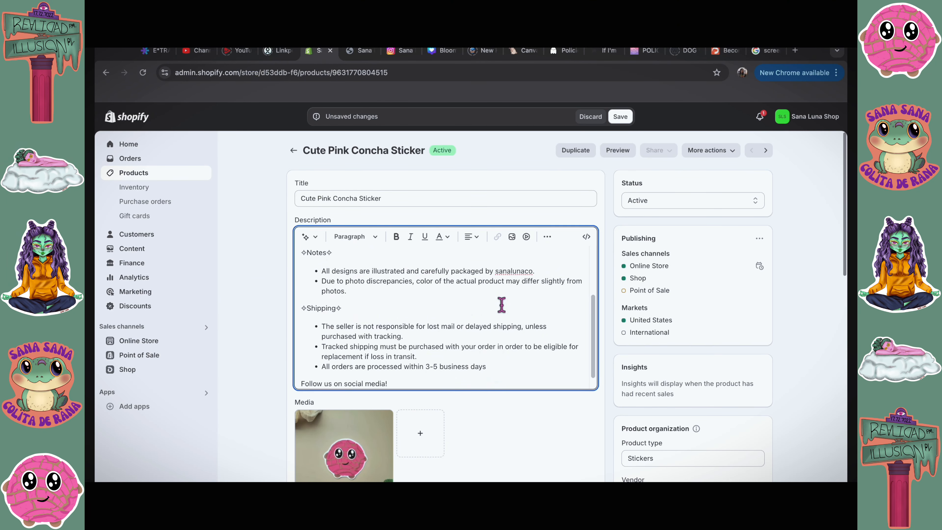
mouse_move(437, 377)
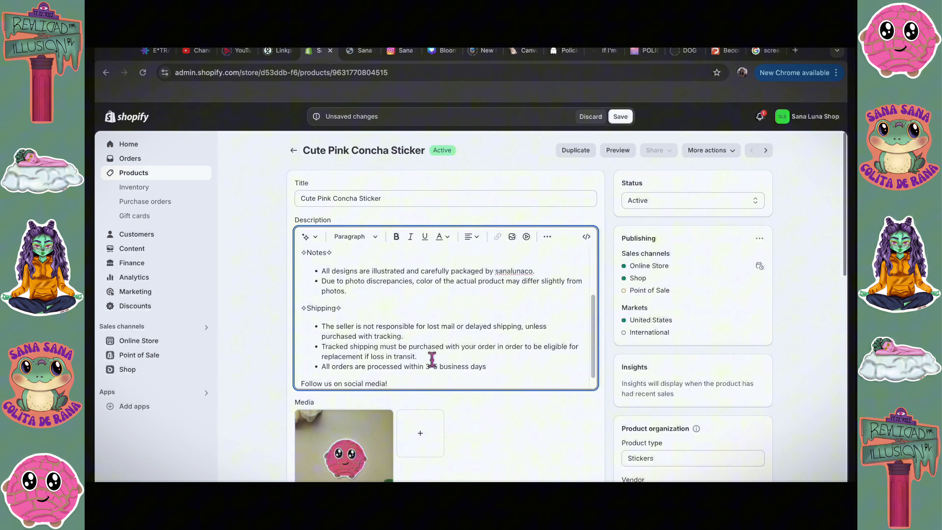
mouse_move(496, 375)
type(".")
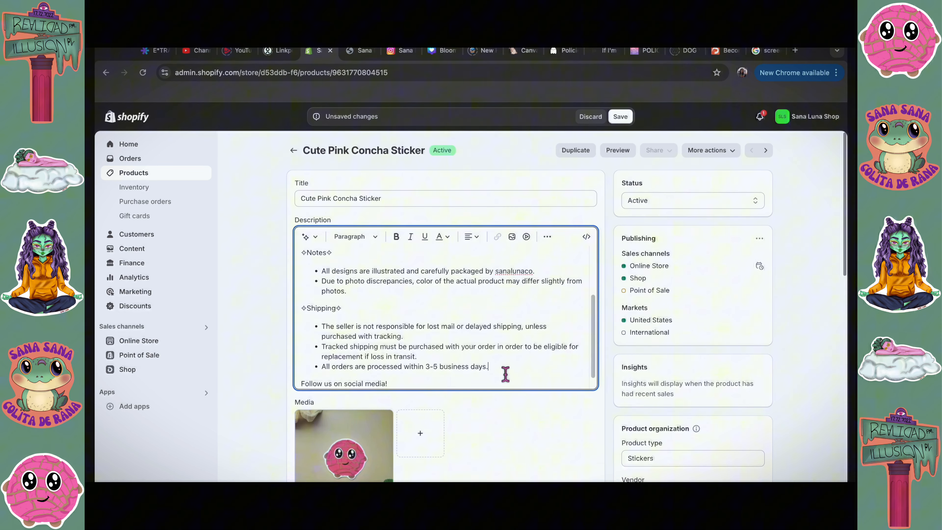
mouse_move(433, 374)
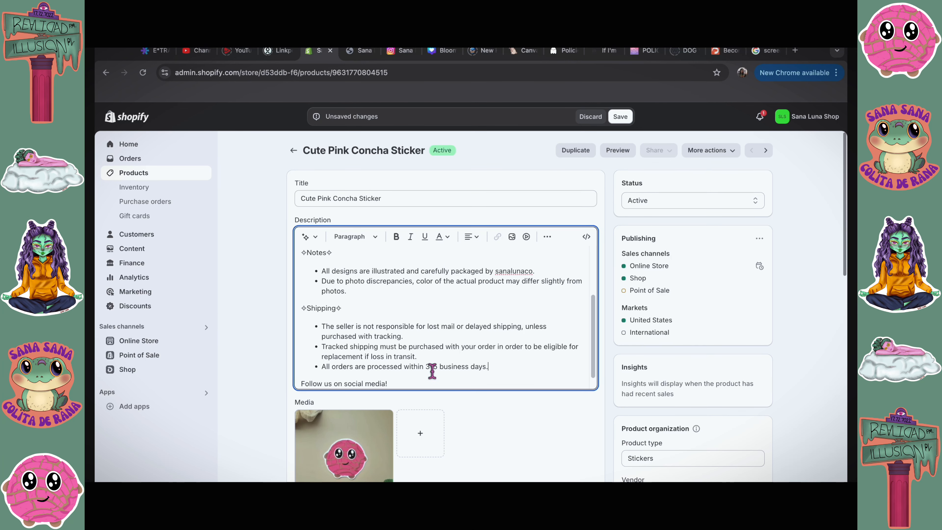
type("-5")
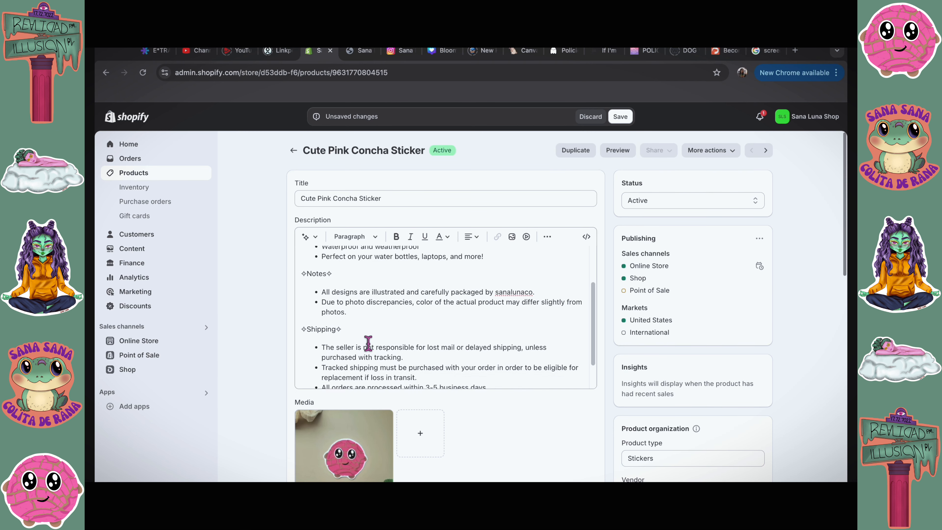
scroll("down", 3)
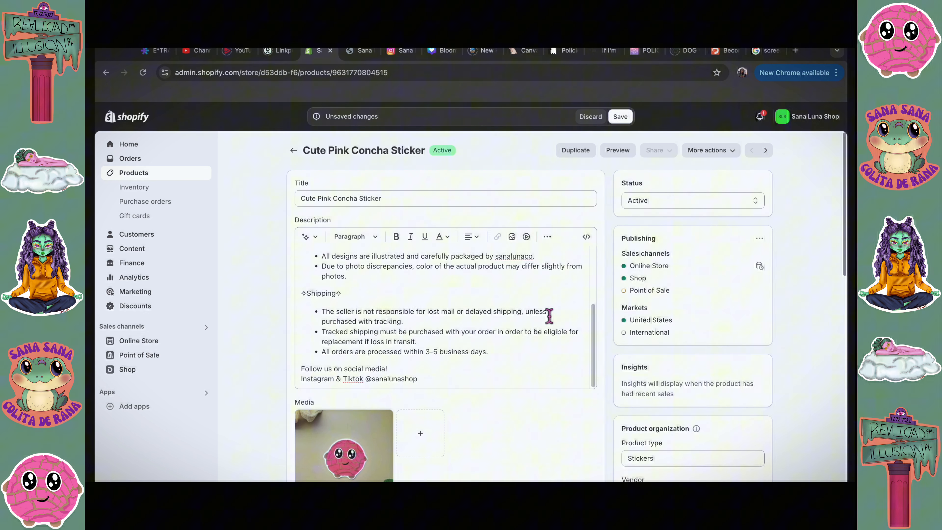
mouse_move(436, 347)
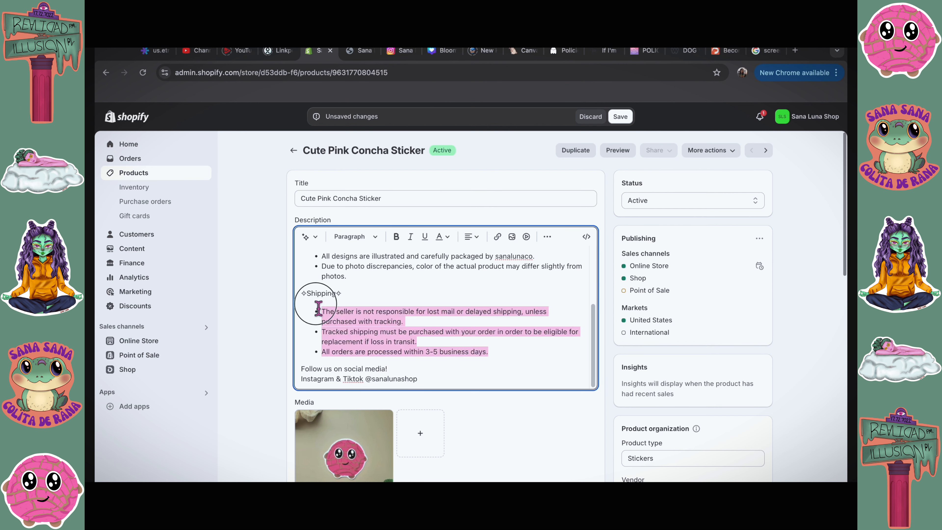
double_click(322, 293)
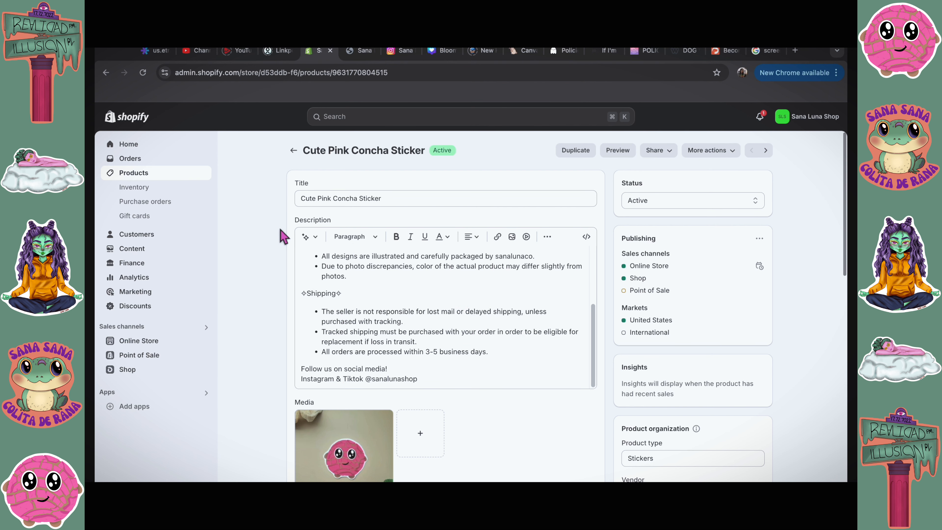
mouse_move(290, 190)
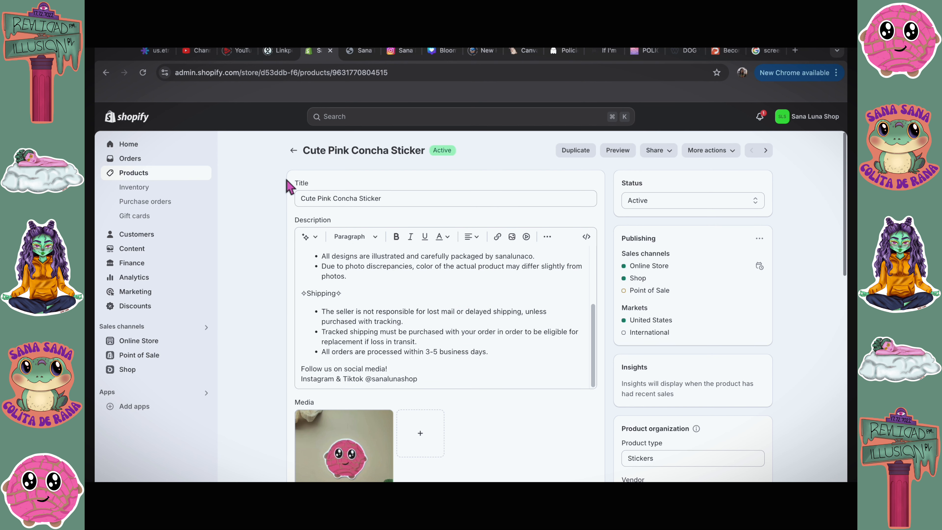
- Review the Dreaming Cloud Beauty Sticker from the product list, then go to the admin Home page
left_click(294, 150)
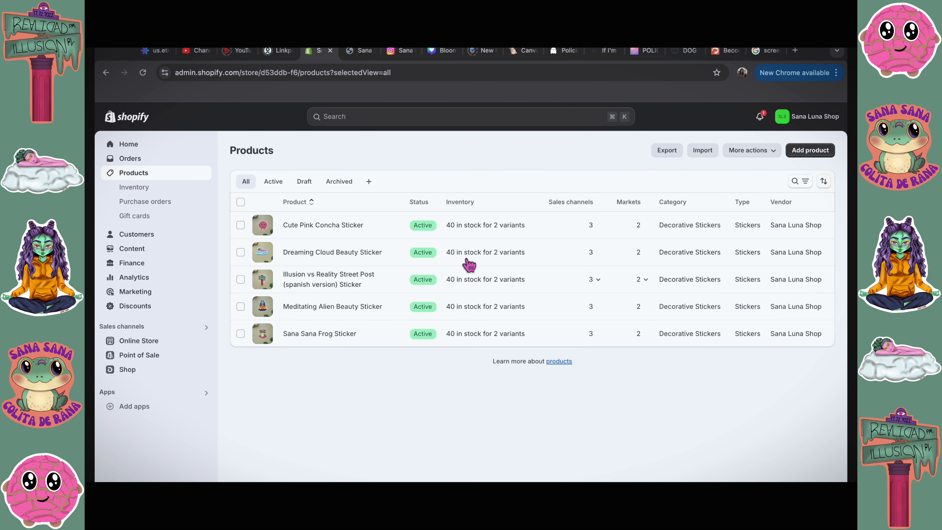
left_click(332, 252)
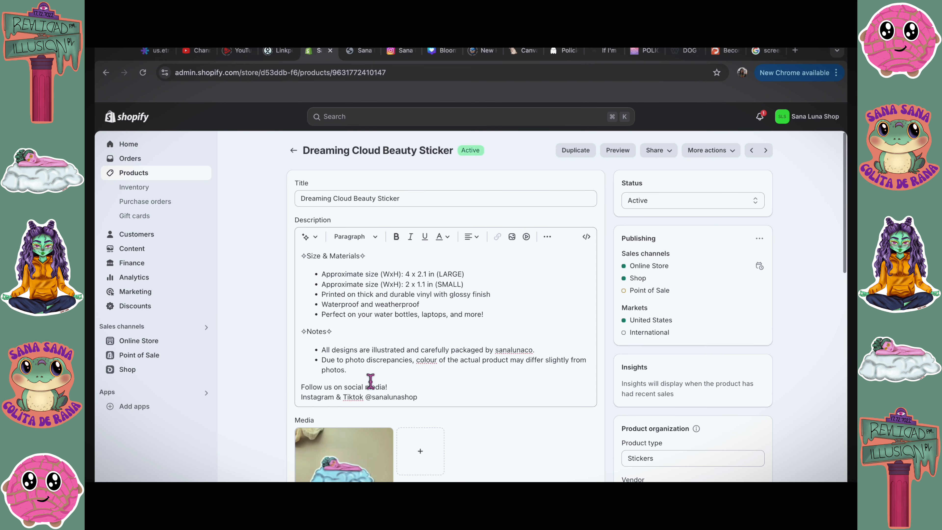
scroll("down", 3)
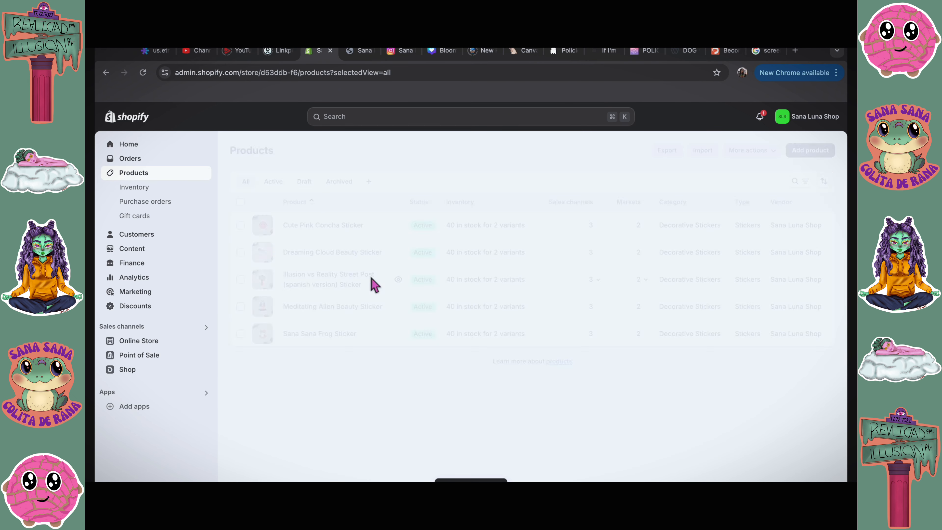
left_click(332, 306)
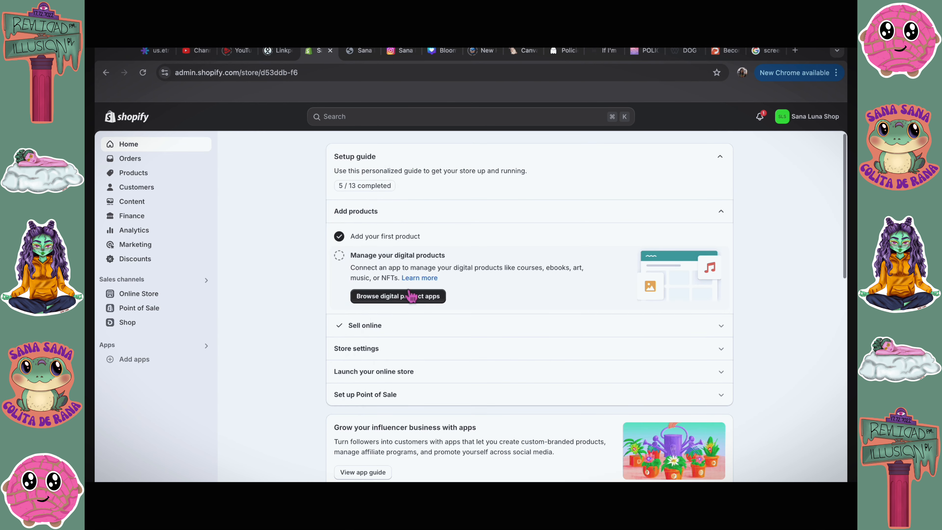
mouse_move(499, 299)
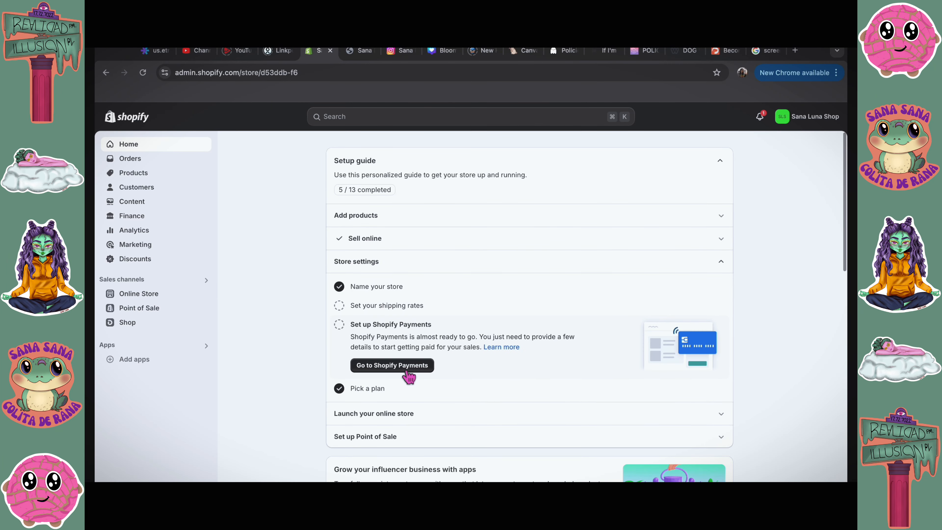
- Go to Shopify Payments from the setup guide and begin Complete account setup
left_click(393, 365)
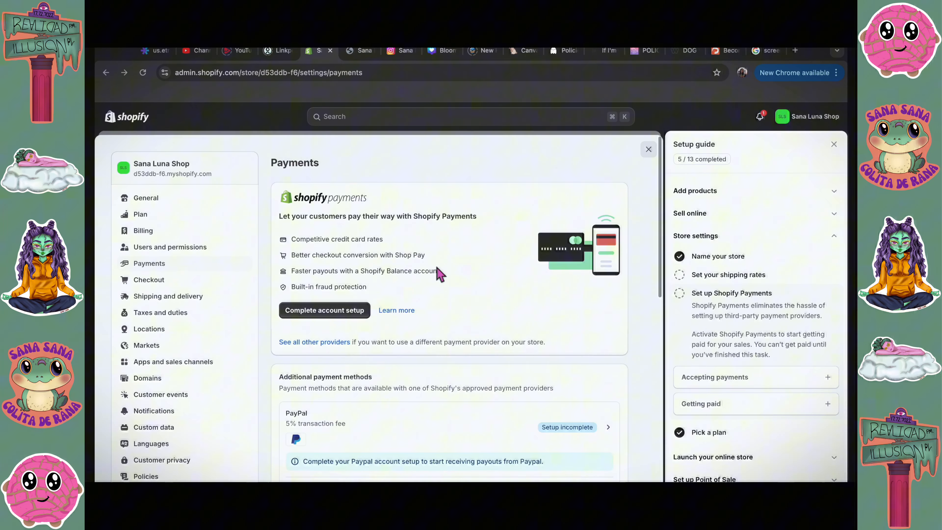
mouse_move(351, 256)
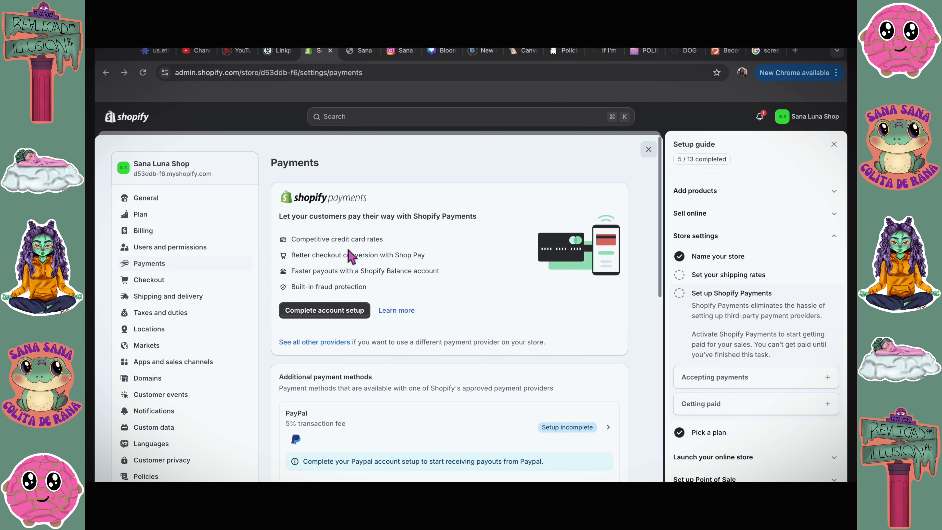
mouse_move(422, 379)
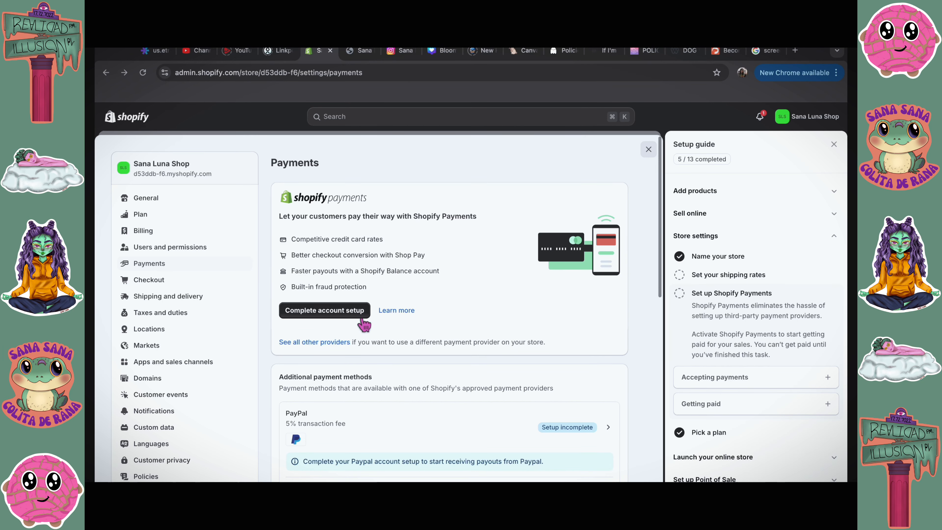
mouse_move(377, 332)
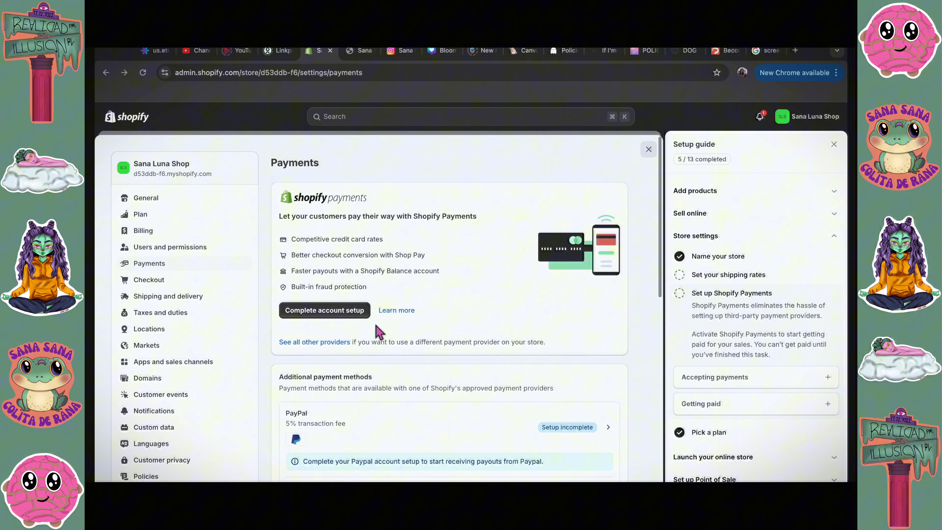
mouse_move(445, 303)
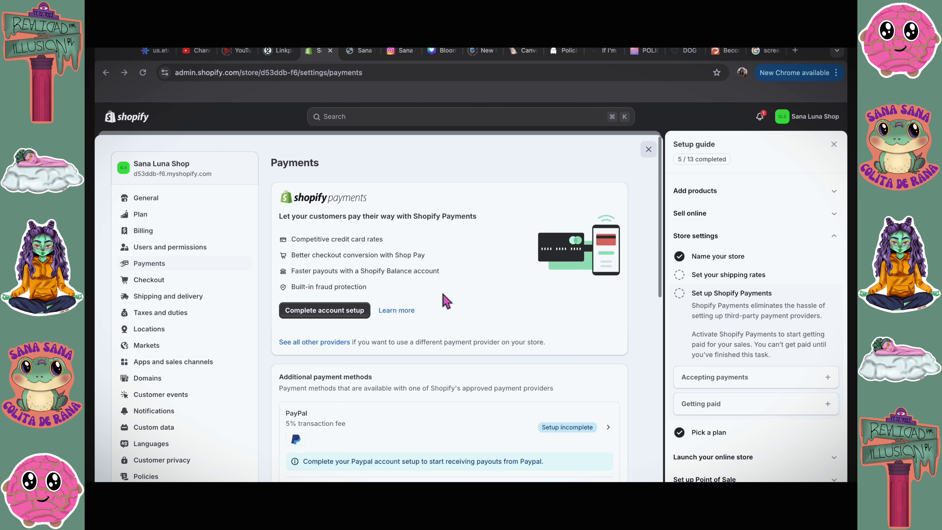
mouse_move(419, 304)
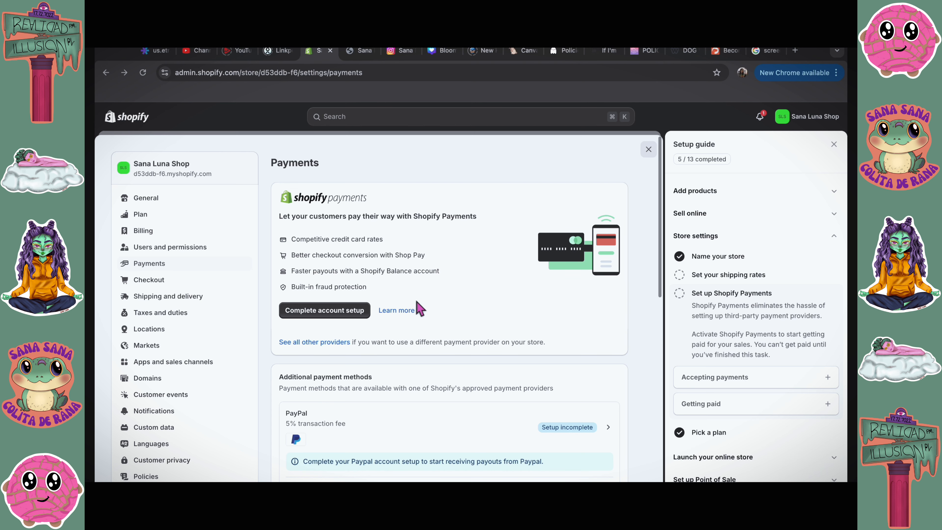
mouse_move(268, 288)
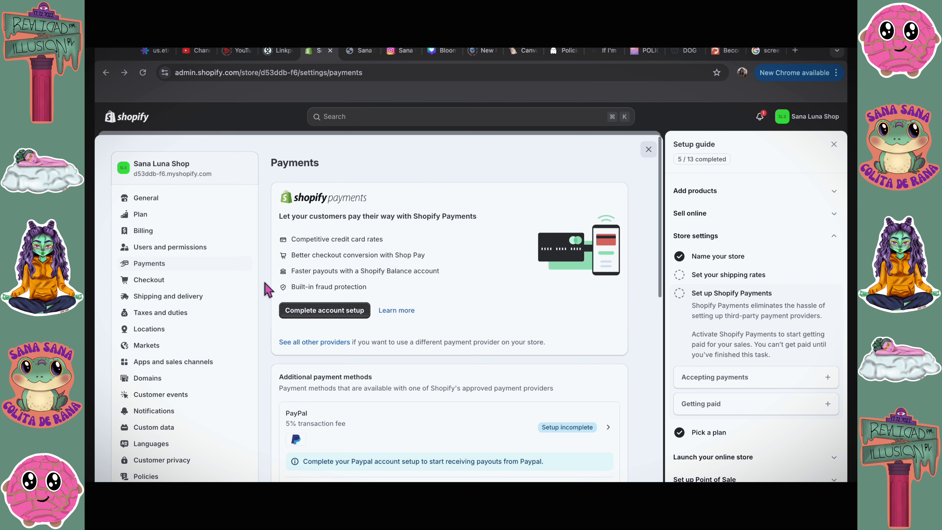
left_click(324, 311)
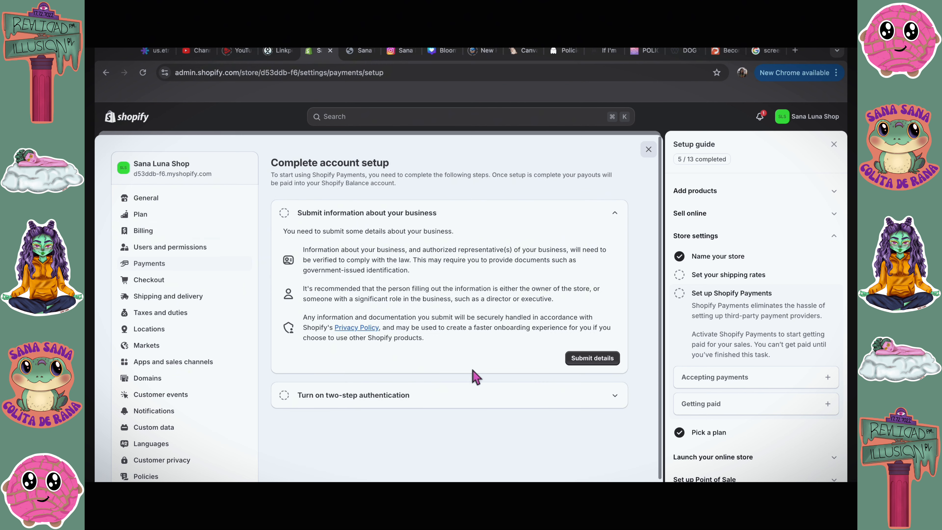
- Begin submitting business details as an individual and fill in the representative form
left_click(593, 358)
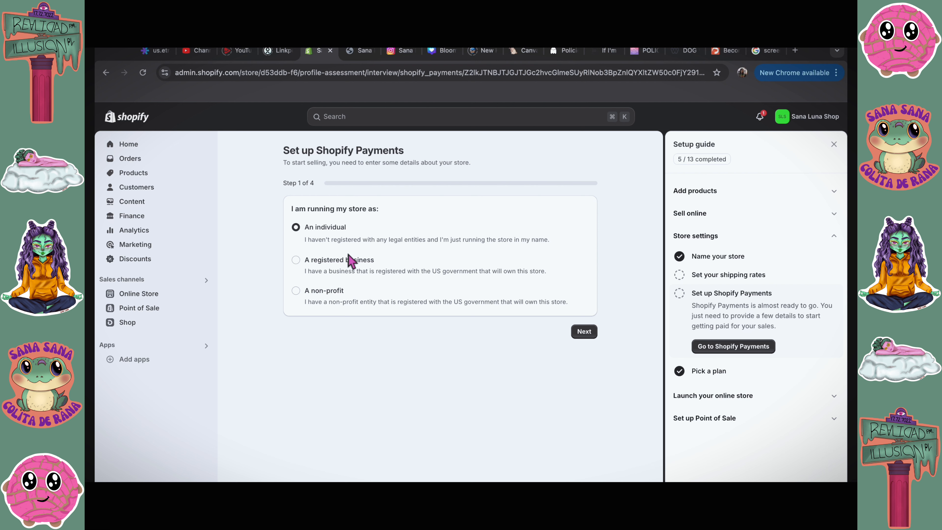
mouse_move(560, 253)
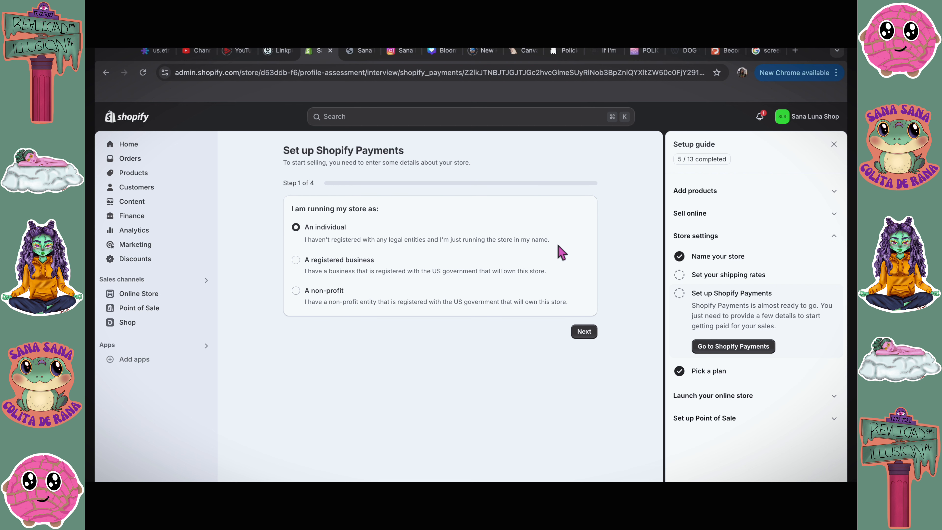
left_click(584, 331)
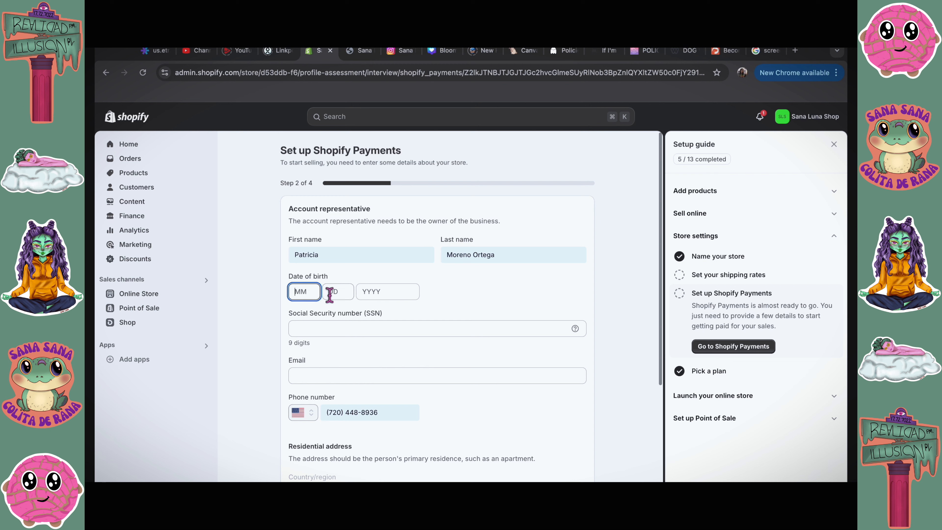
type("07")
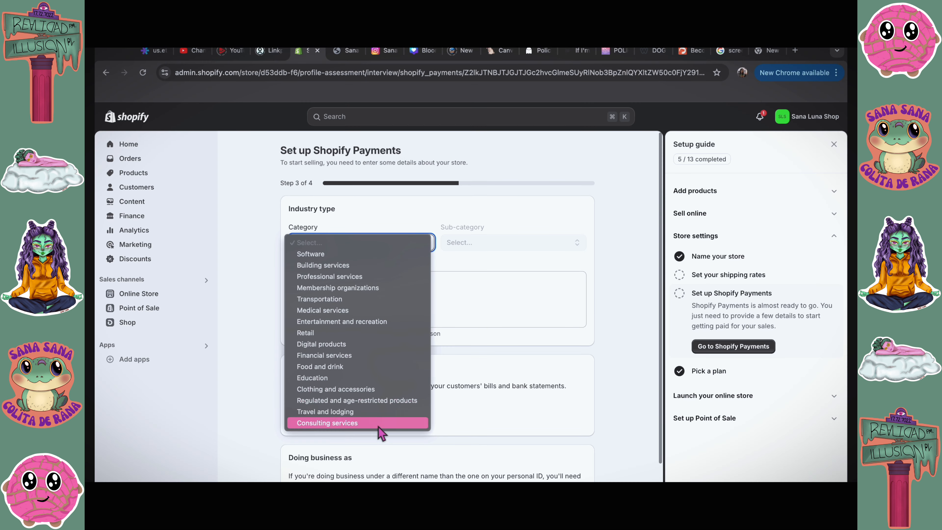
mouse_move(382, 399)
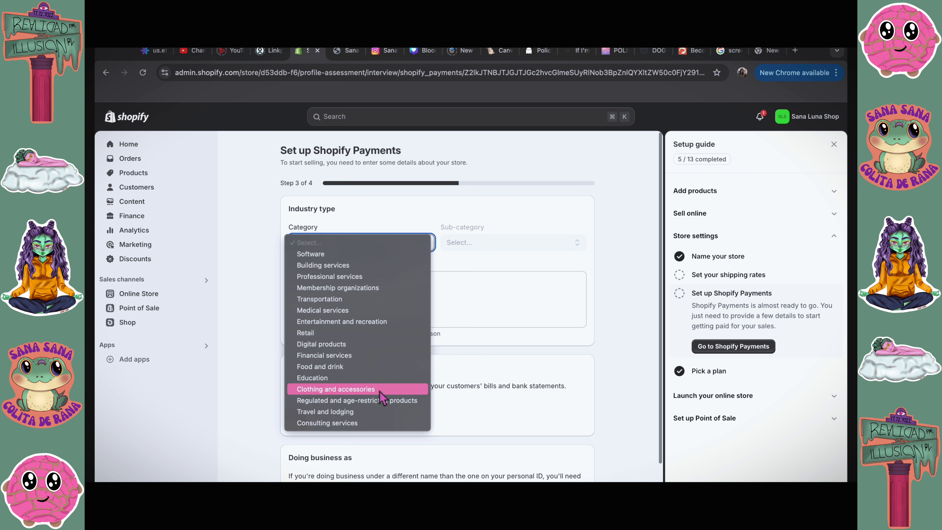
mouse_move(372, 386)
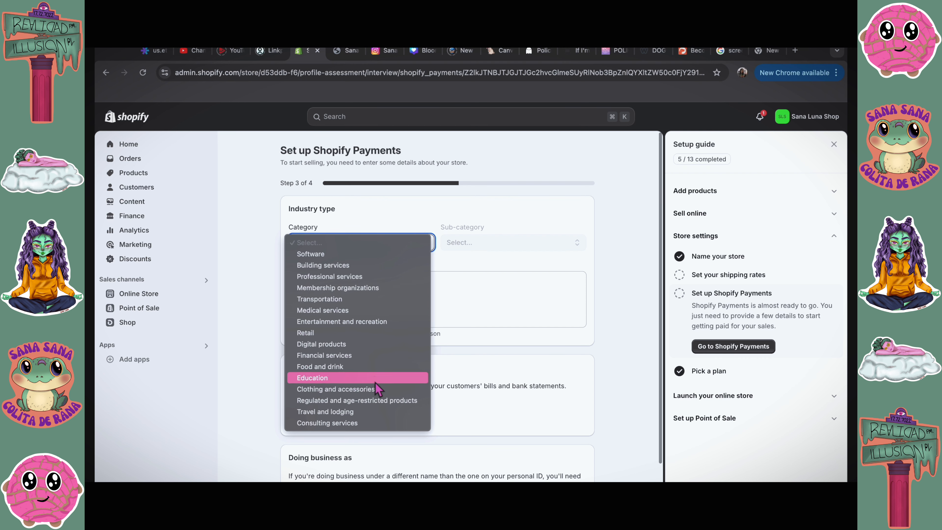
- Set category Clothing and accessories / Other, describe selling stickers, notepads, magnets and bookmarks, confirm and submit for verification
left_click(336, 390)
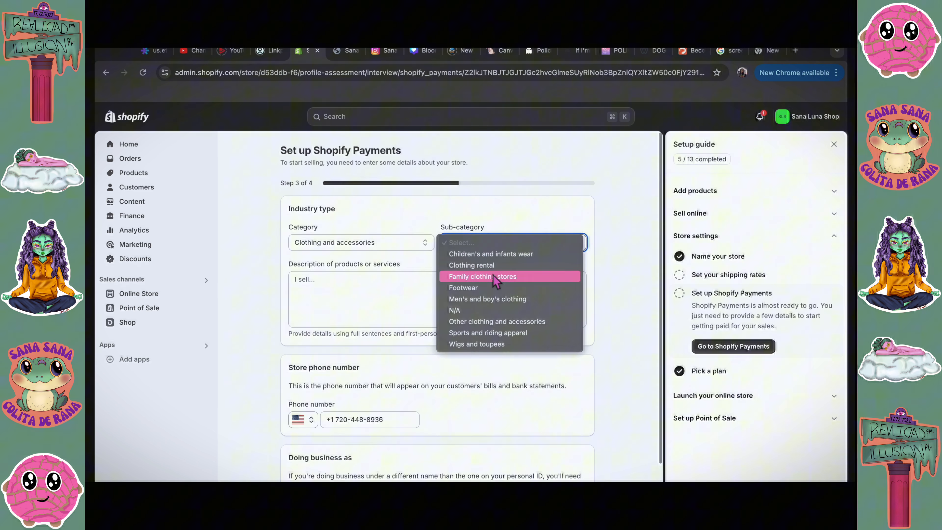
left_click(497, 322)
type("I am starting off with selling stationery products such as st")
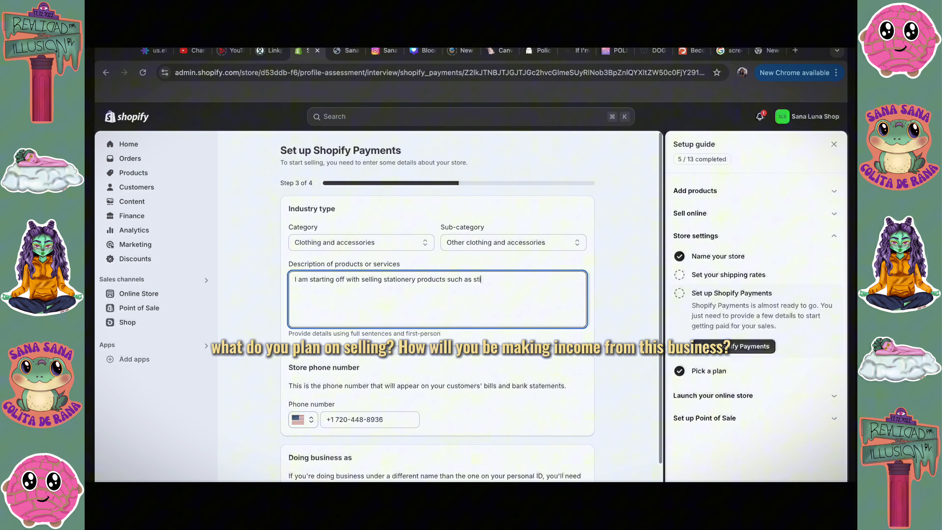
type("ickers, notepads, magnets, and bookmarks. I plan to sell apparel products in the future such as sweaters, t-shirts, and more.")
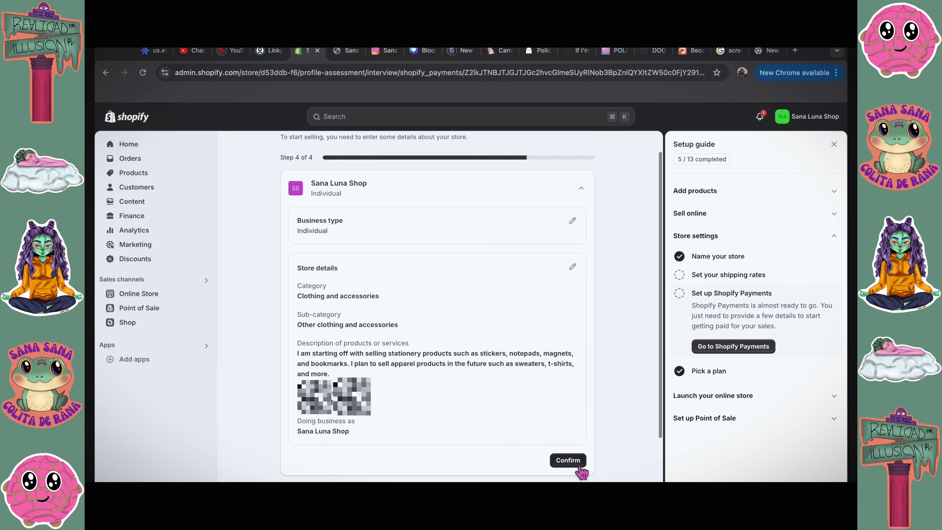
left_click(568, 461)
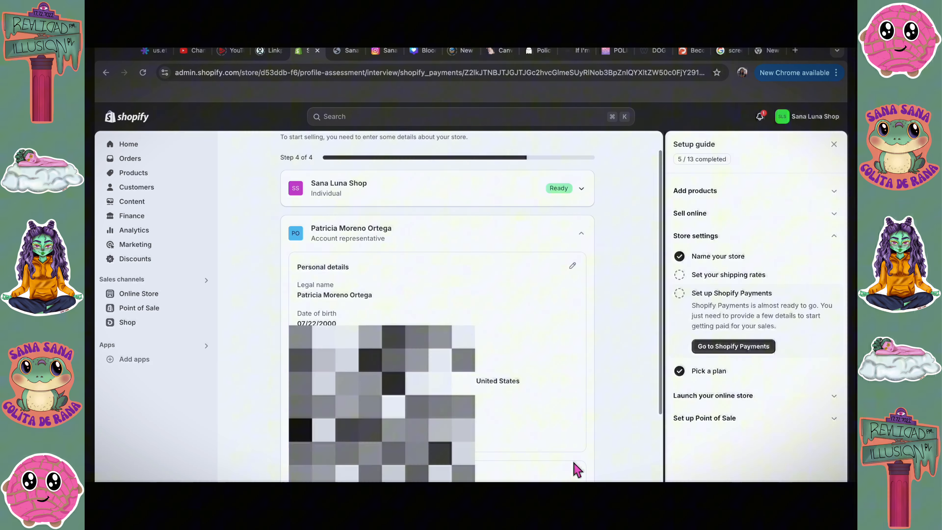
scroll("down", 3)
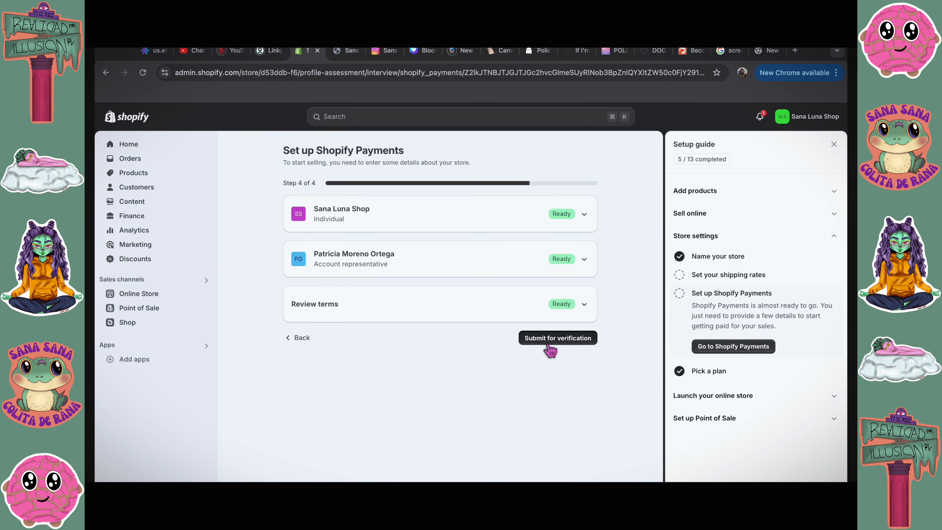
left_click(557, 338)
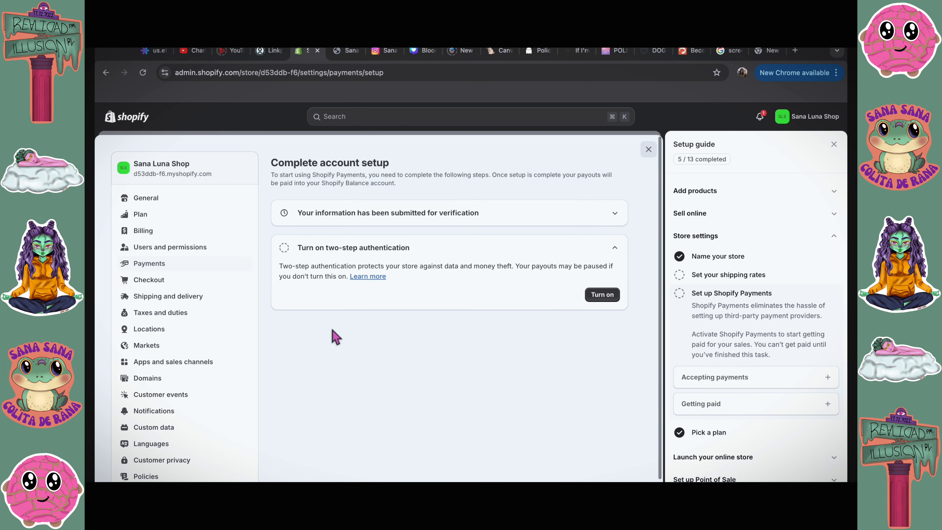
mouse_move(525, 286)
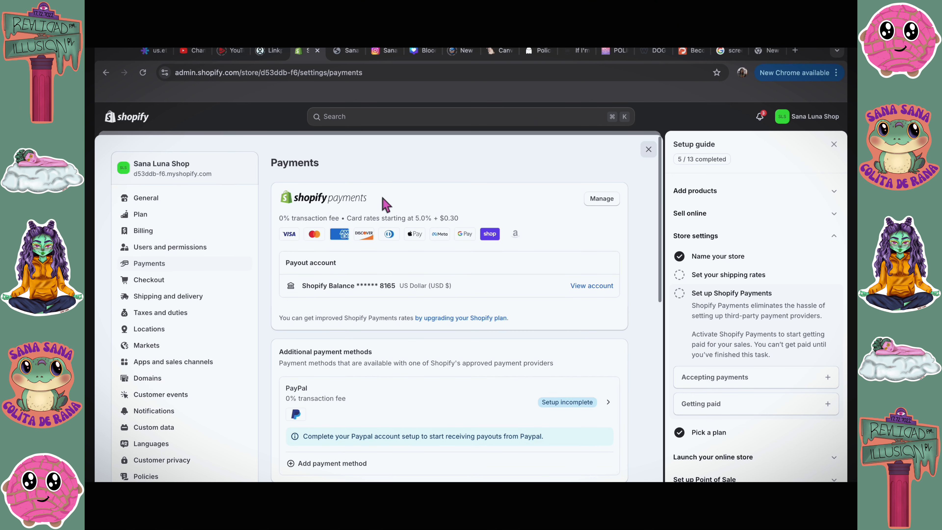
mouse_move(380, 241)
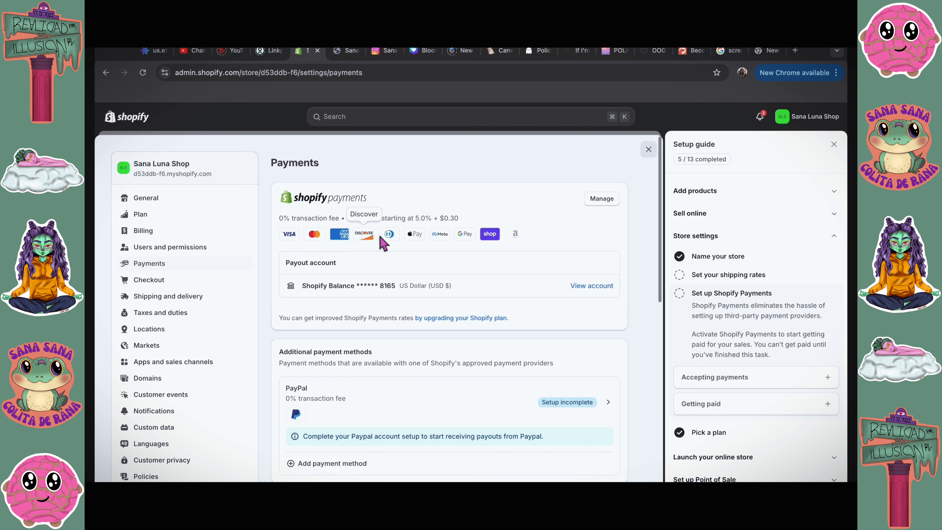
mouse_move(515, 241)
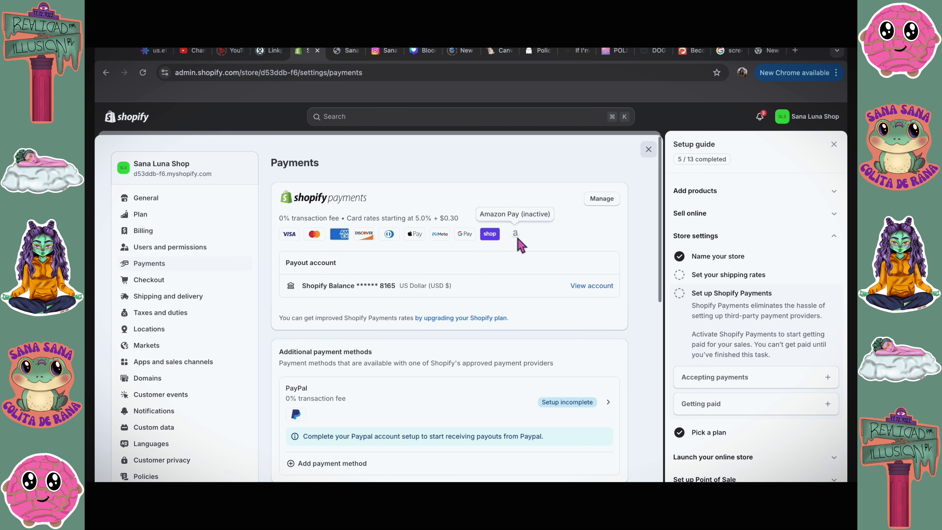
- Go to the Taxes and duties settings from the settings sidebar
left_click(153, 313)
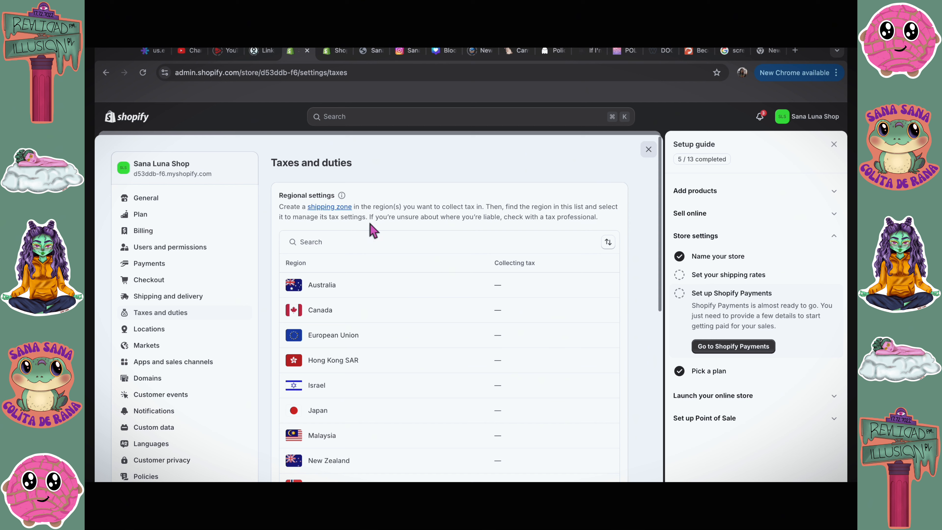
mouse_move(359, 251)
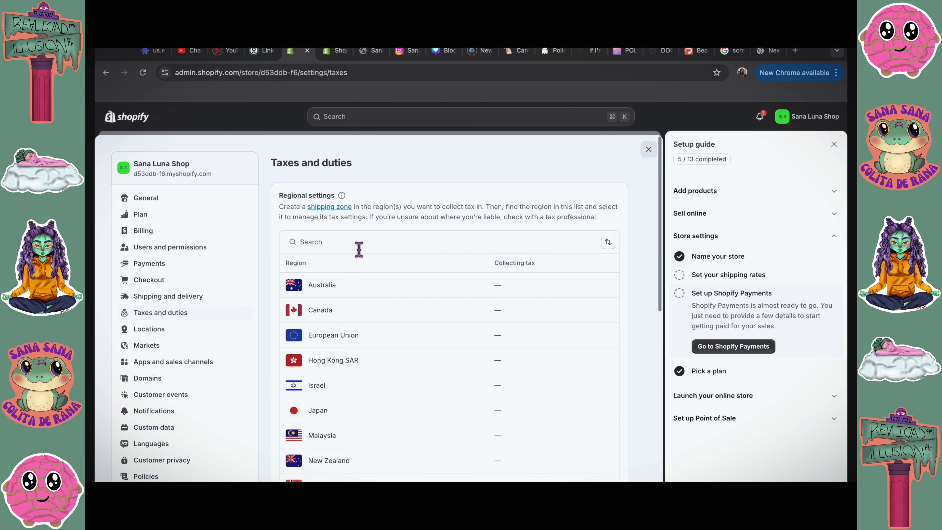
- Search the tax regions for 'un' and bring up the United States tax settings
left_click(371, 245)
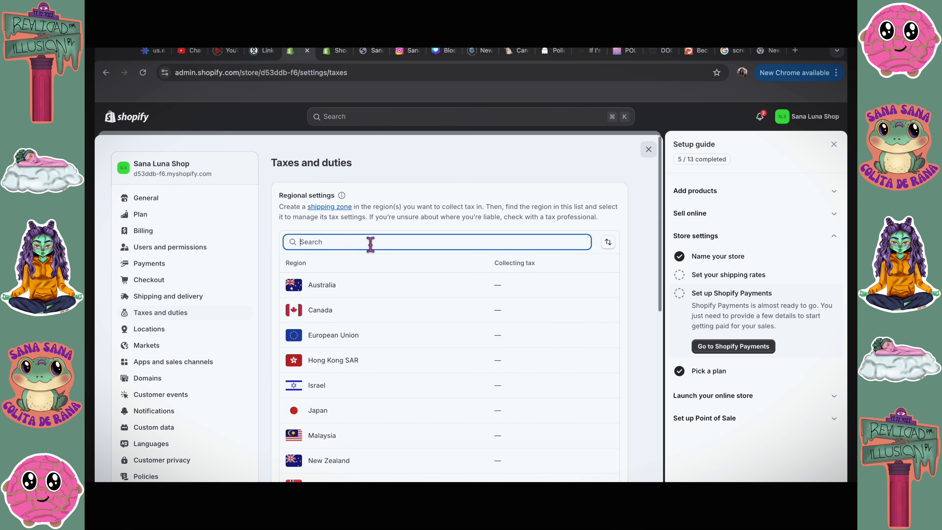
type("un")
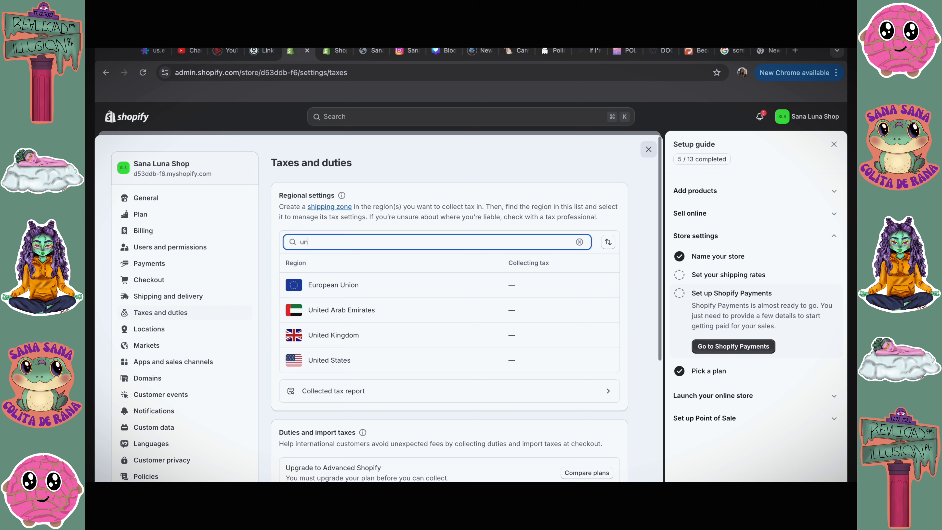
left_click(330, 360)
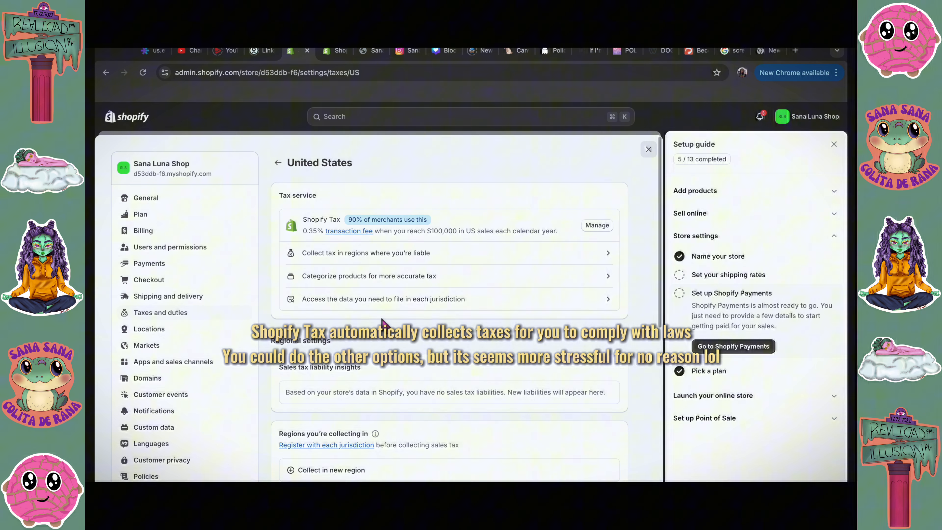
scroll("down", 3)
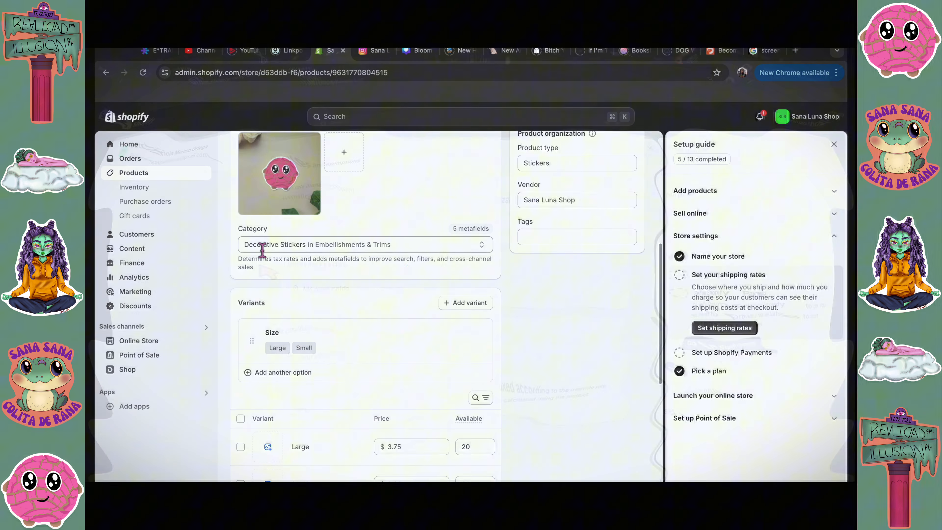
- Choose Decorative Stickers as the product category from the suggestions
left_click(345, 245)
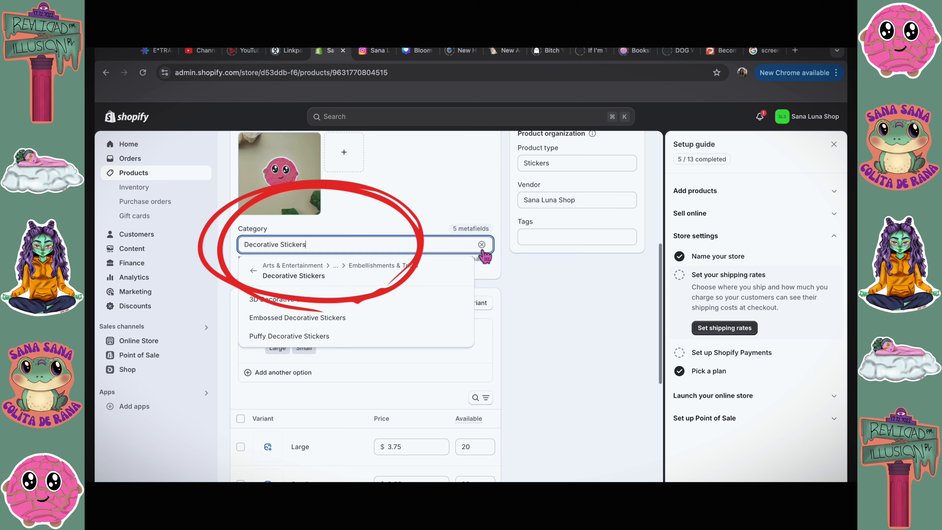
left_click(293, 276)
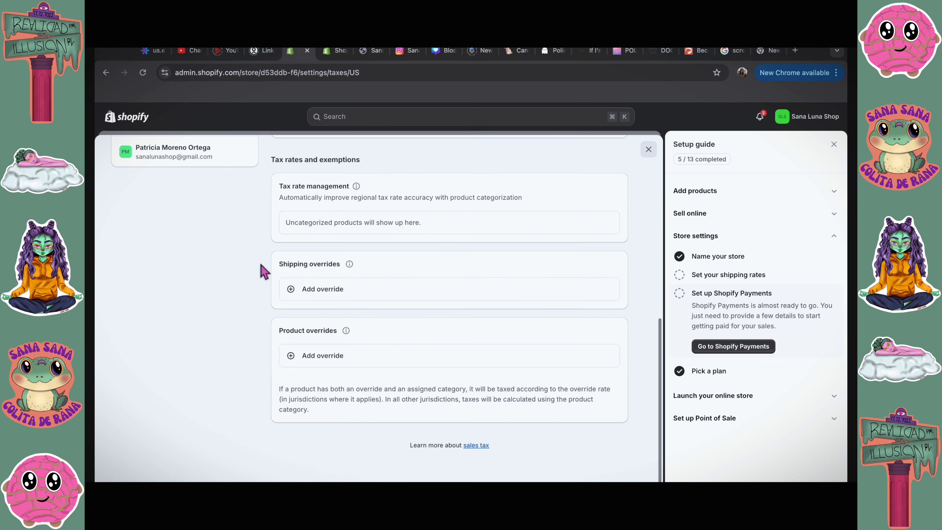
mouse_move(267, 335)
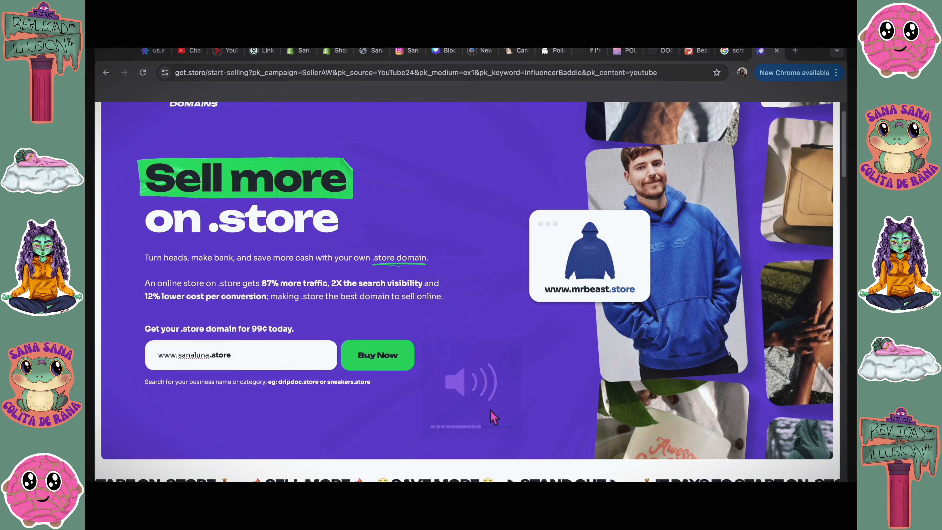
- Find sanaluna.store available, add it to the cart and proceed to review the order
left_click(378, 355)
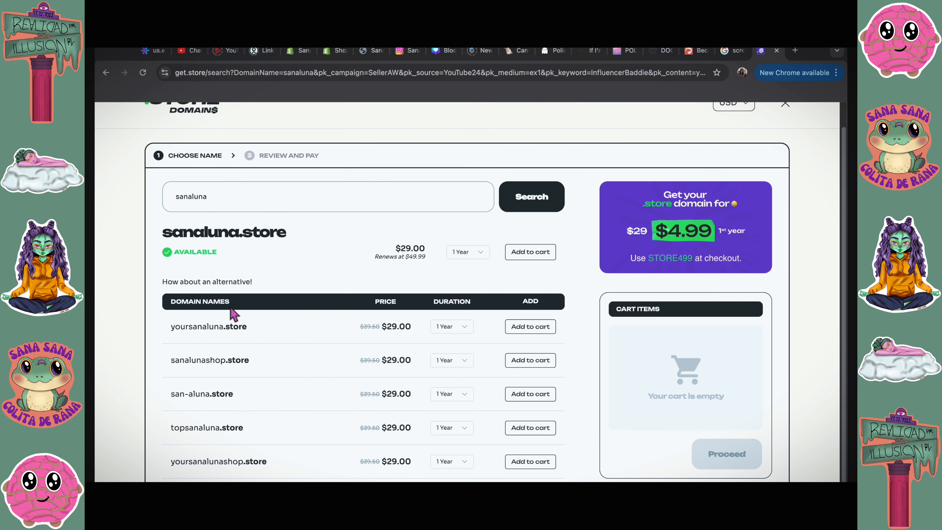
mouse_move(449, 251)
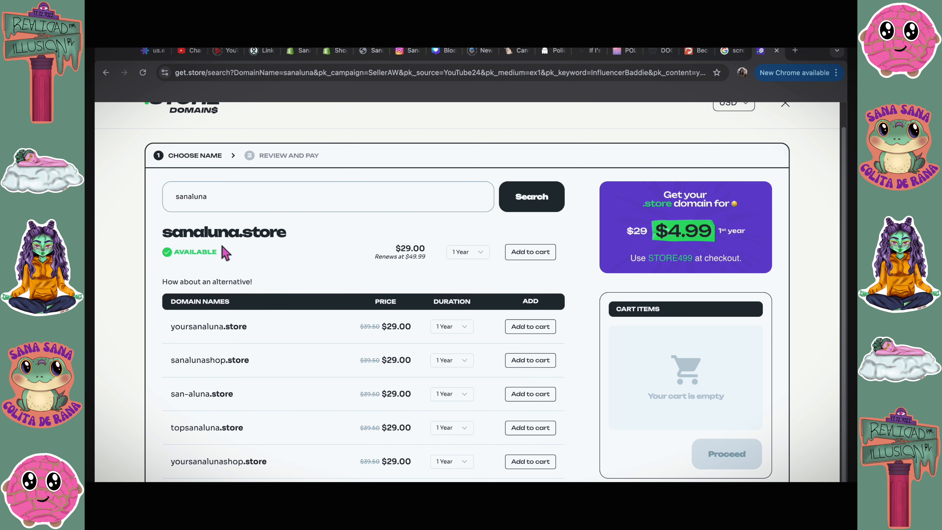
mouse_move(279, 234)
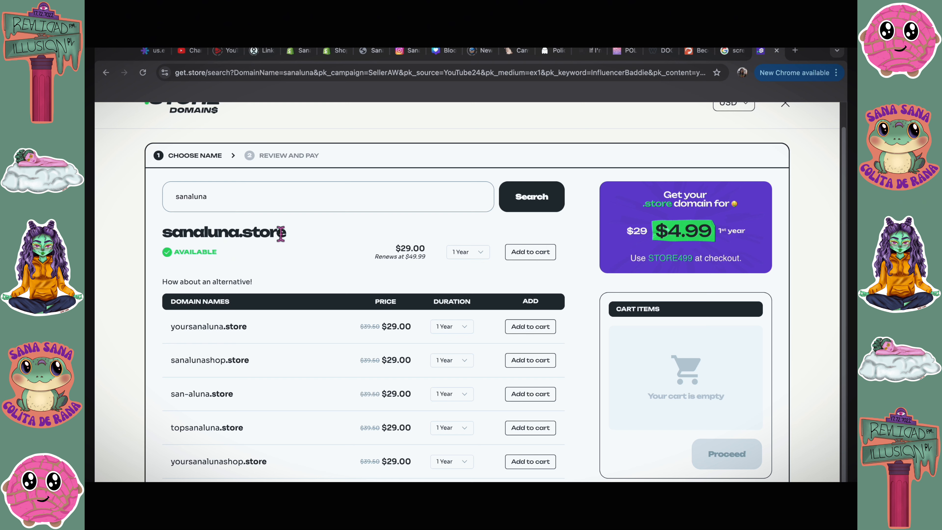
left_click(531, 252)
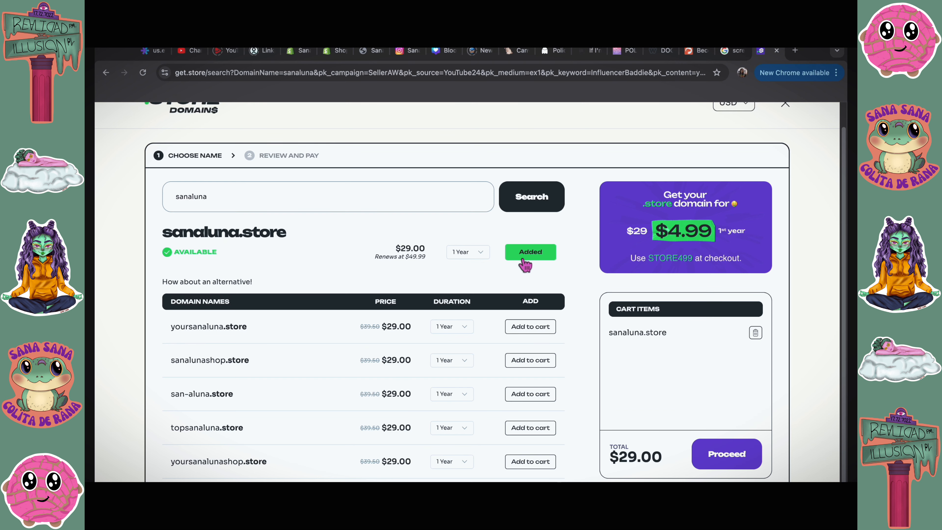
left_click(727, 454)
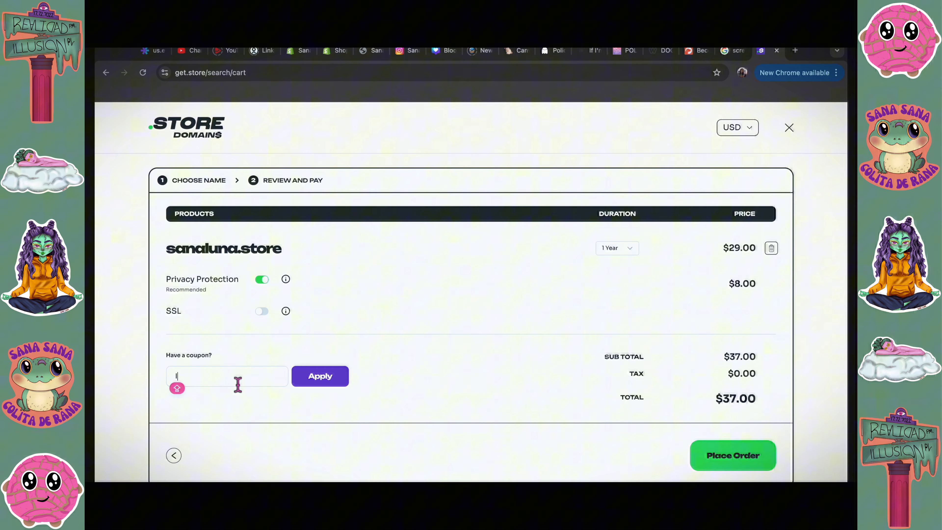
- Apply the ISABELLASTORE coupon so the first-year total drops to $0.99
type("ISABELLASTORE")
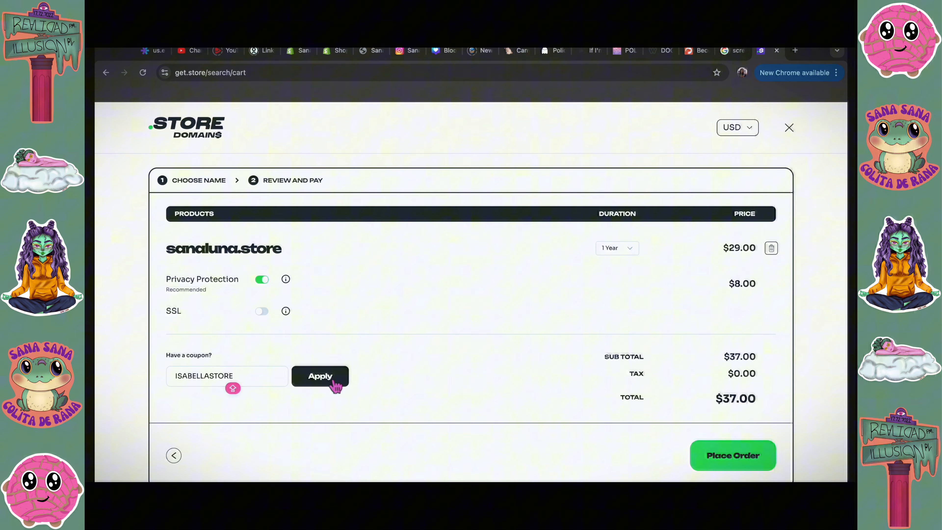
left_click(320, 376)
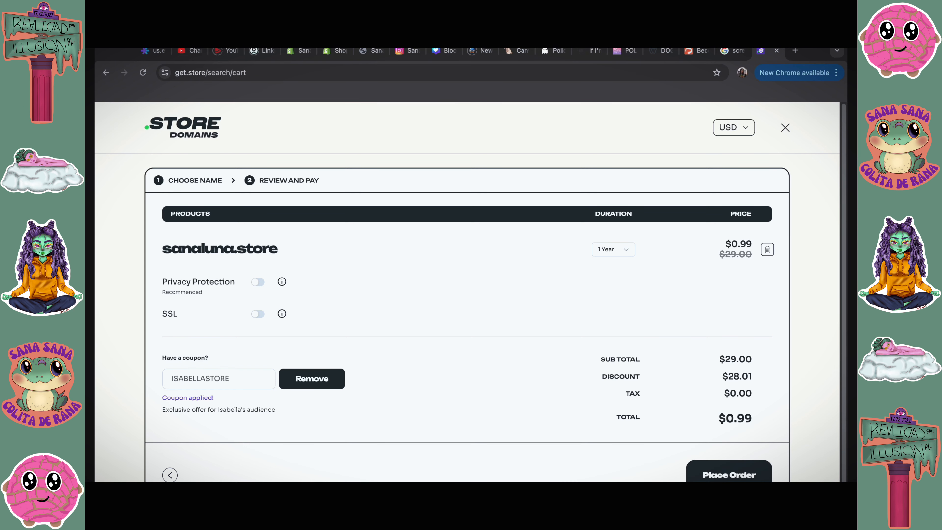
- Place the order, sign in with the account email, and submit the $0.99 card payment online
left_click(730, 475)
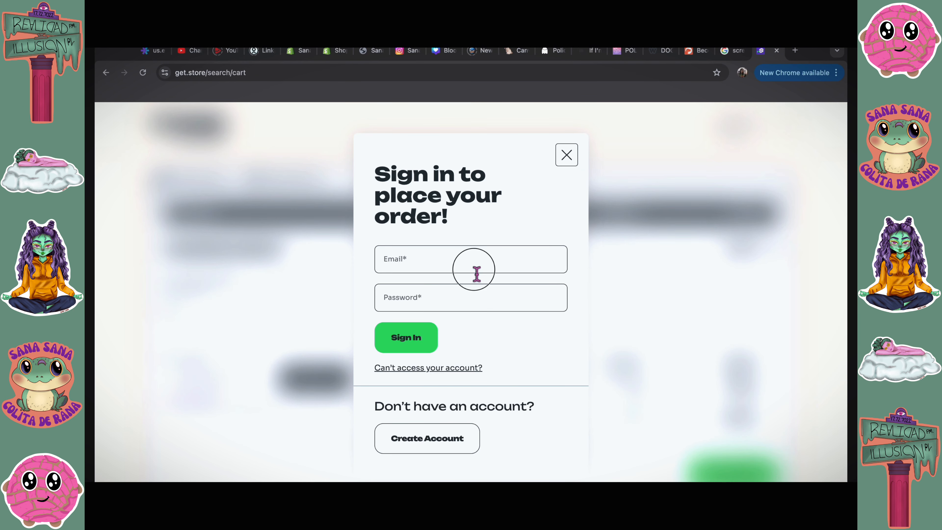
left_click(427, 438)
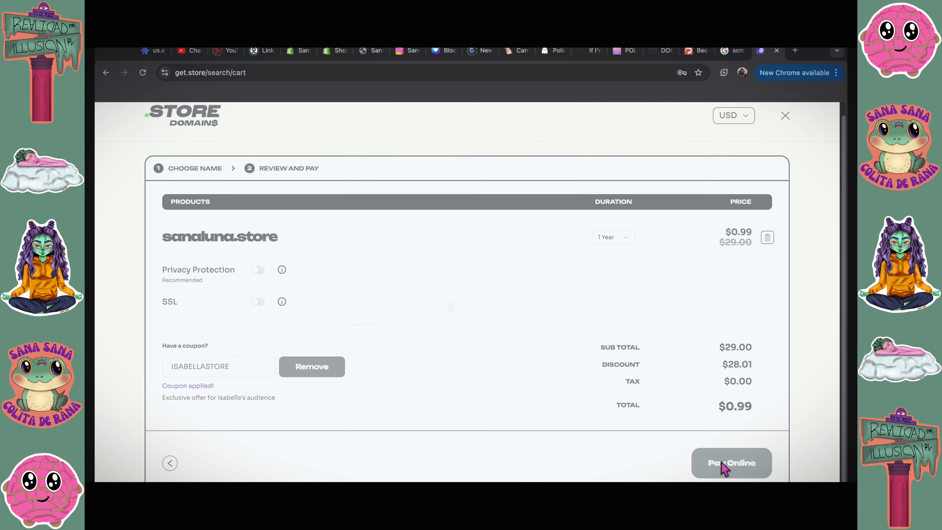
left_click(732, 463)
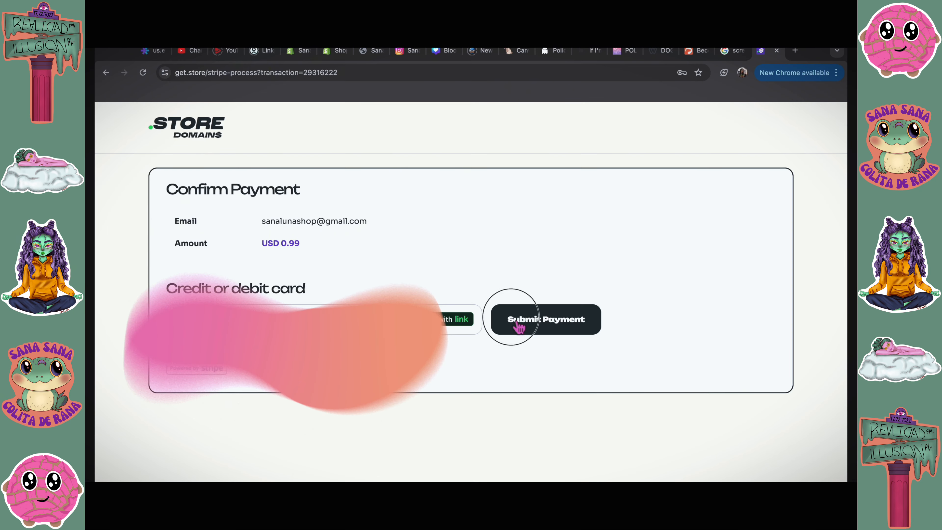
left_click(519, 324)
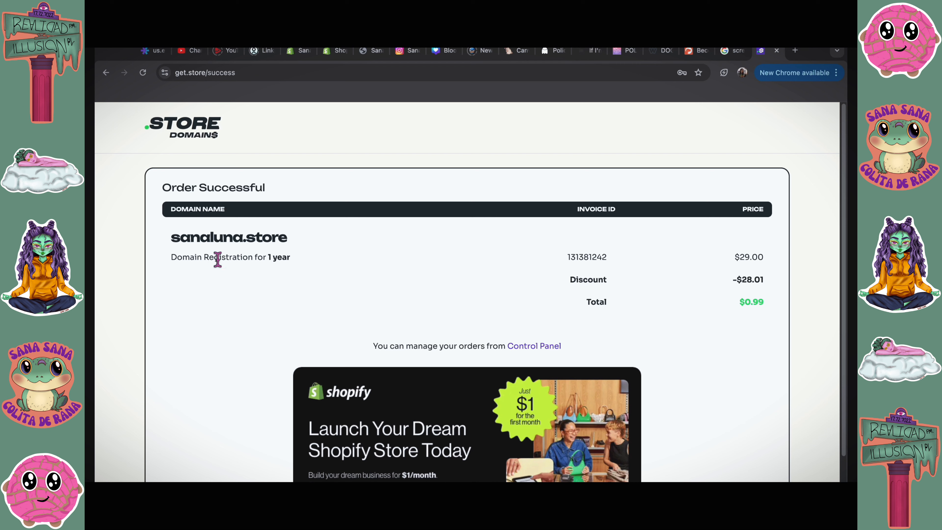
mouse_move(306, 260)
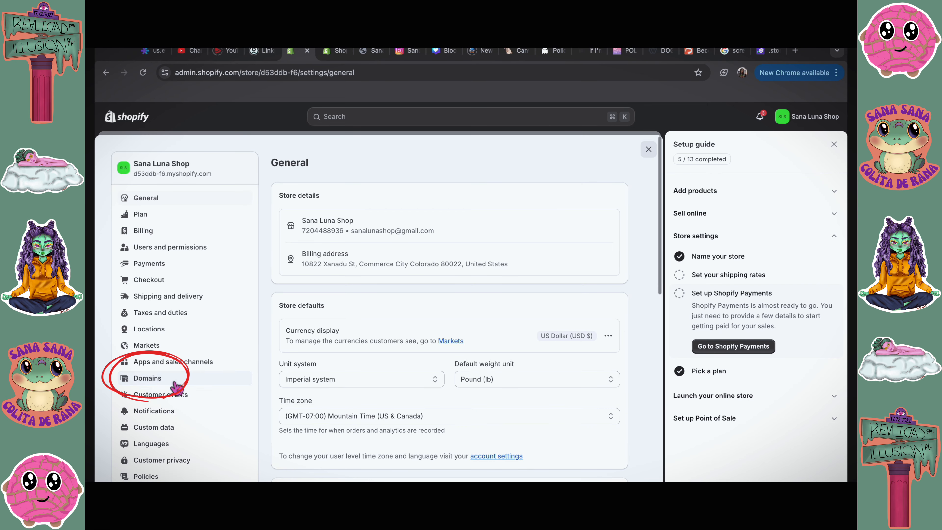
- Go to Shopify's Domains settings and begin connecting an existing purchased domain
left_click(147, 378)
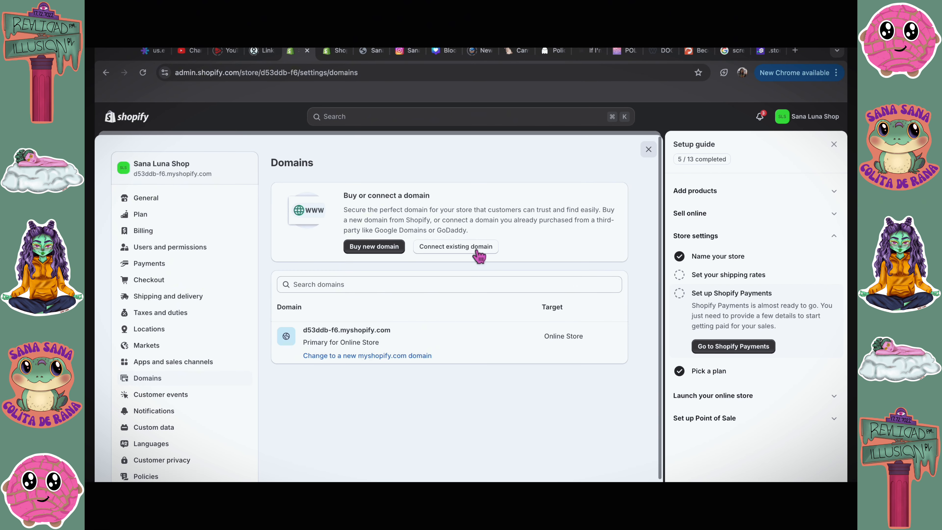
left_click(456, 247)
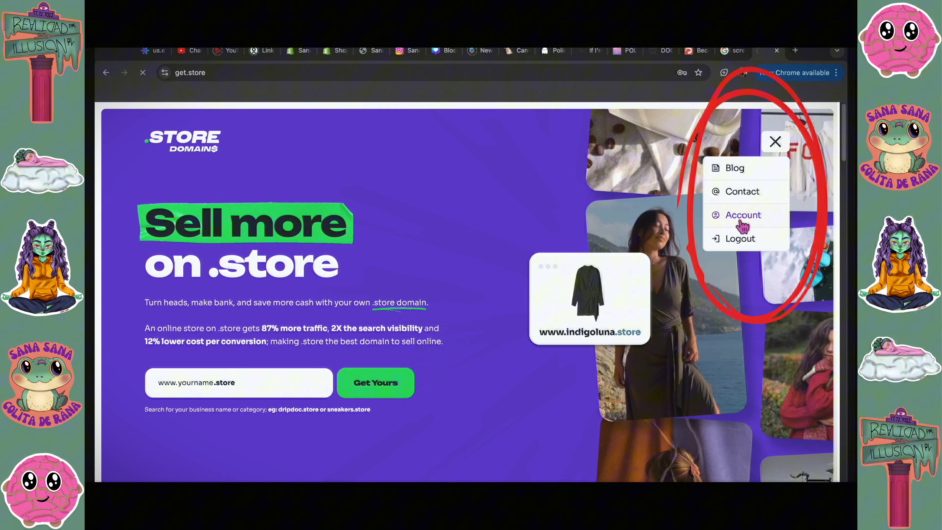
- From the account's order list, reach sanaluna.store's details and activate its DNS record manager
left_click(744, 216)
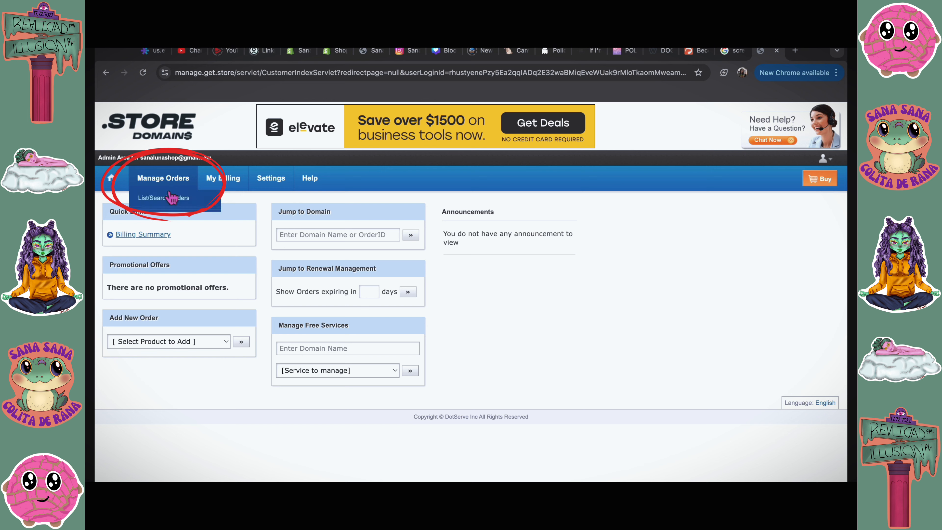
left_click(163, 198)
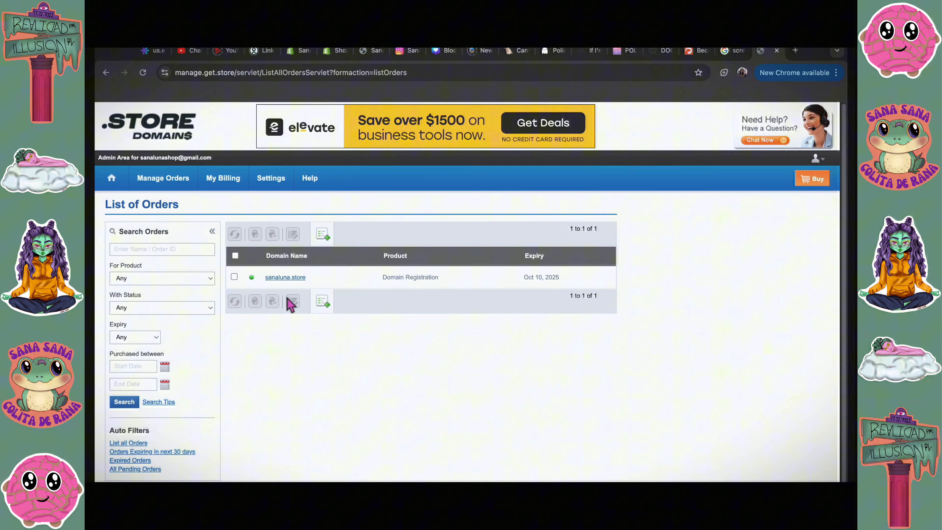
left_click(285, 277)
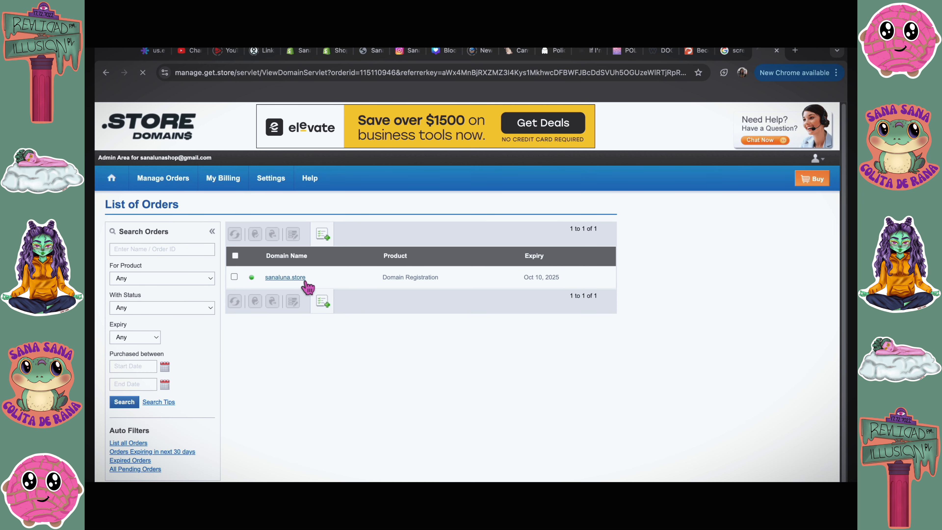
left_click(286, 277)
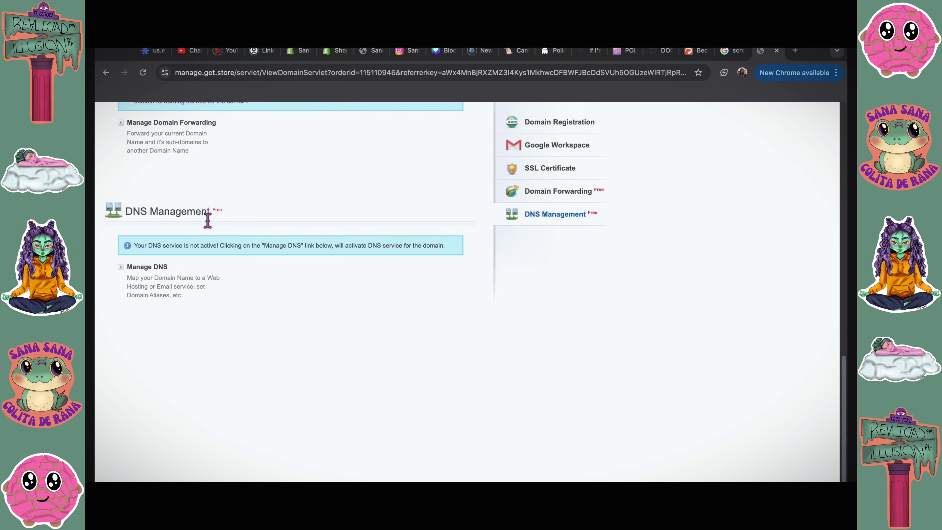
left_click(147, 267)
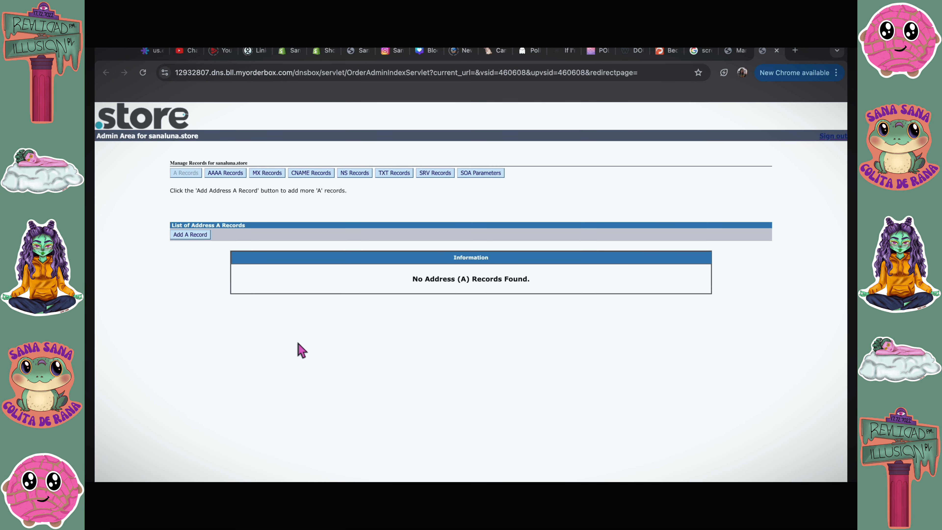
- Add an A record with destination IPv4 address 23.227.38.65 for sanaluna.store
left_click(190, 234)
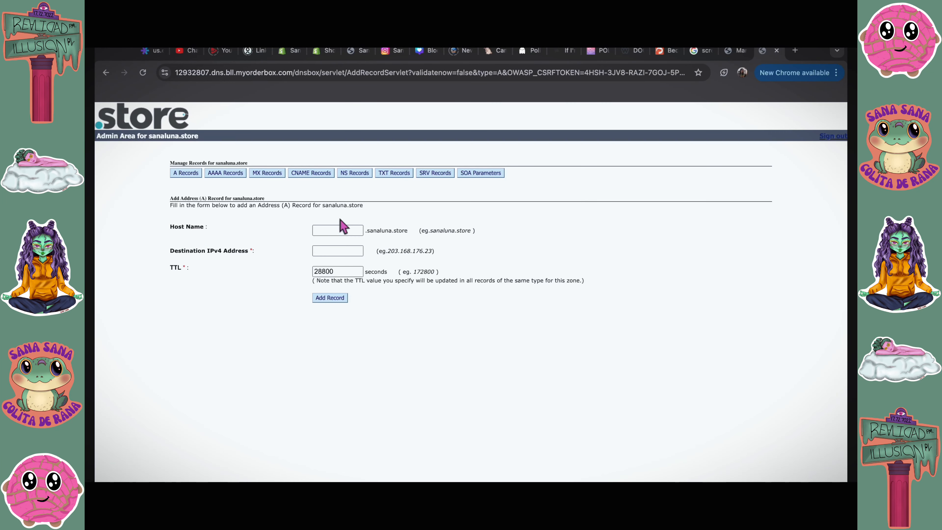
type("23.")
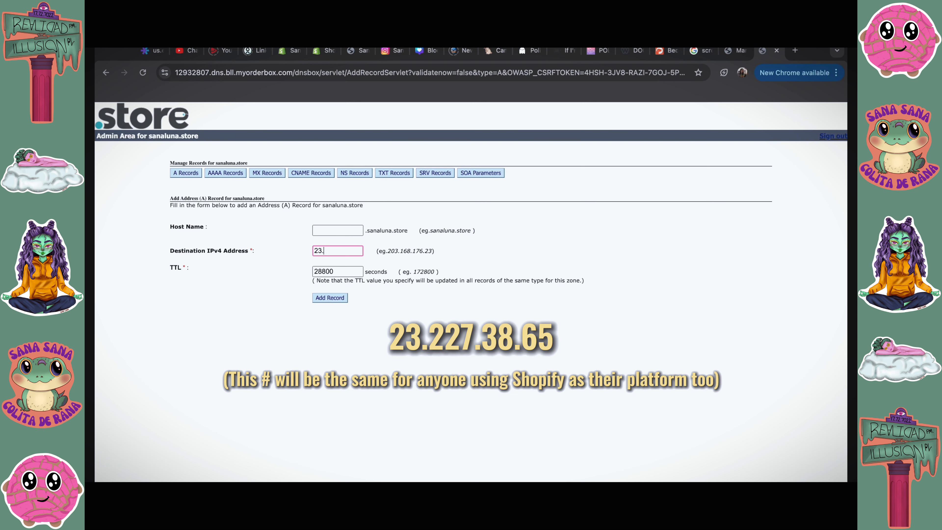
type("227.38.65")
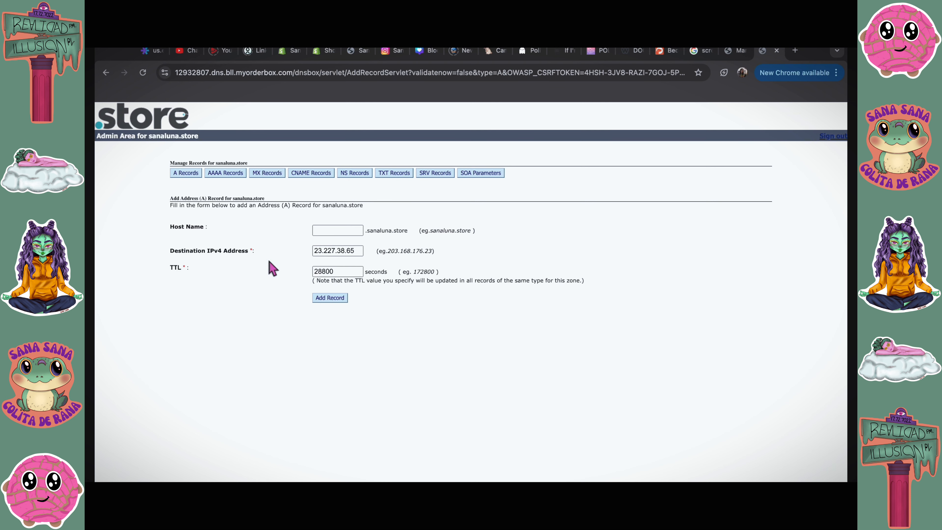
left_click(330, 297)
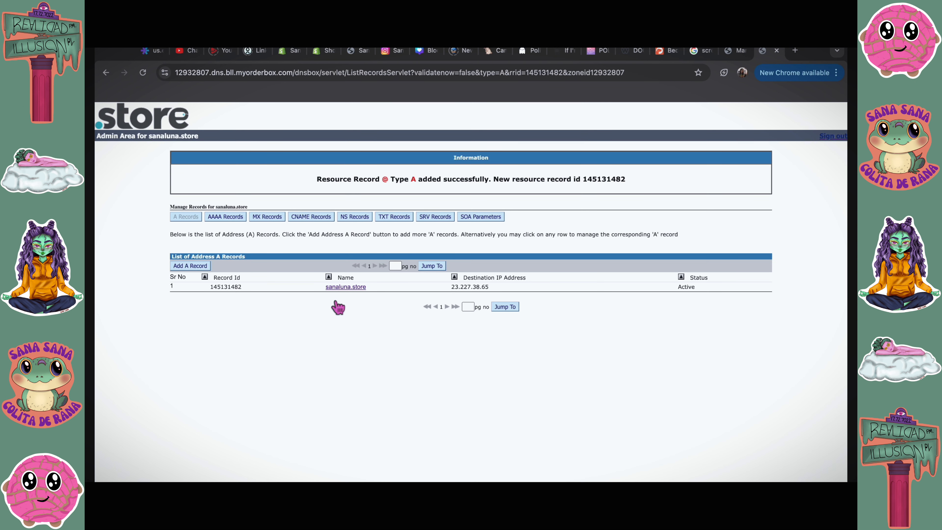
mouse_move(314, 227)
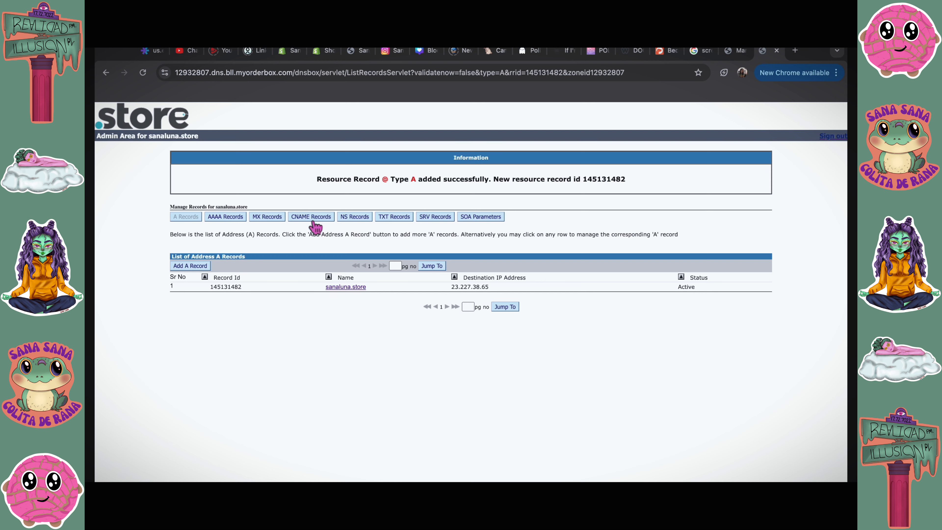
- Add a CNAME record with host www pointing to shops.myshopify.com
left_click(311, 216)
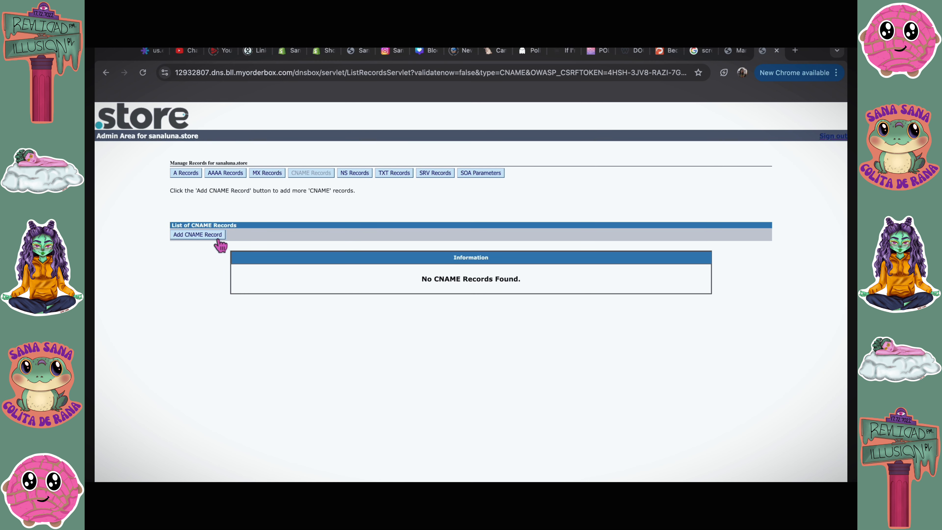
left_click(198, 234)
type("shops.myshopify")
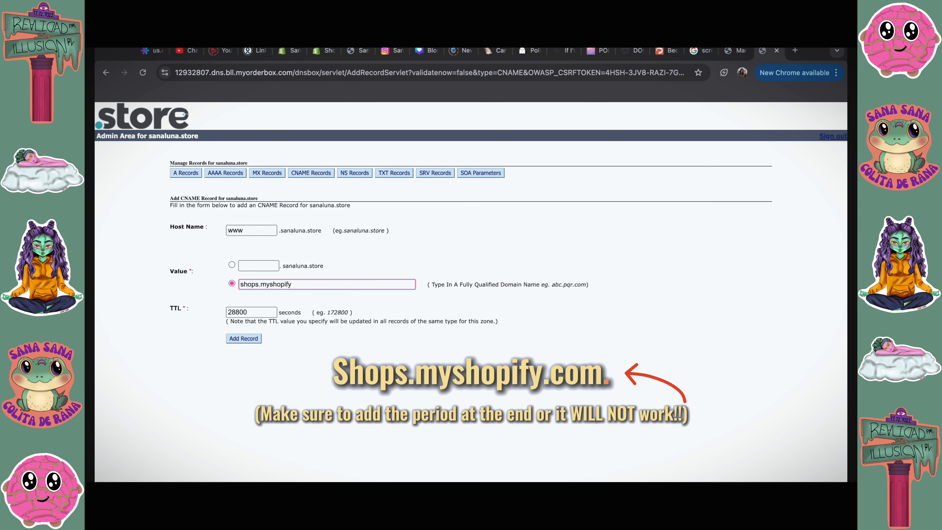
left_click(243, 339)
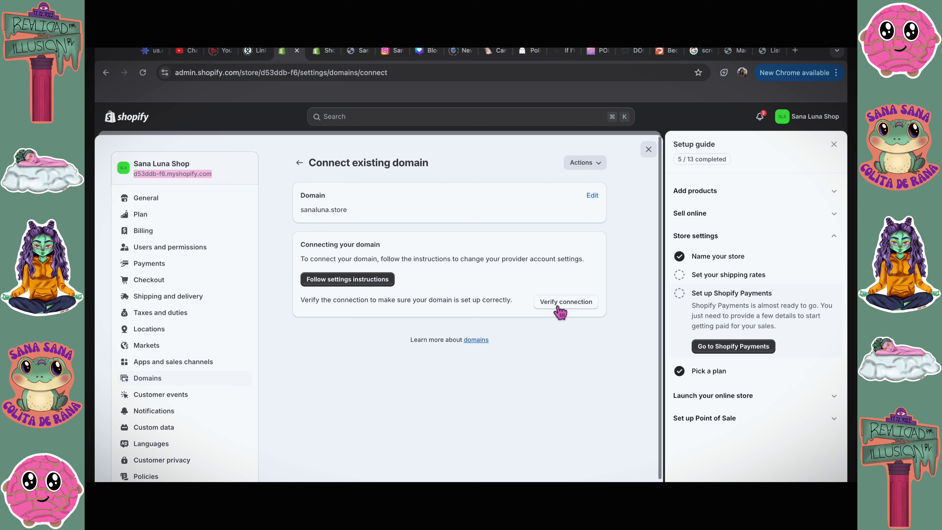
- Verify the domain connection in Shopify, then start setting shipping rates from the Setup guide
left_click(566, 302)
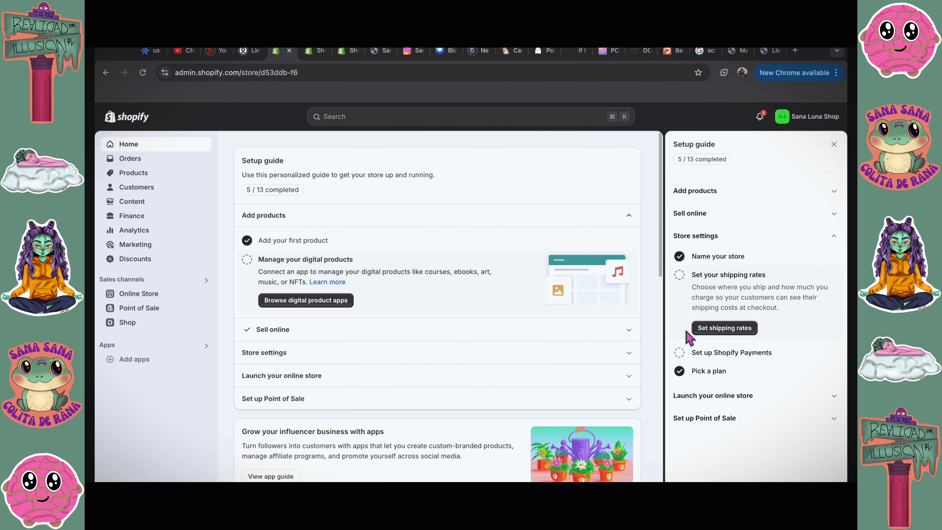
left_click(724, 328)
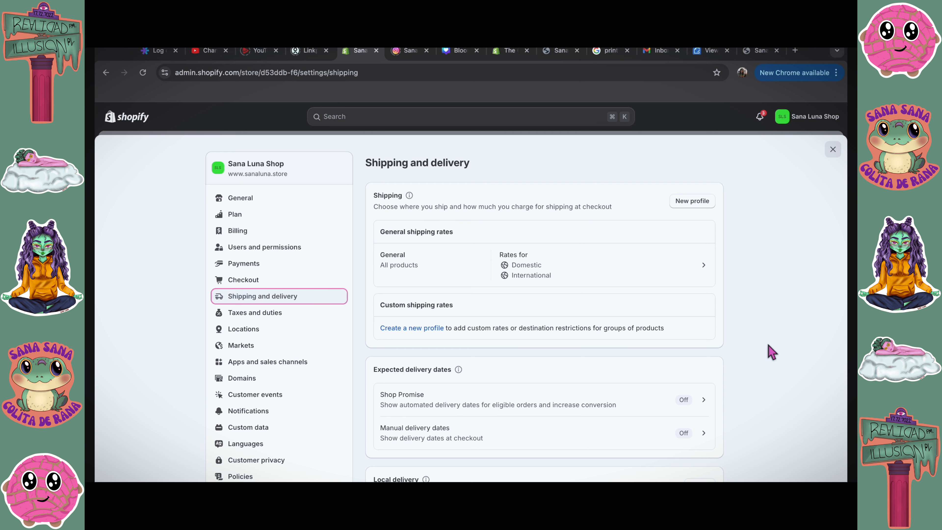
scroll("down", 3)
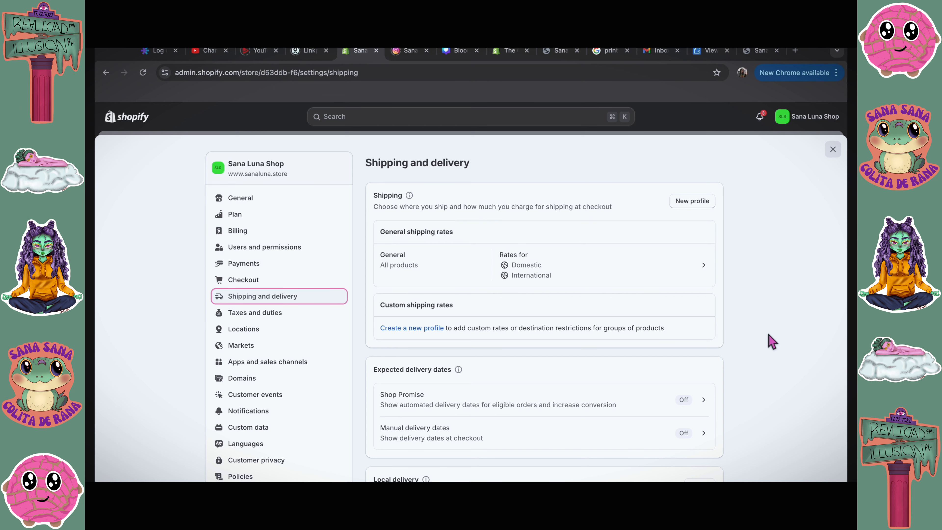
scroll("down", 3)
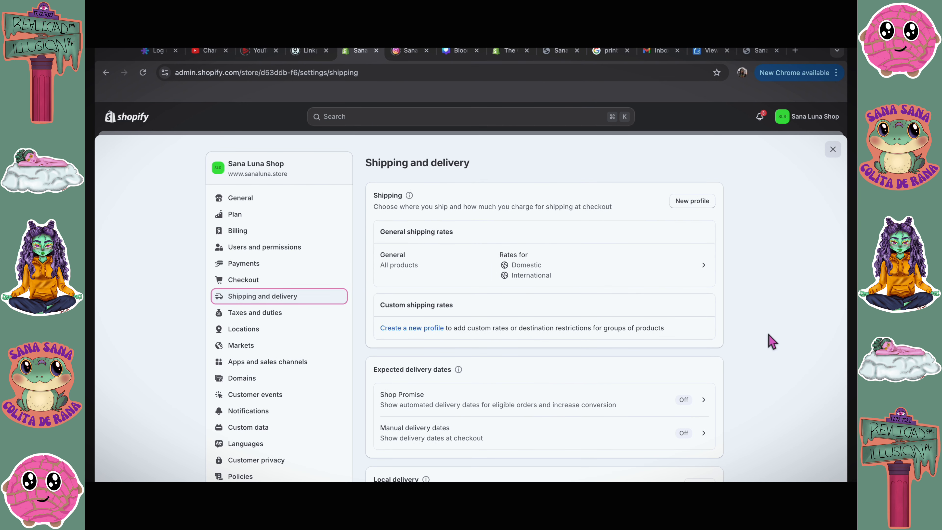
scroll("down", 3)
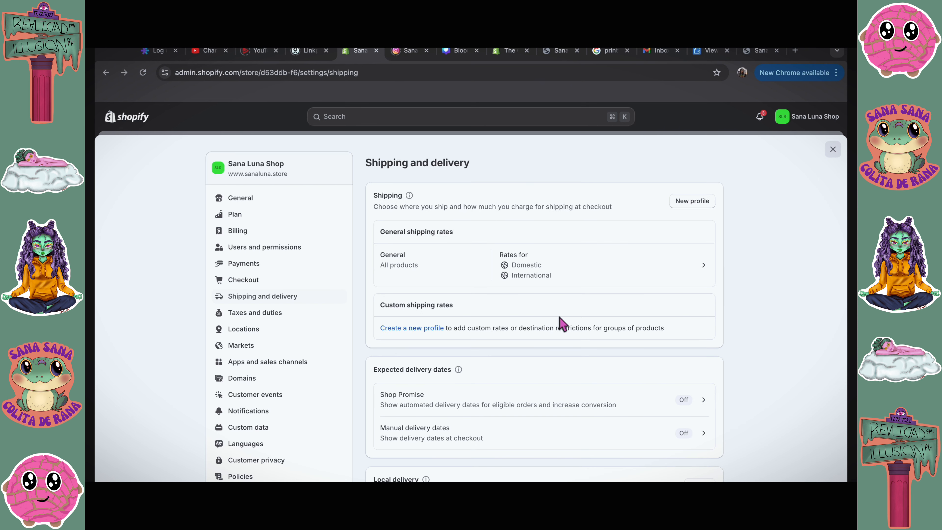
mouse_move(581, 285)
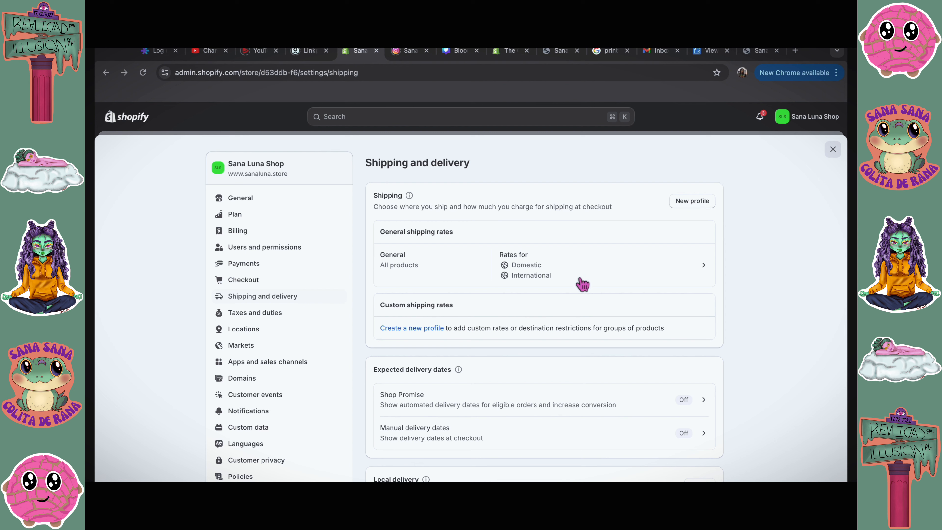
mouse_move(577, 292)
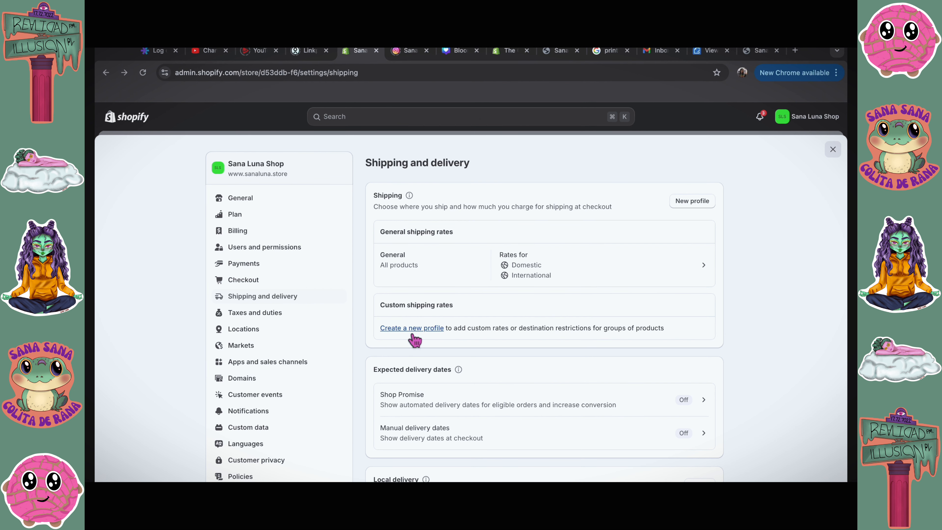
scroll("down", 3)
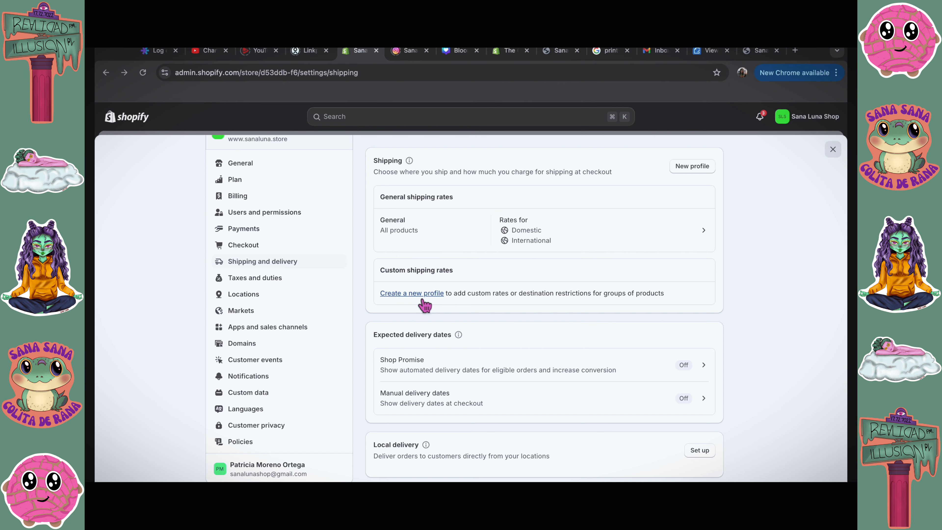
left_click(412, 293)
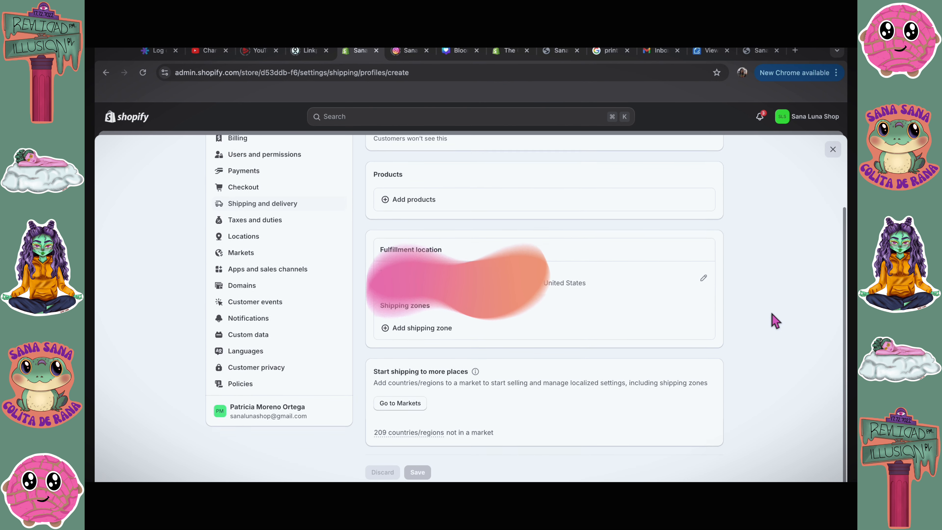
left_click(833, 149)
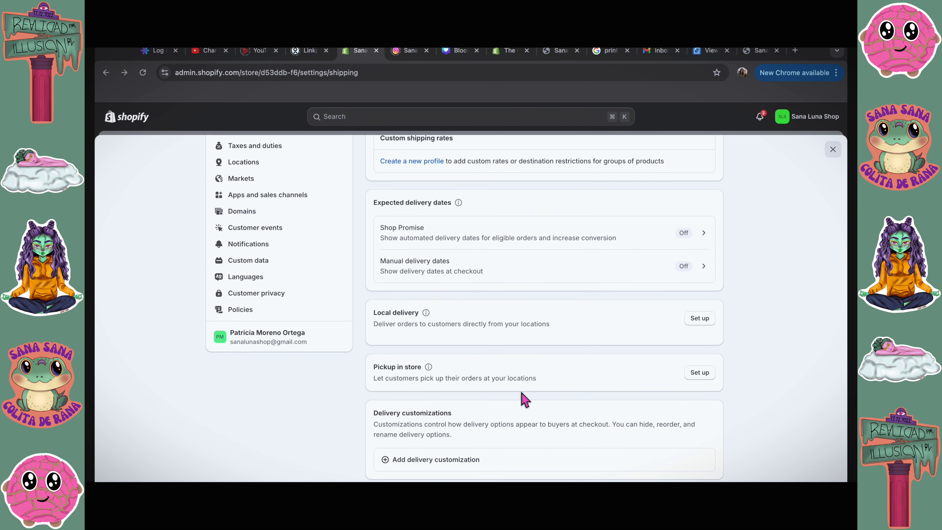
scroll("down", 3)
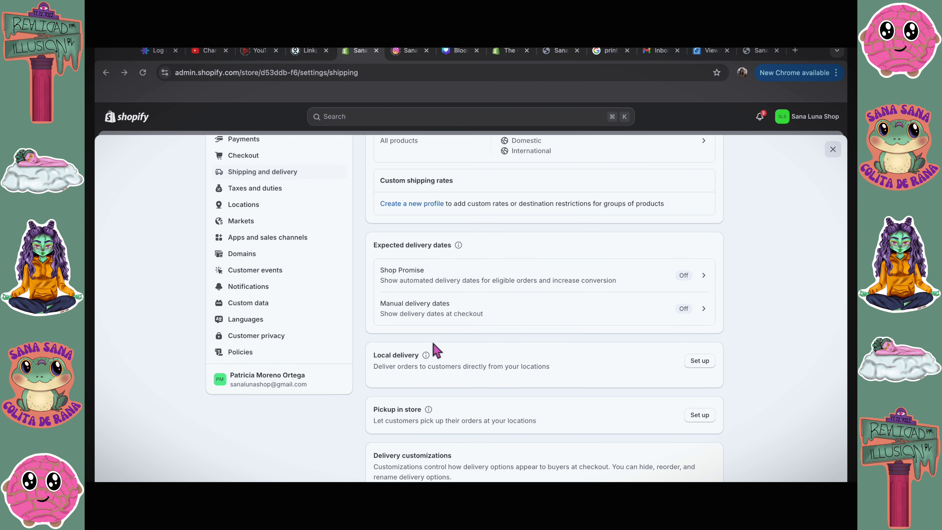
mouse_move(789, 331)
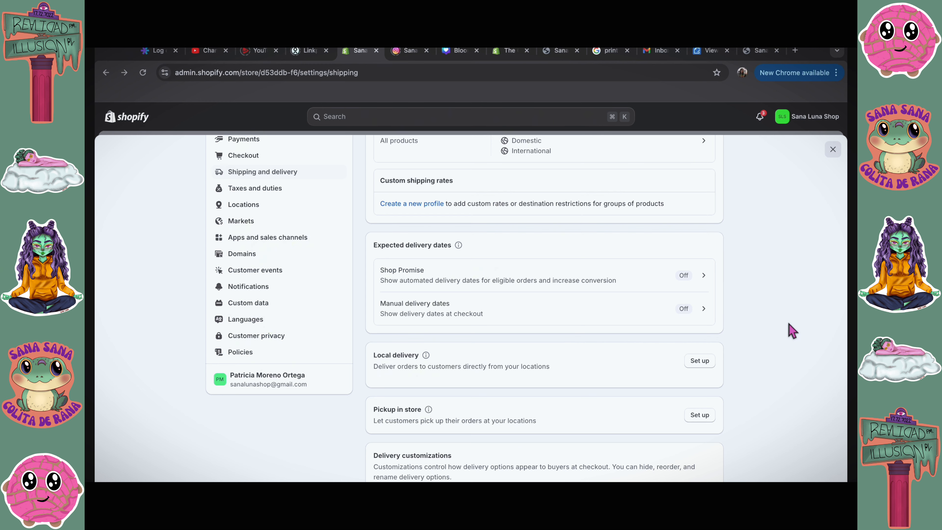
scroll("down", 3)
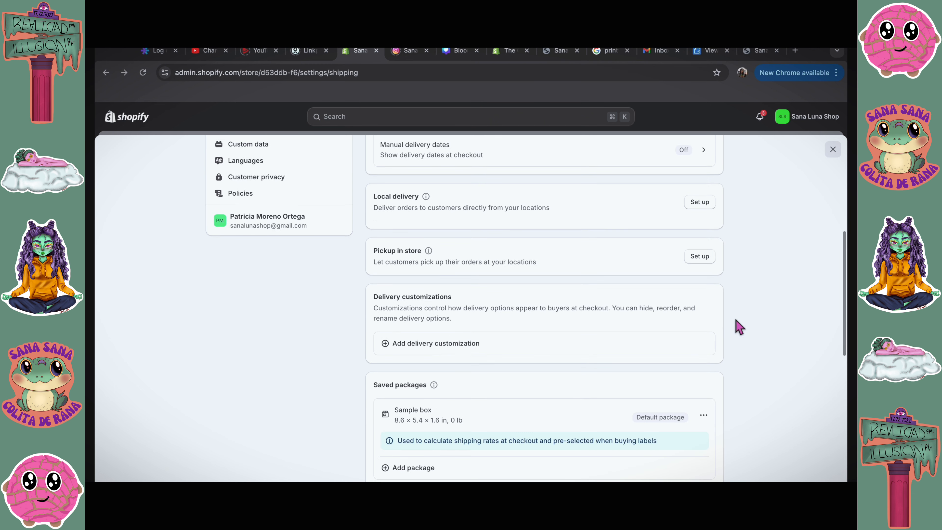
- Add an Envelope package named Letter, 5.25 × 7.25 in, weighing 0.3 oz, as the saved default
left_click(413, 467)
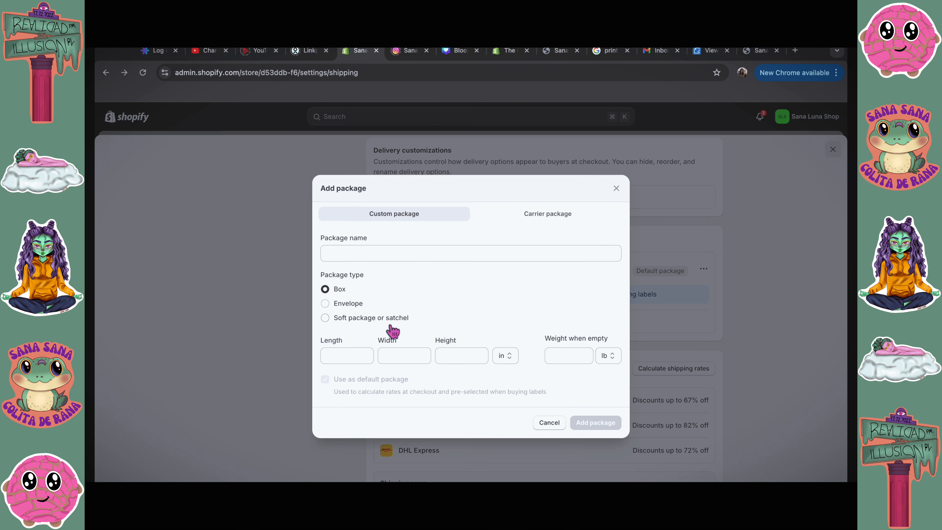
left_click(325, 303)
type("Letter")
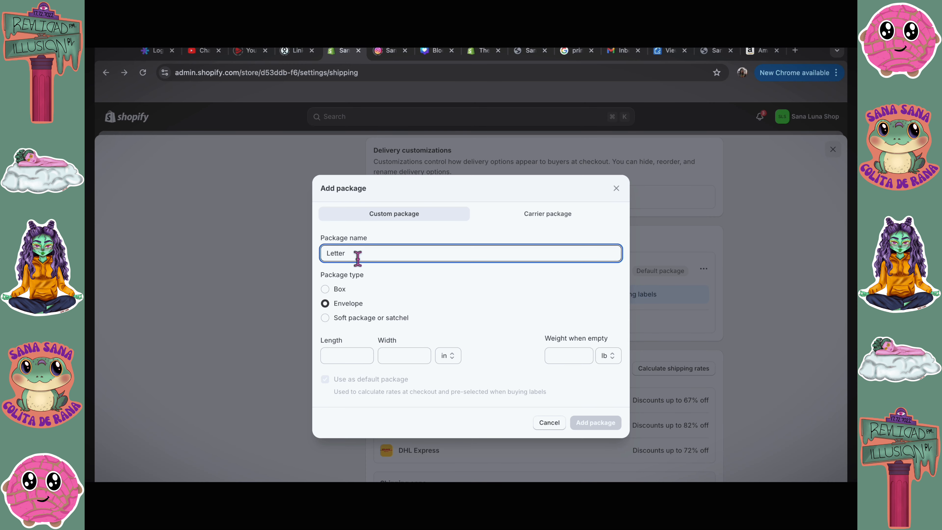
left_click(345, 356)
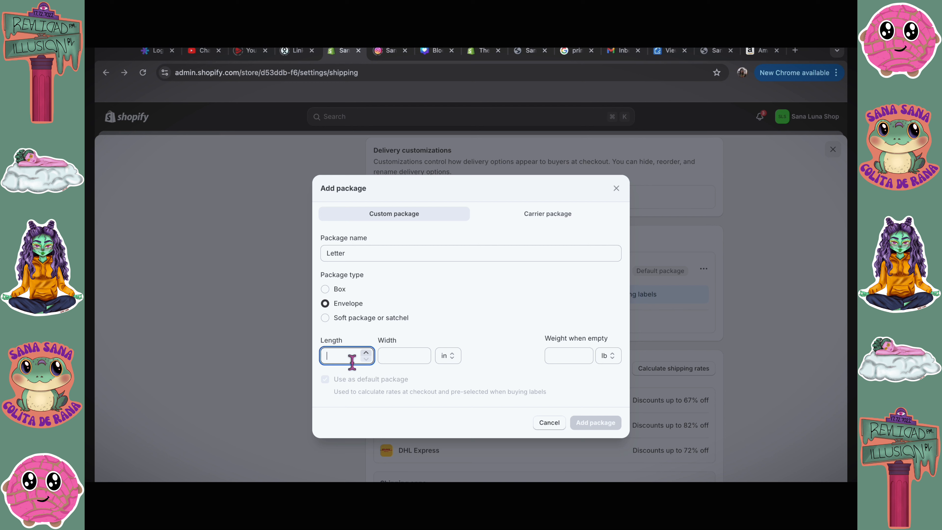
type("5.2")
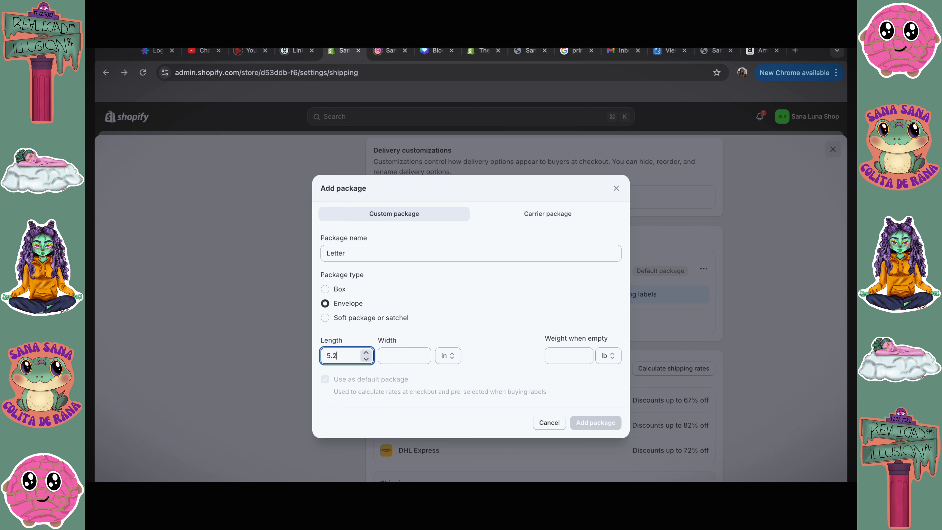
type("7")
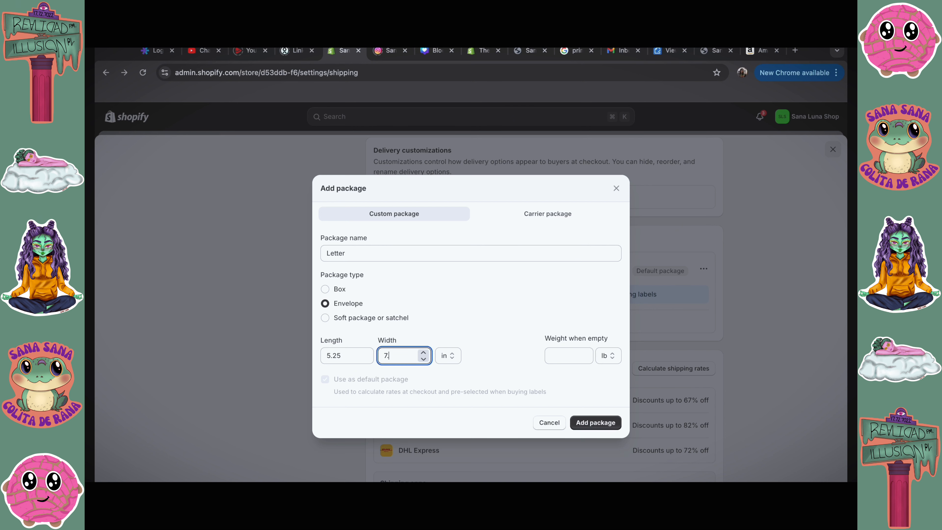
left_click(567, 356)
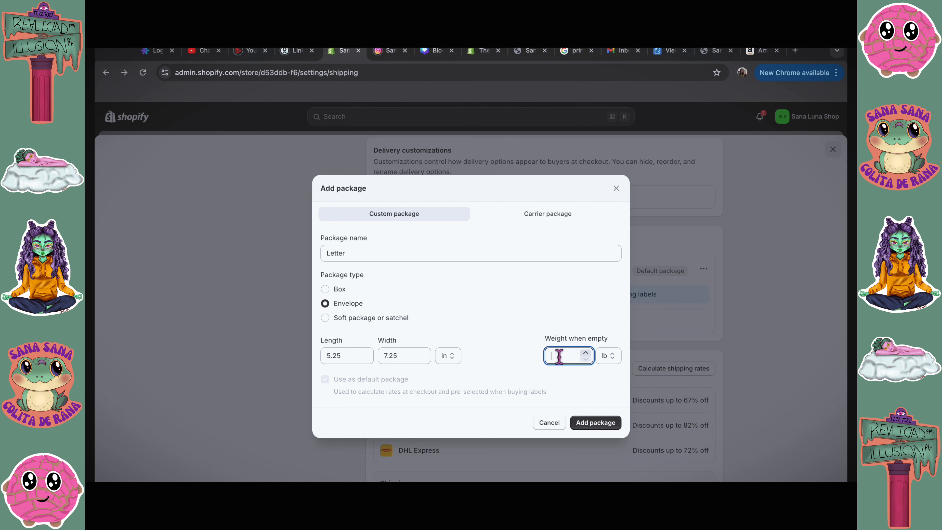
left_click(609, 355)
type(".3")
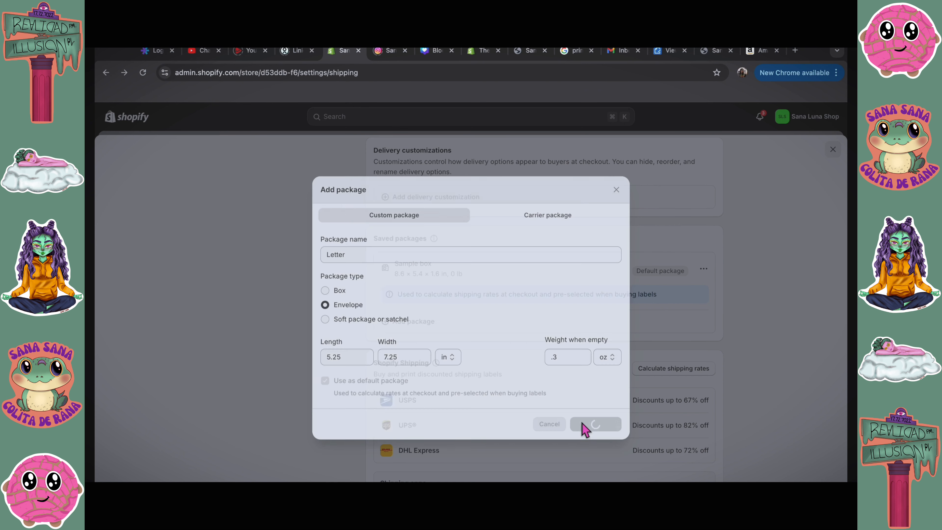
left_click(596, 424)
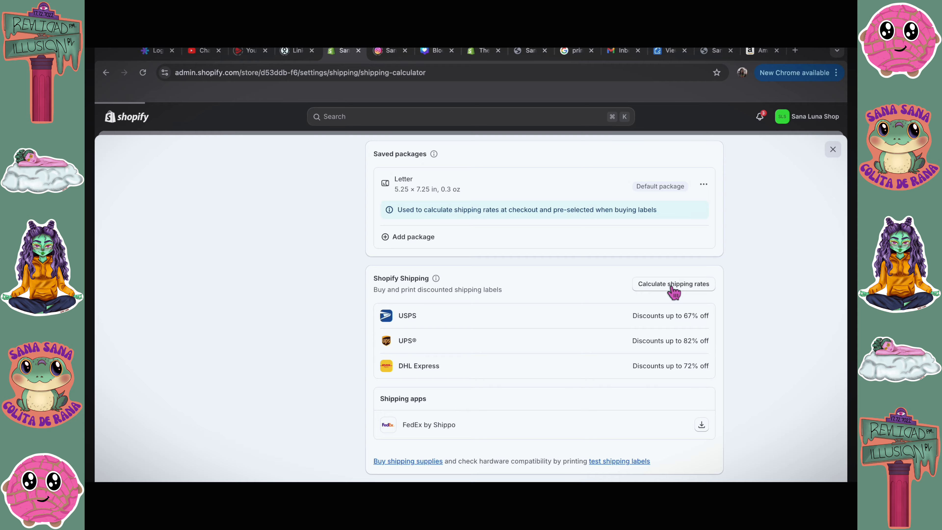
left_click(674, 283)
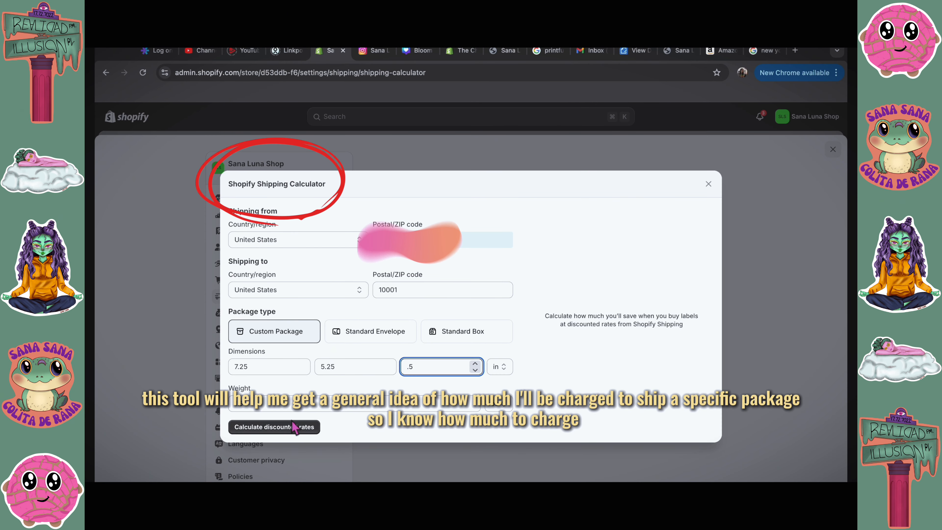
left_click(294, 427)
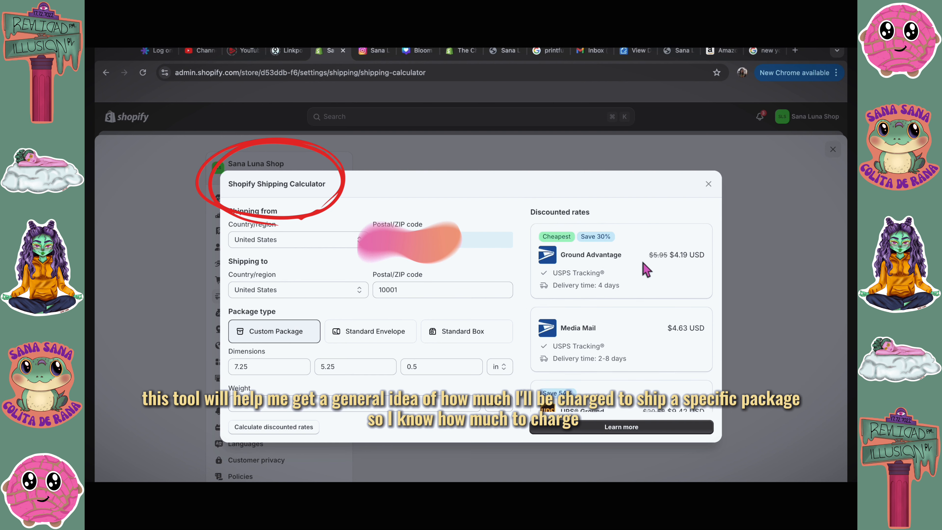
left_click(709, 185)
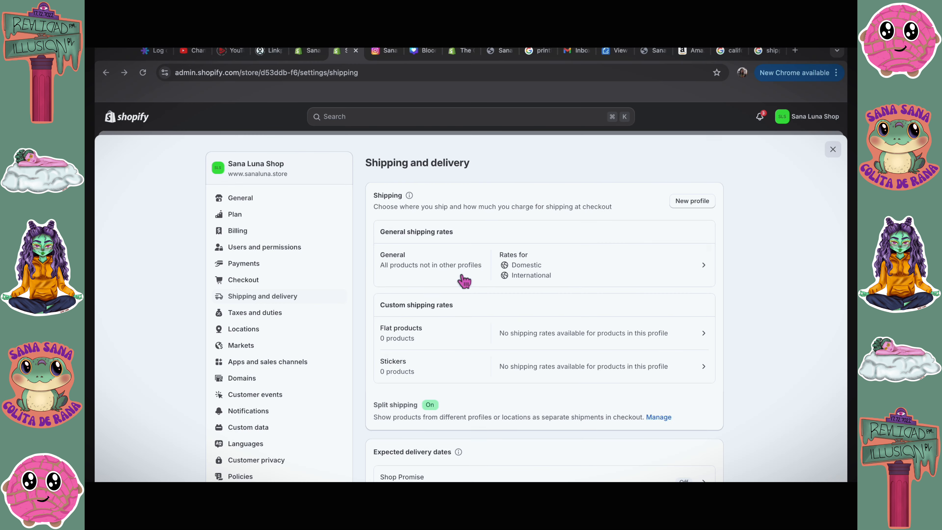
- In the General profile, create a custom rate 'Economy (5-8 days) (NO TRACKING WITH THIS OPTION)' with a weight-based minimum condition
left_click(431, 265)
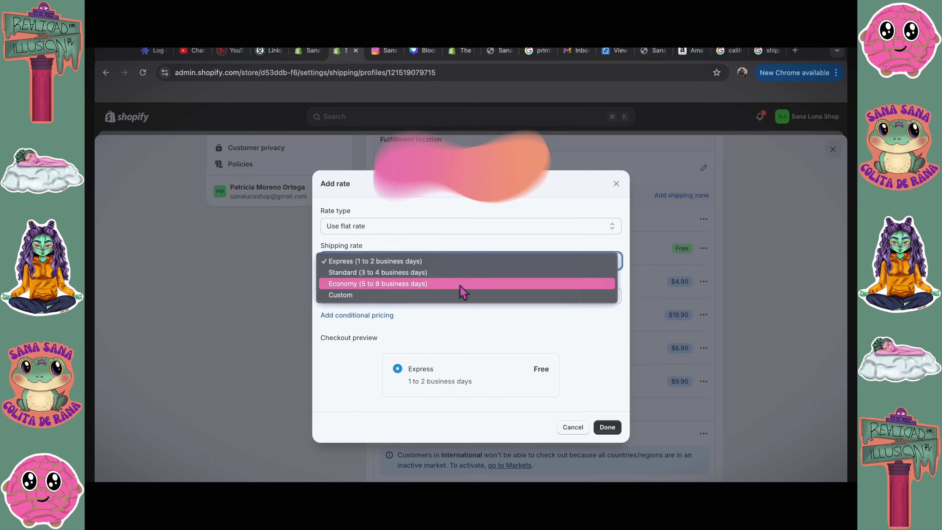
left_click(341, 295)
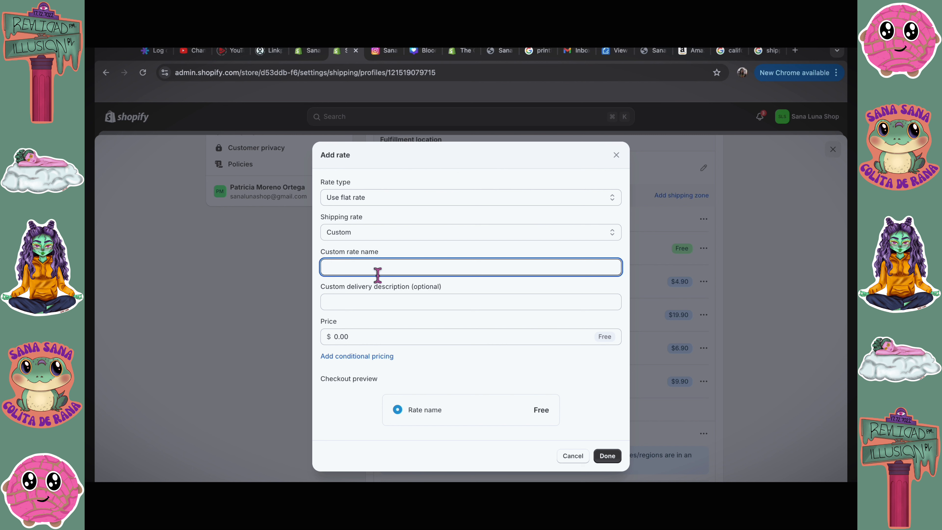
type("Economy (5-8")
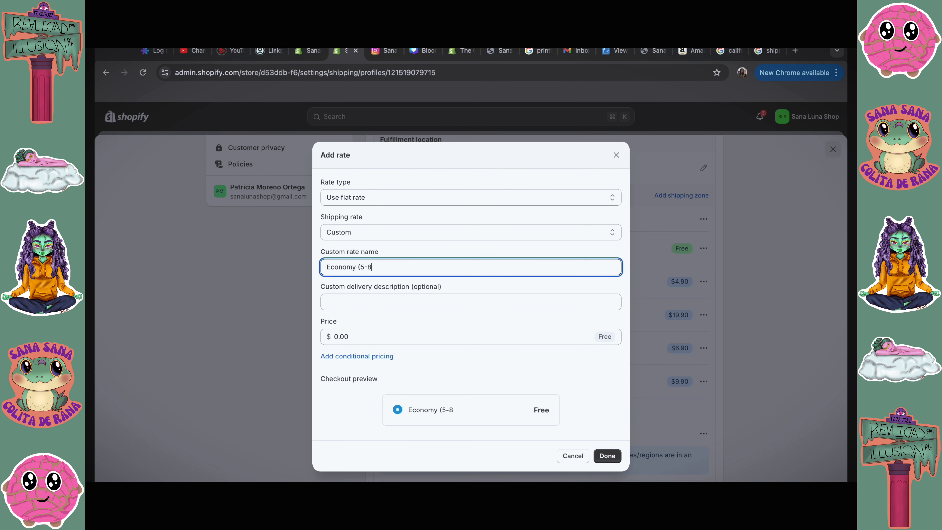
type("days) (N")
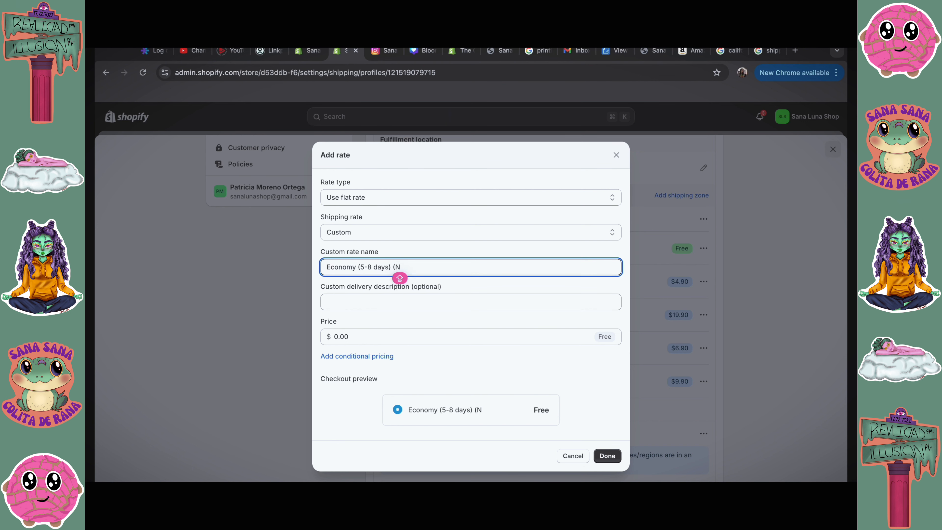
type("O TRACKING WI")
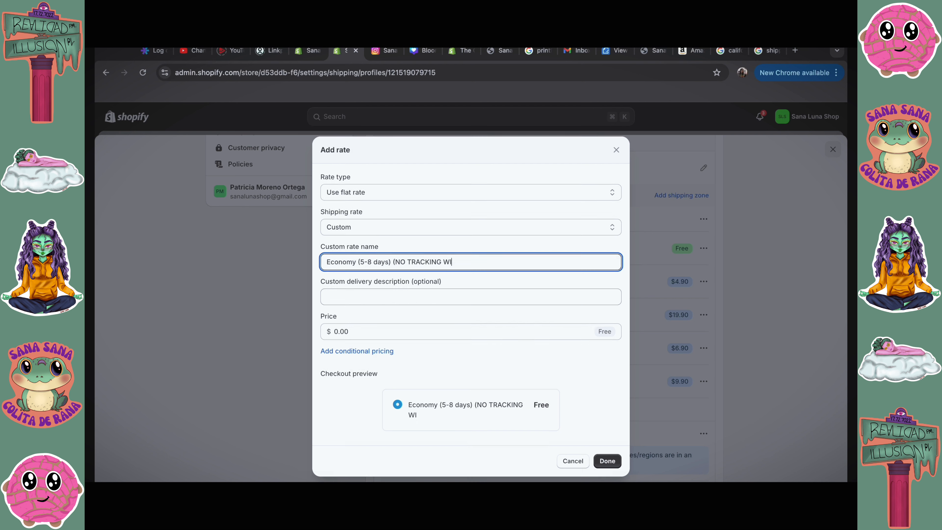
type("TH THIS OPTION)")
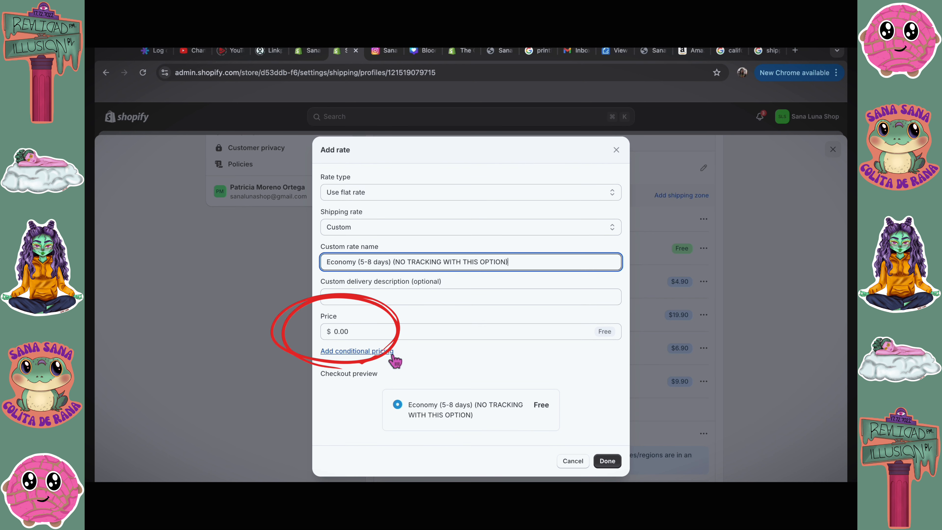
left_click(357, 351)
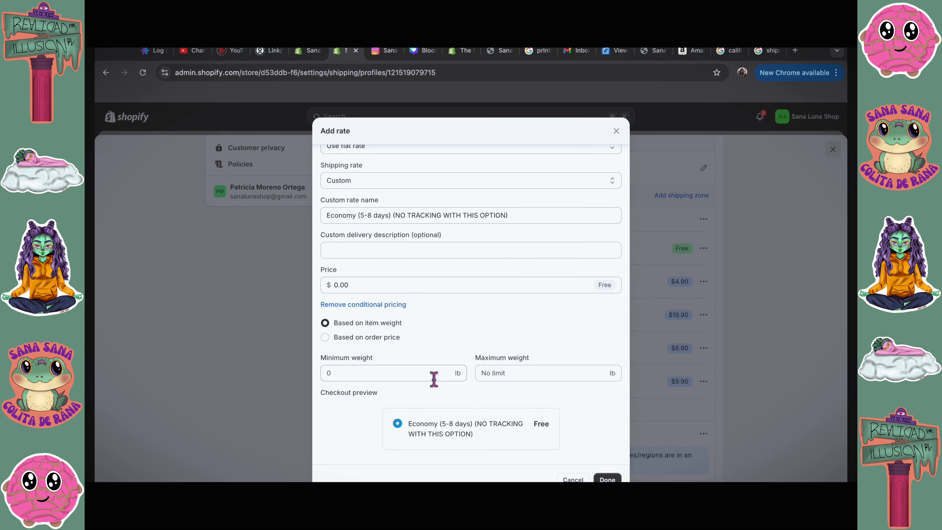
left_click(370, 373)
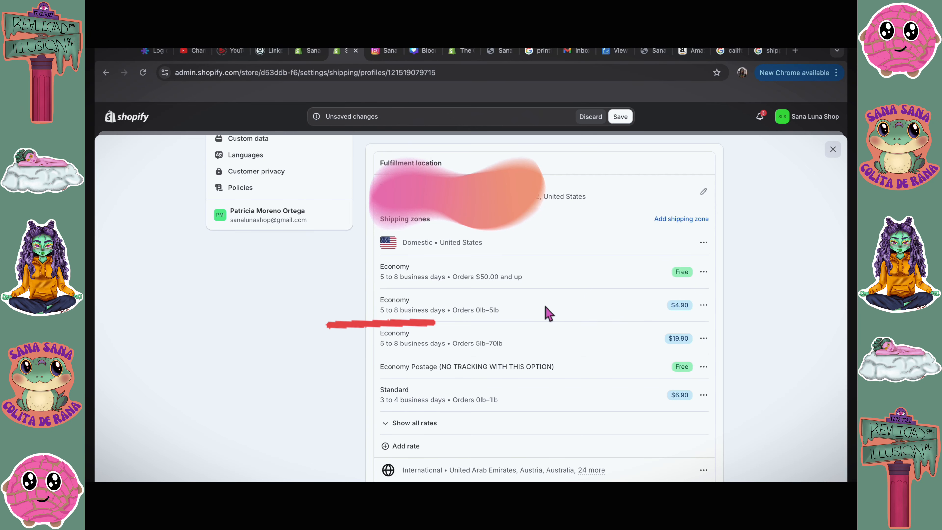
mouse_move(525, 318)
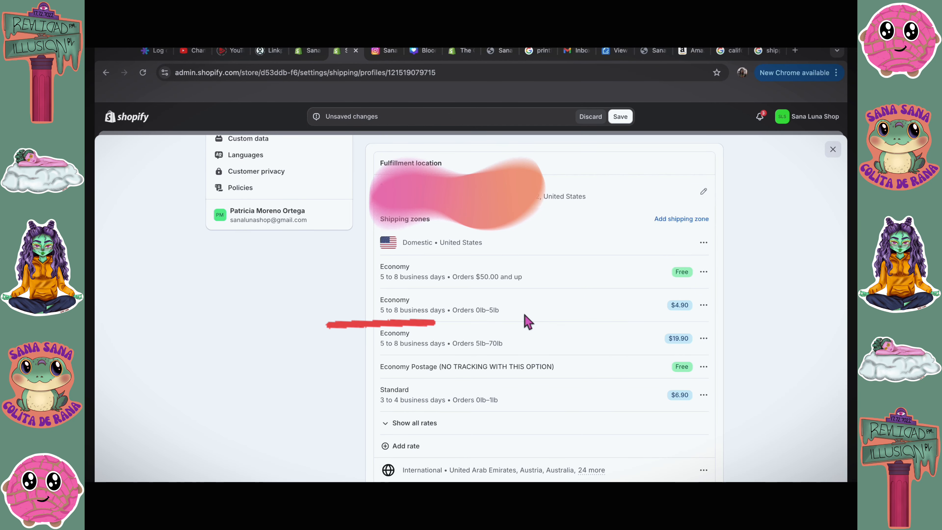
mouse_move(513, 327)
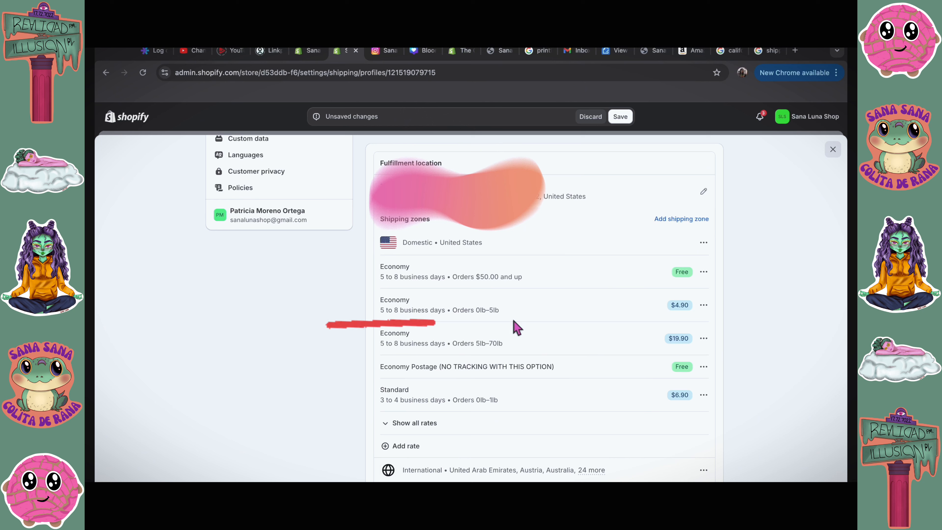
mouse_move(713, 325)
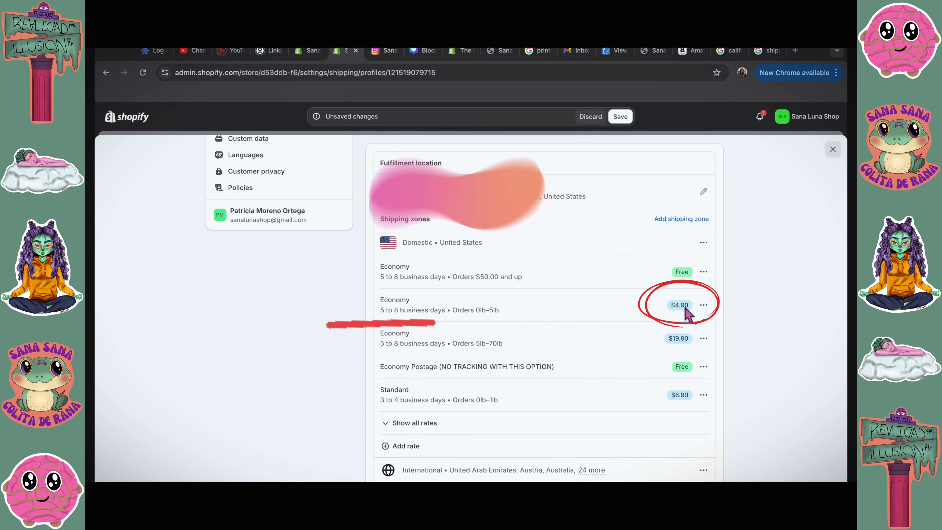
mouse_move(660, 318)
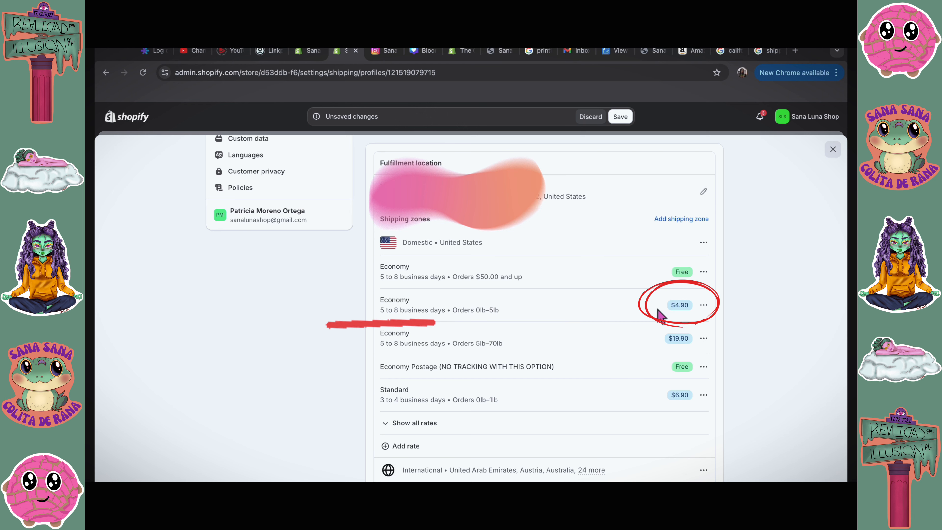
- Save the General shipping profile with its domestic and international rates
scroll("down", 3)
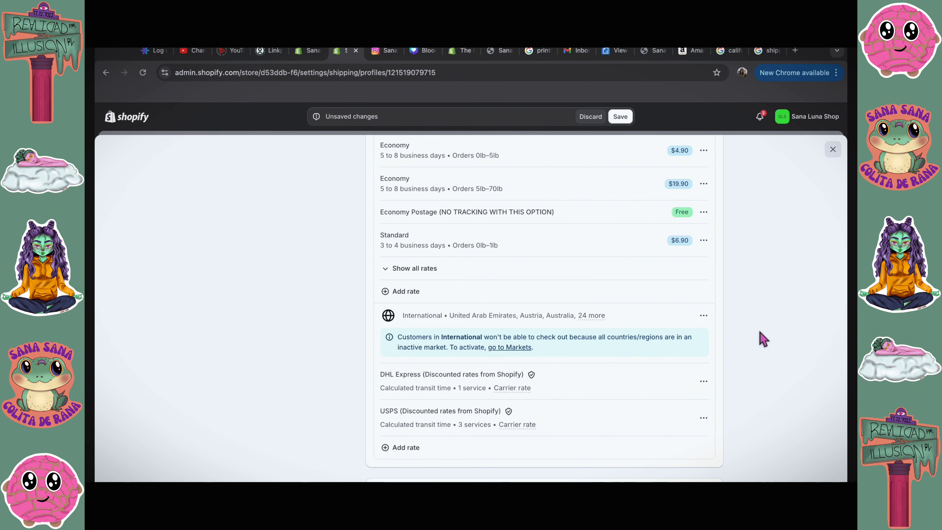
scroll("down", 3)
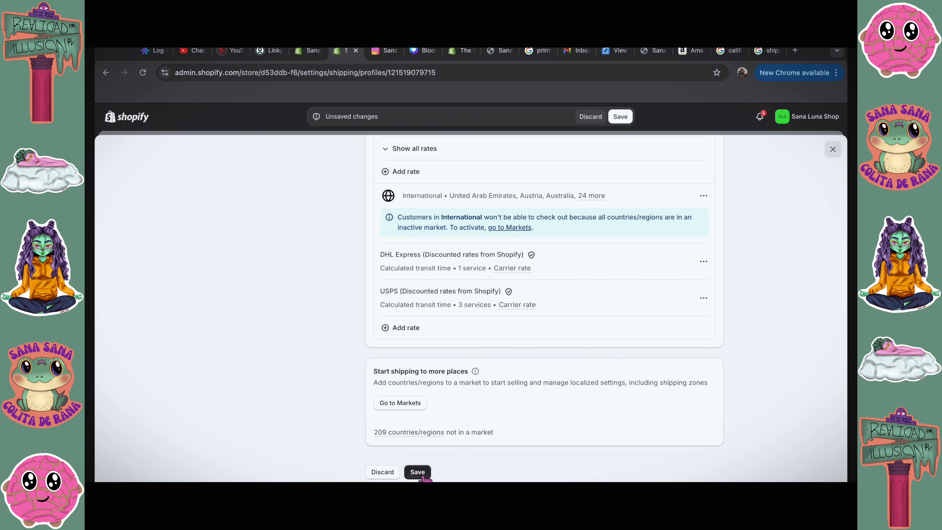
left_click(417, 472)
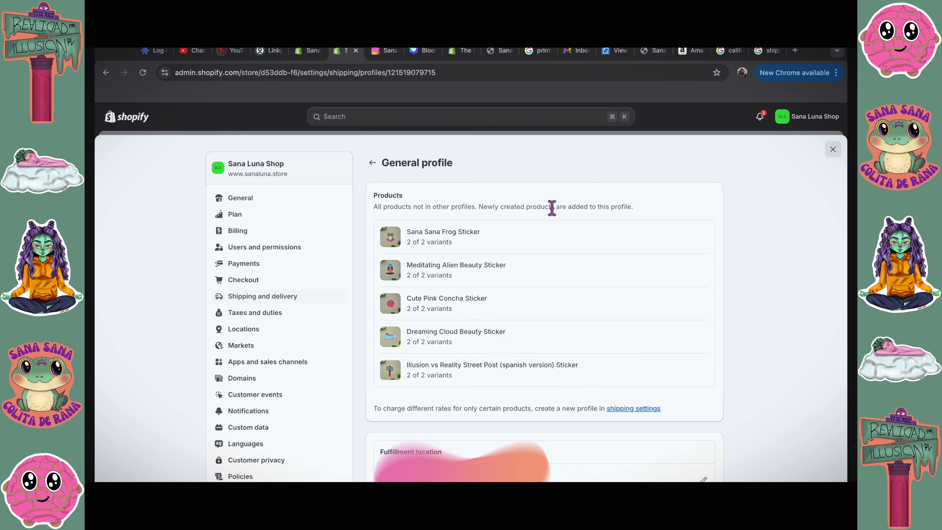
- Delete the Stickers shipping profile and confirm the deletion
left_click(373, 162)
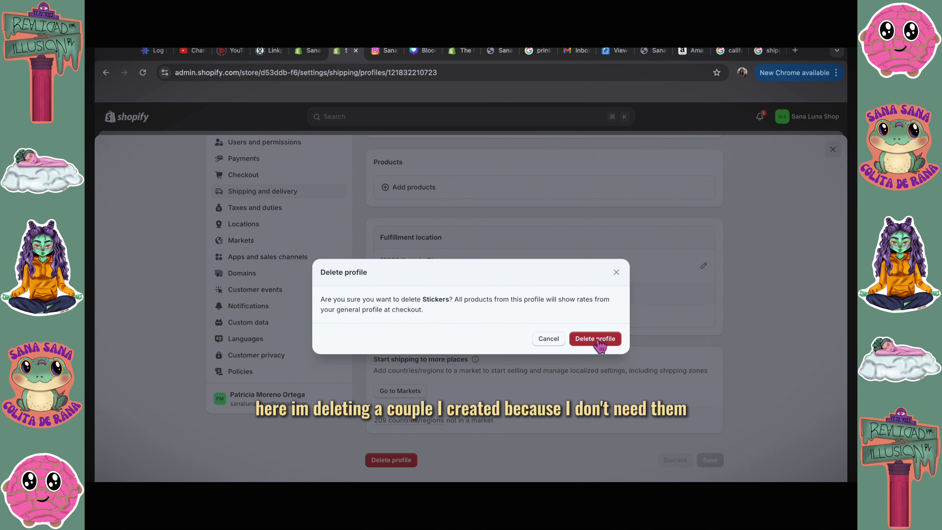
left_click(596, 339)
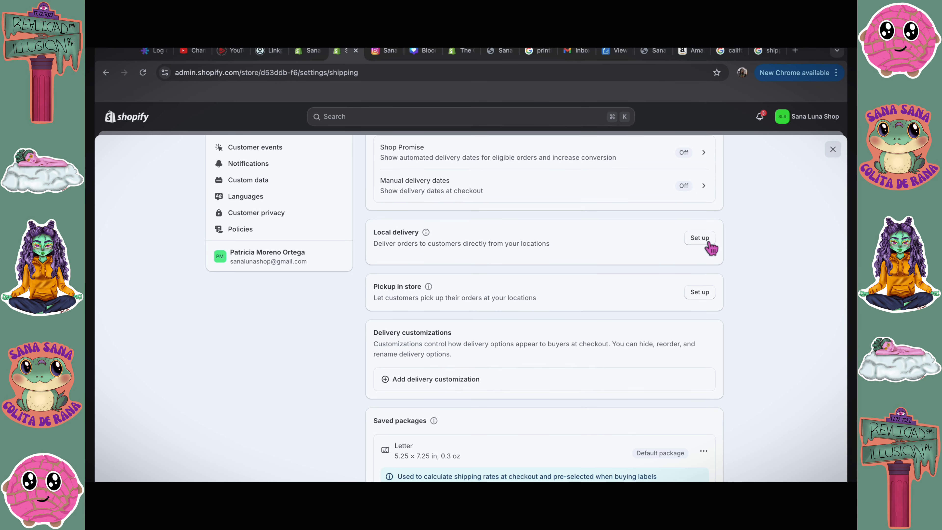
- Define the local delivery zone by 18 ZIP codes, free with a $10.00 minimum order
left_click(700, 237)
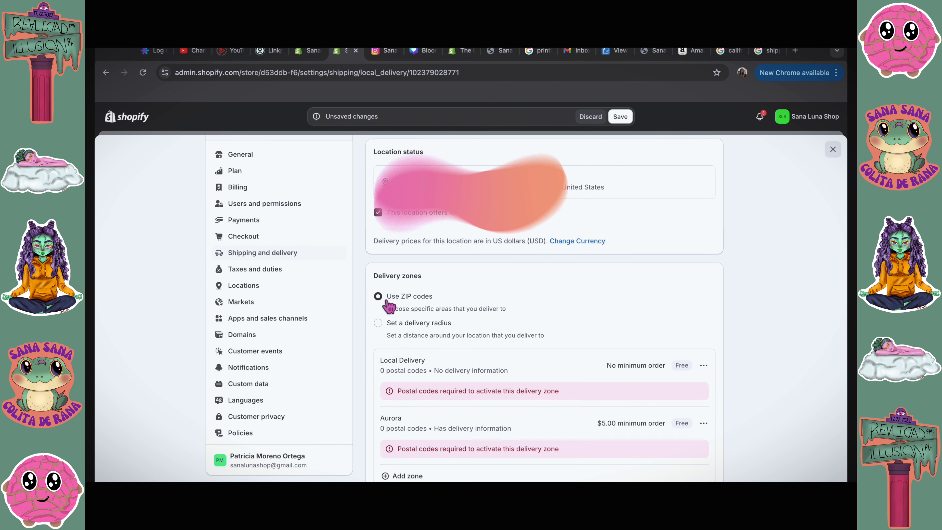
left_click(704, 284)
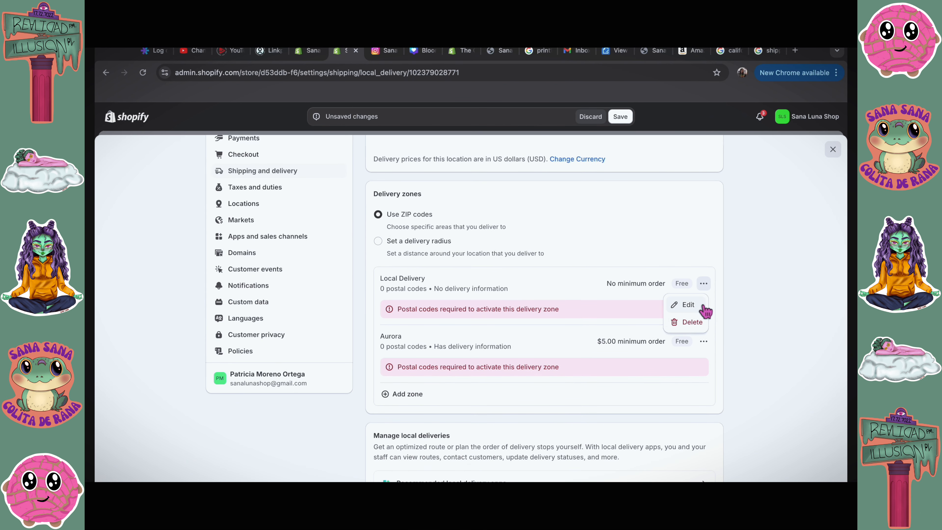
left_click(688, 305)
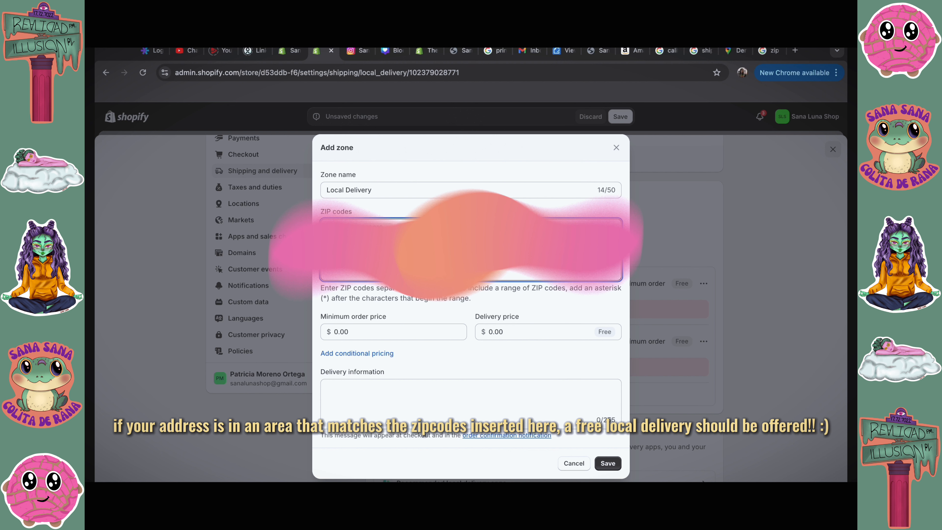
type("10")
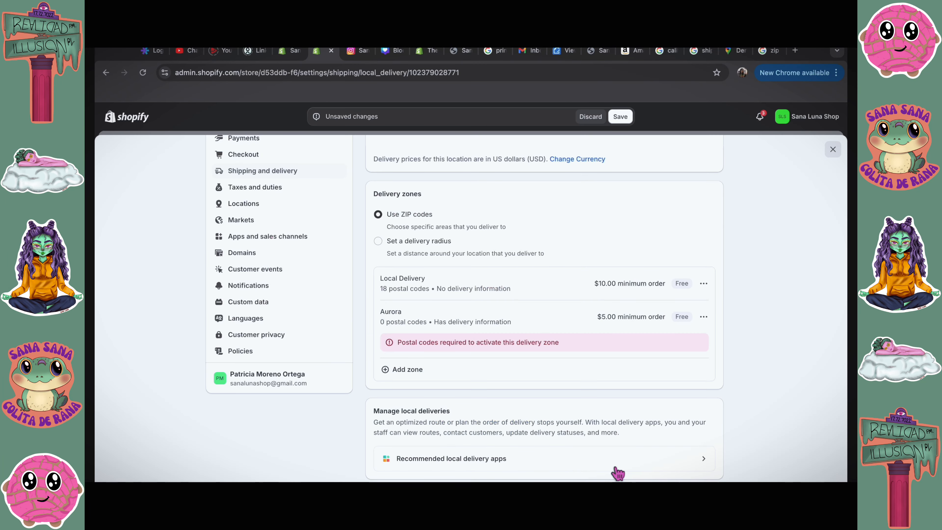
mouse_move(754, 285)
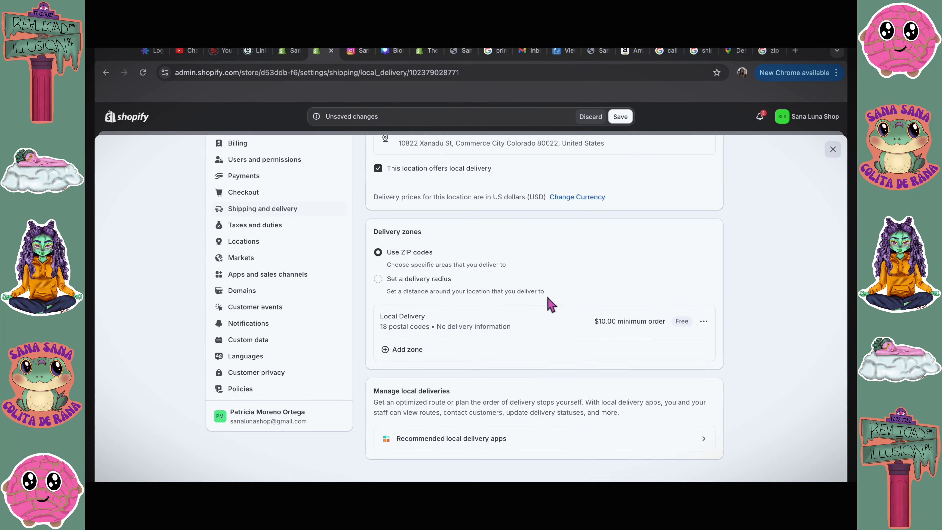
mouse_move(763, 356)
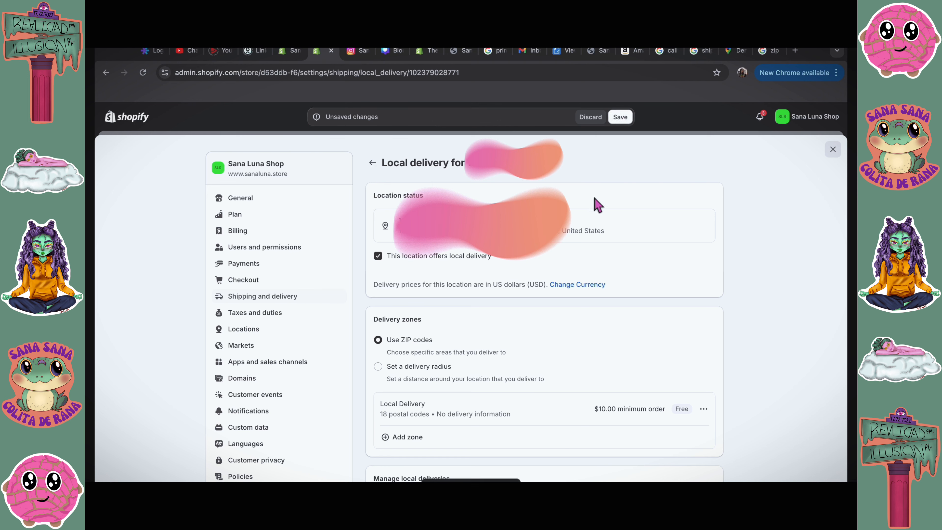
- Save the local delivery settings and return to the Shipping and delivery overview
left_click(373, 163)
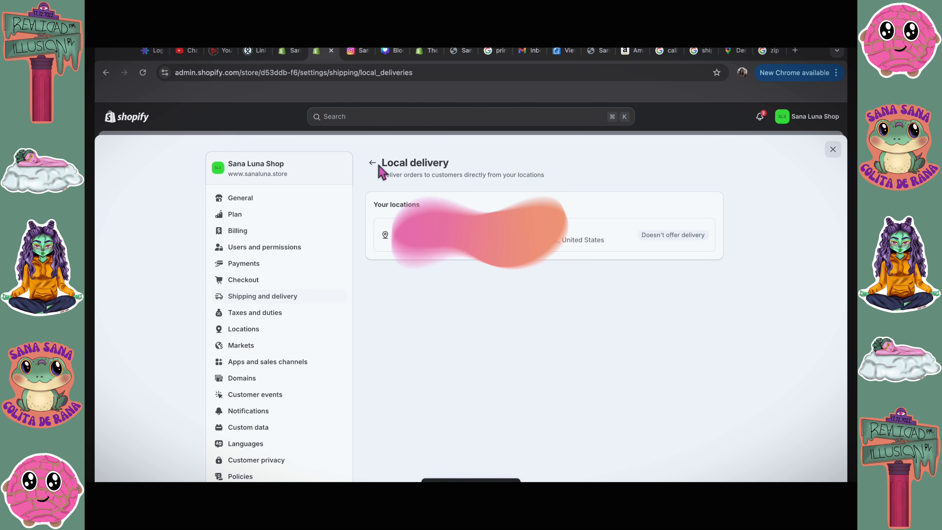
left_click(373, 163)
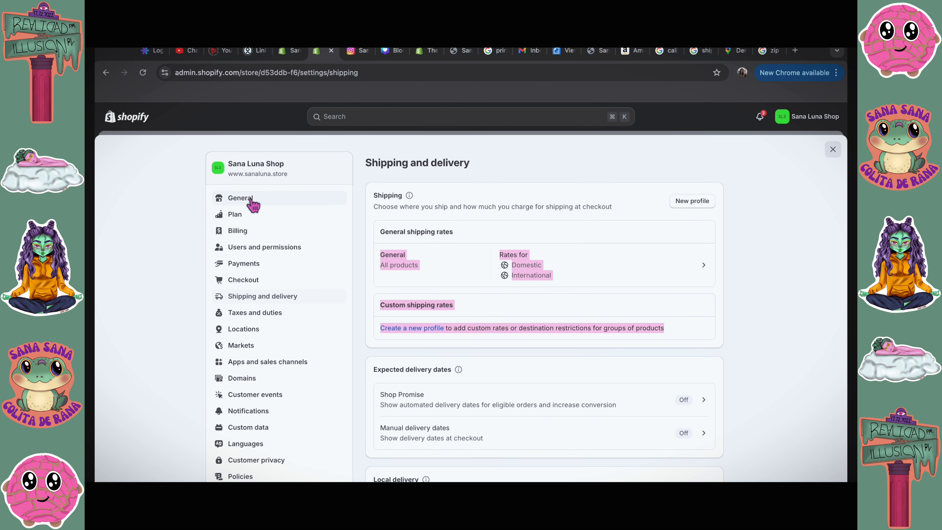
- Add the Sana Luna PNG as the brand logo in General > Brand assets
left_click(240, 198)
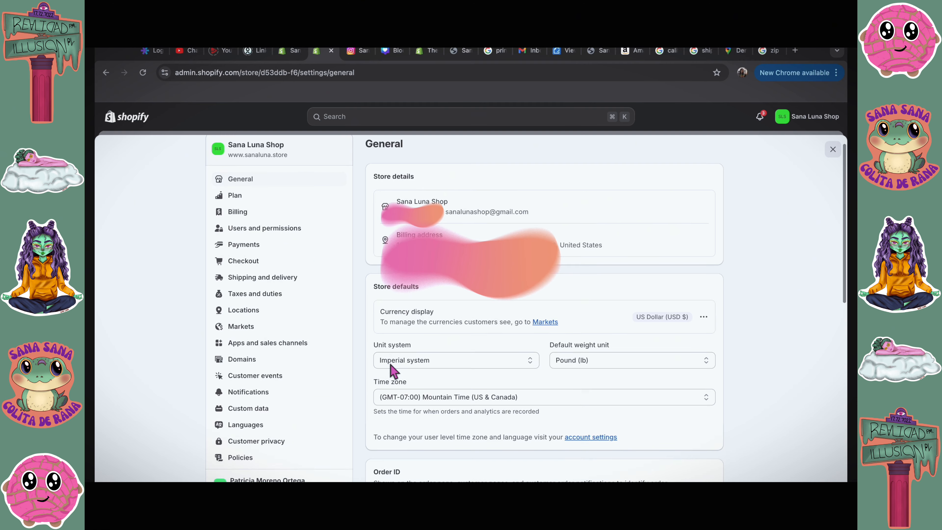
scroll("down", 3)
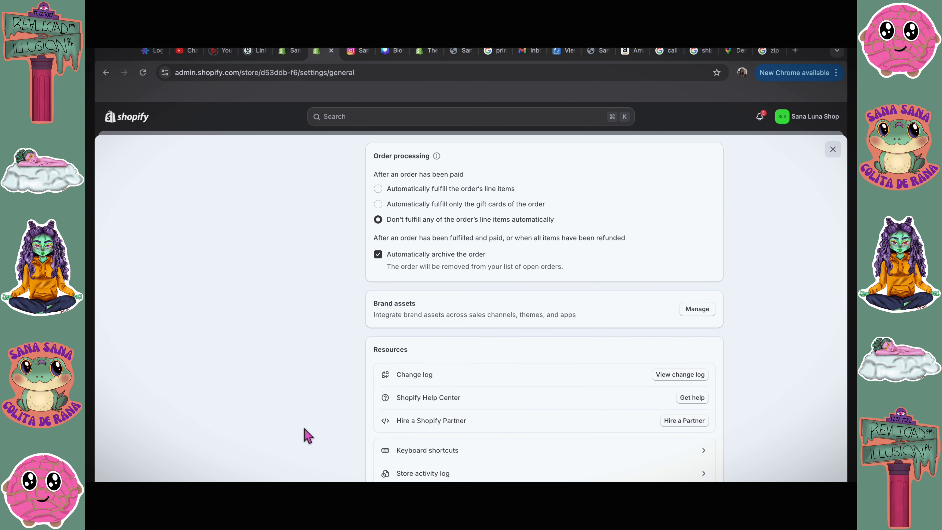
left_click(698, 309)
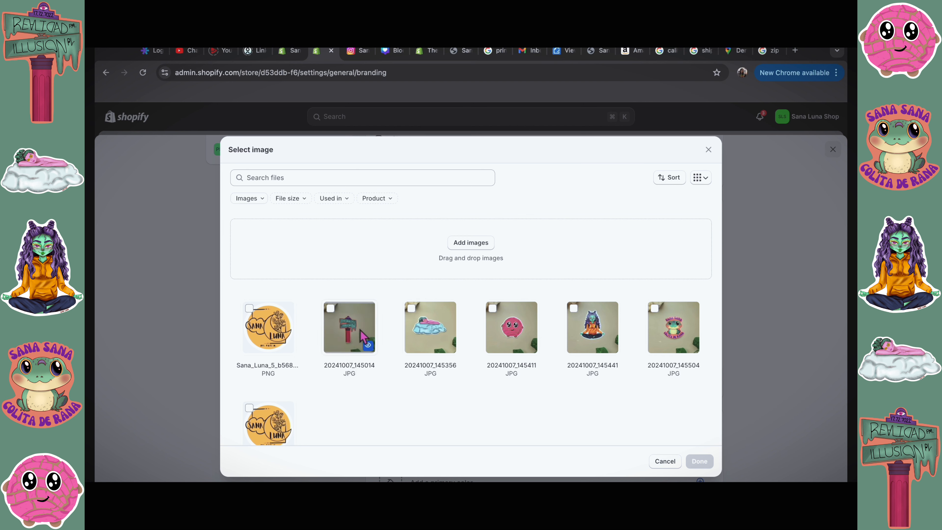
left_click(249, 308)
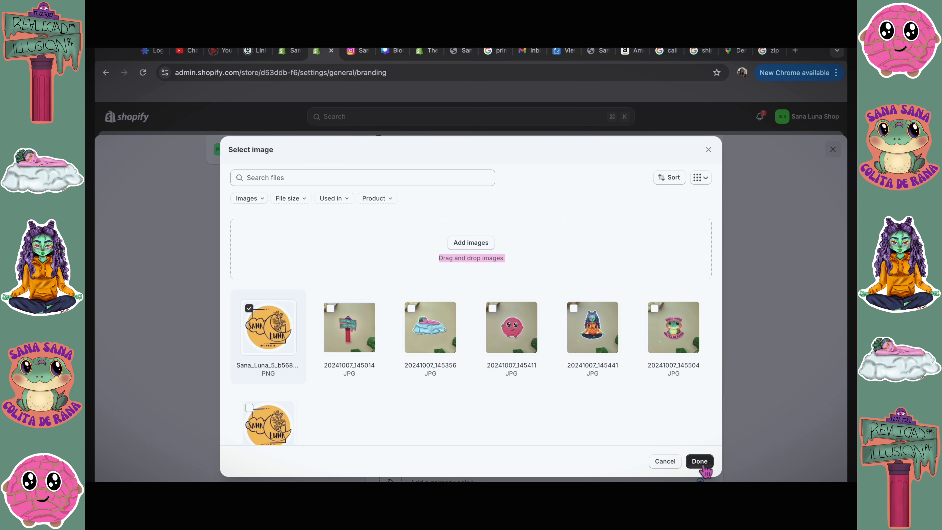
left_click(700, 461)
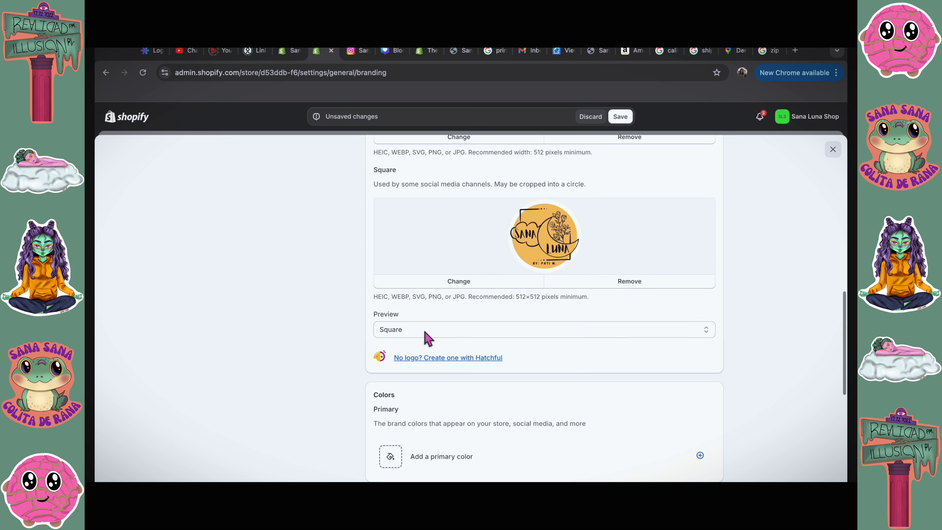
- Save the brand slogan 'Slowly, but Surely'
left_click(541, 322)
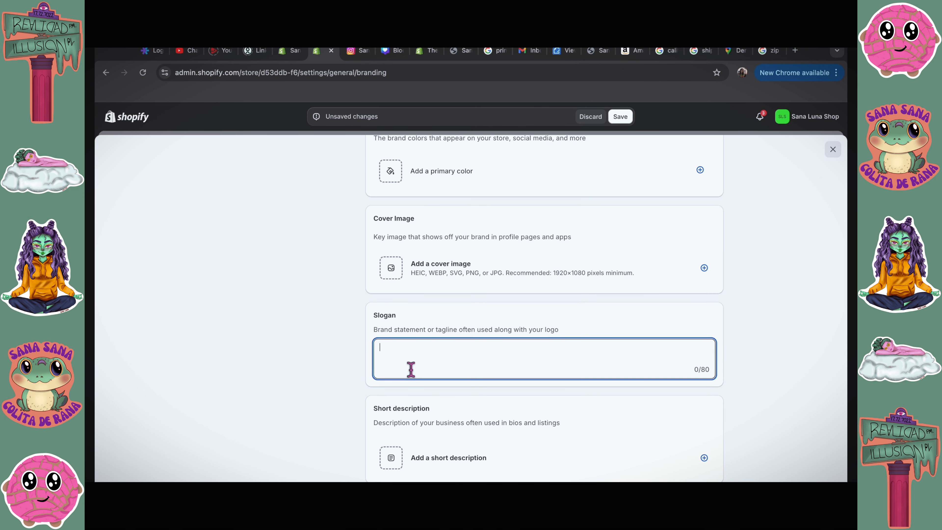
type("Slowly, but Surely")
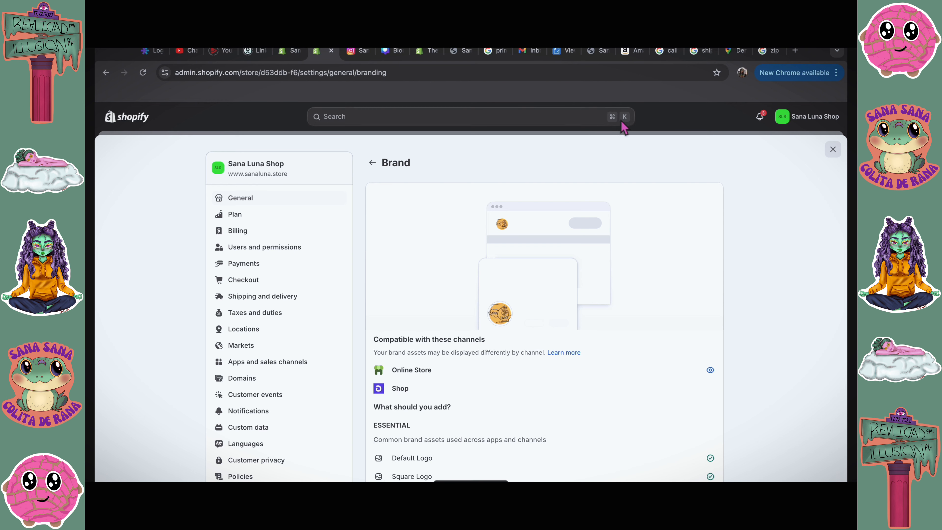
left_click(244, 280)
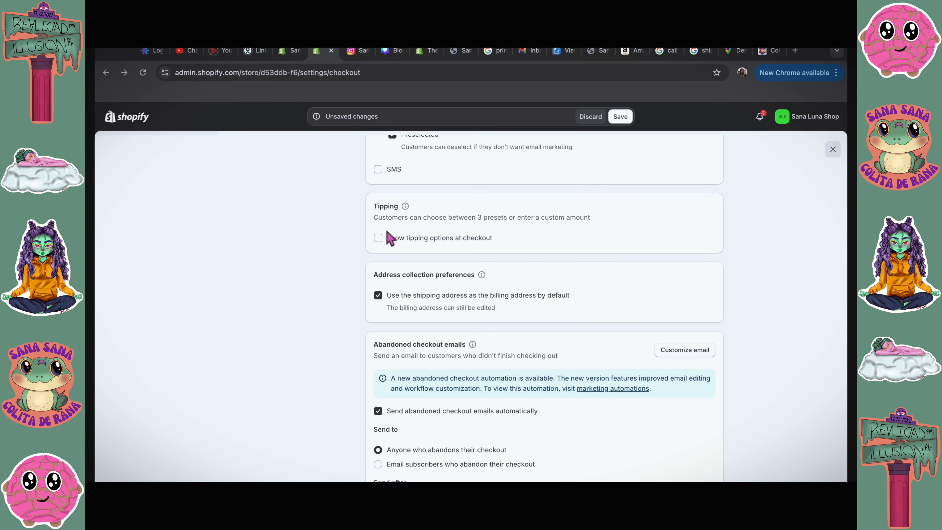
- Show tipping options at checkout with 5% and 10% presets
left_click(378, 238)
type("1")
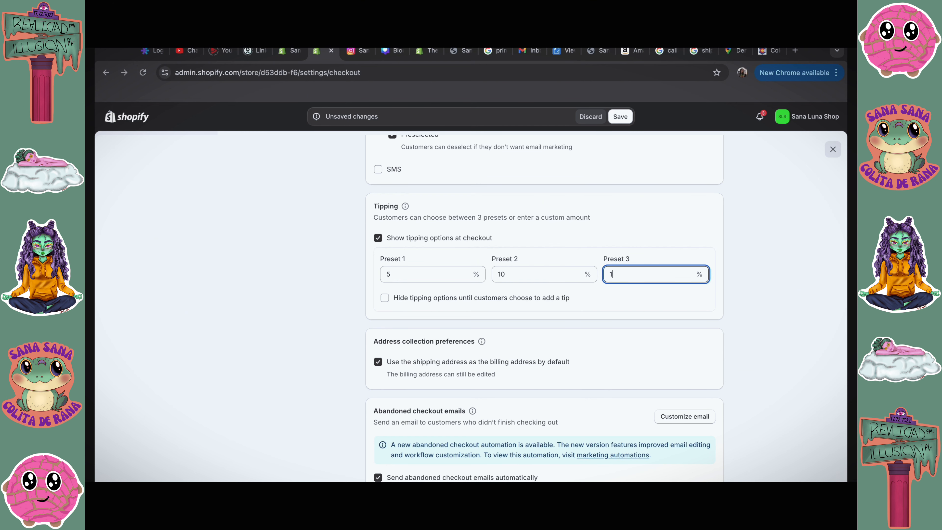
left_click(685, 417)
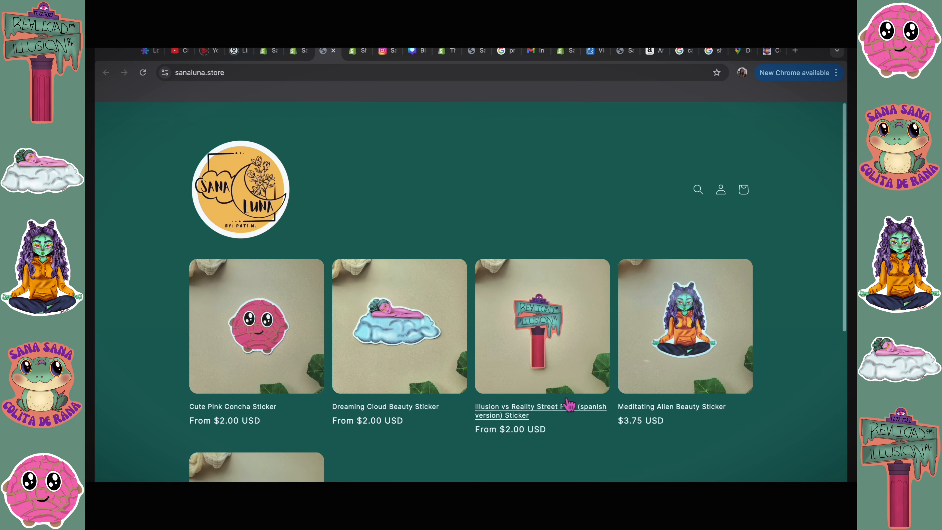
- Add a Large Illusion vs Reality street post sticker to the cart and start checkout
left_click(524, 406)
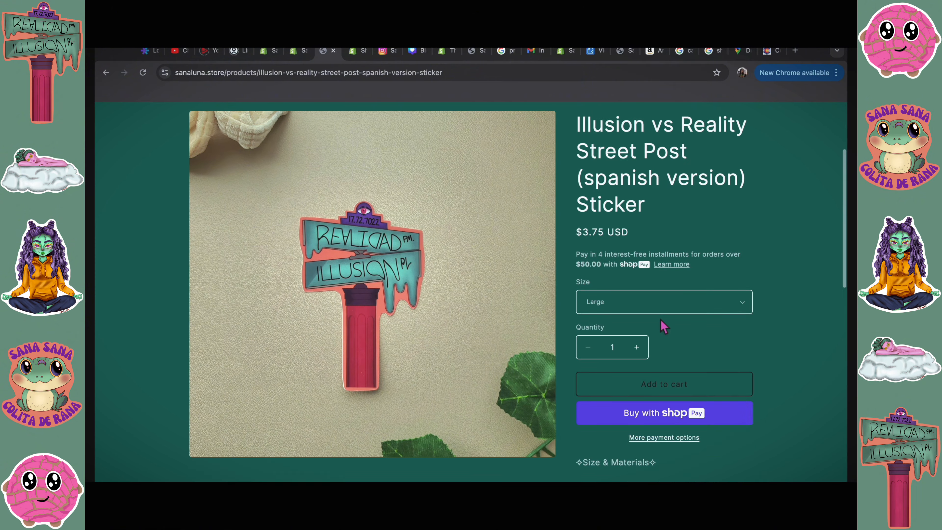
left_click(662, 302)
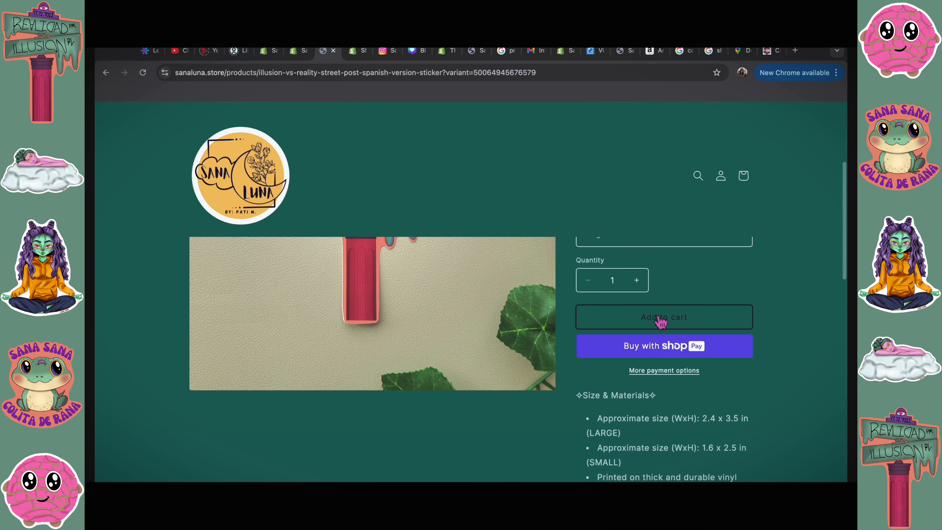
left_click(664, 317)
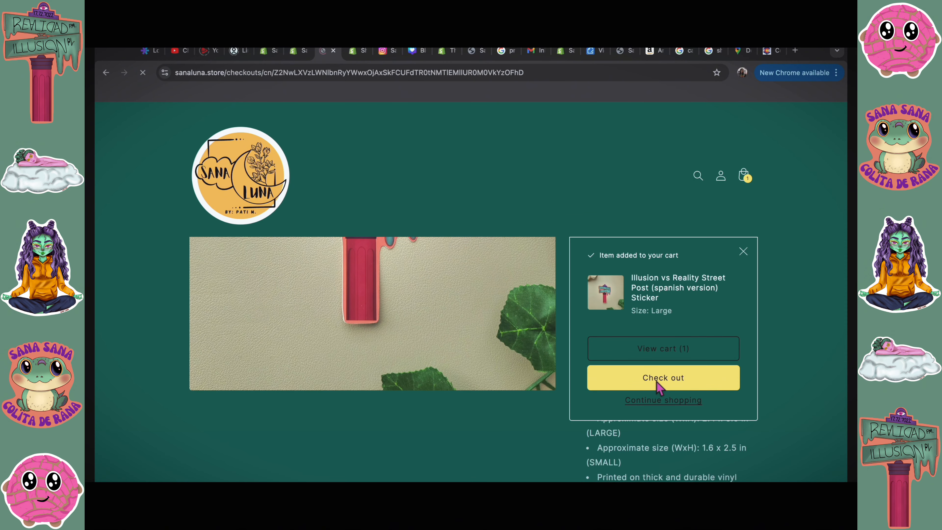
left_click(663, 378)
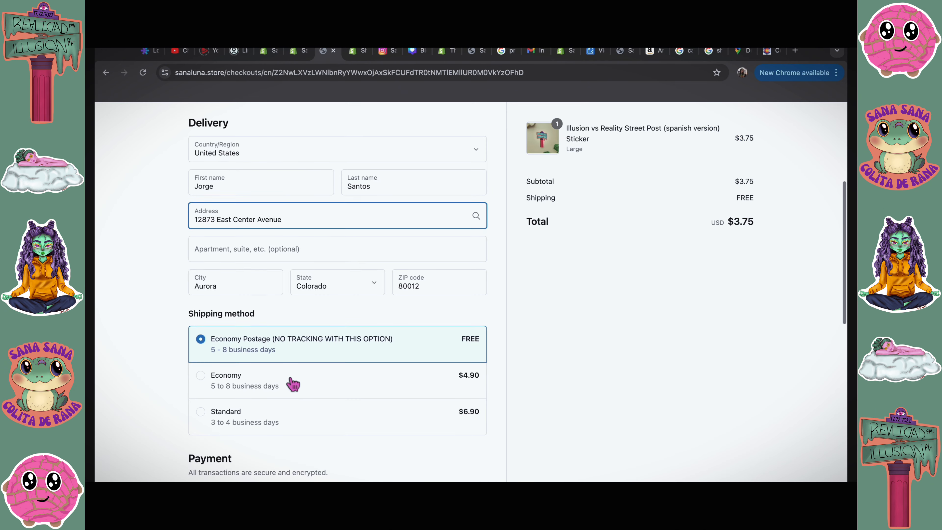
- Review the test checkout's free shipping, payment and tip preset sections
scroll("down", 3)
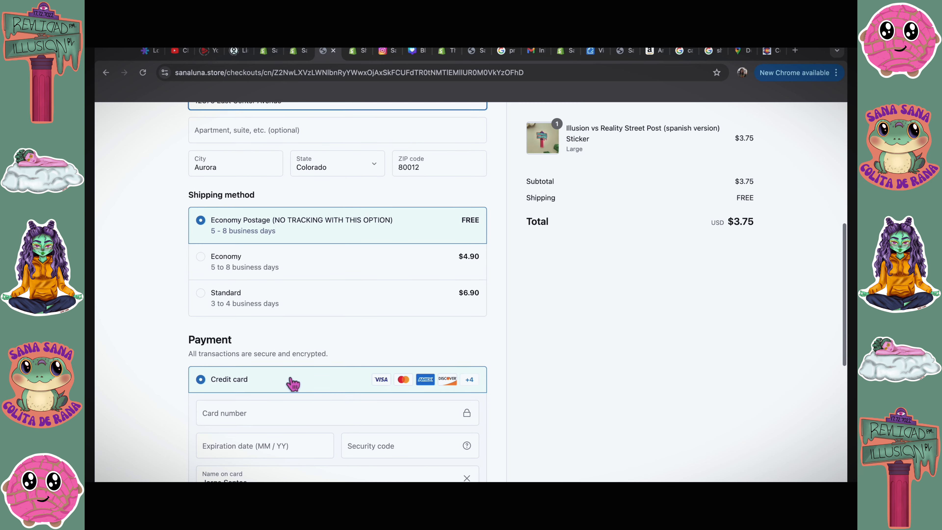
scroll("down", 3)
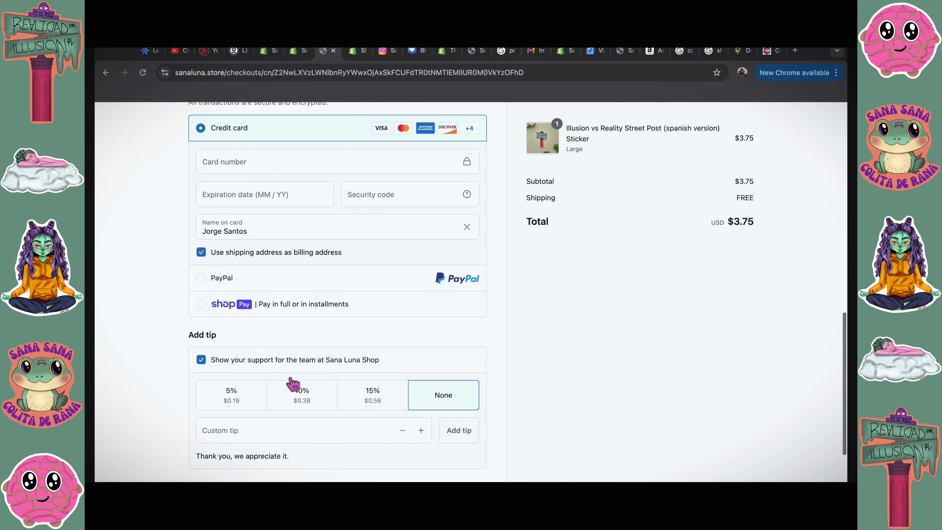
scroll("down", 3)
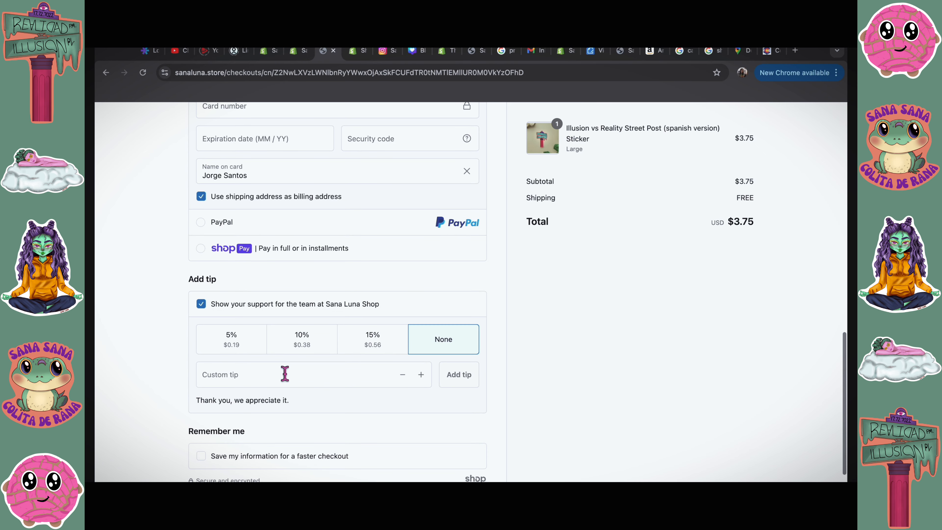
scroll("down", 3)
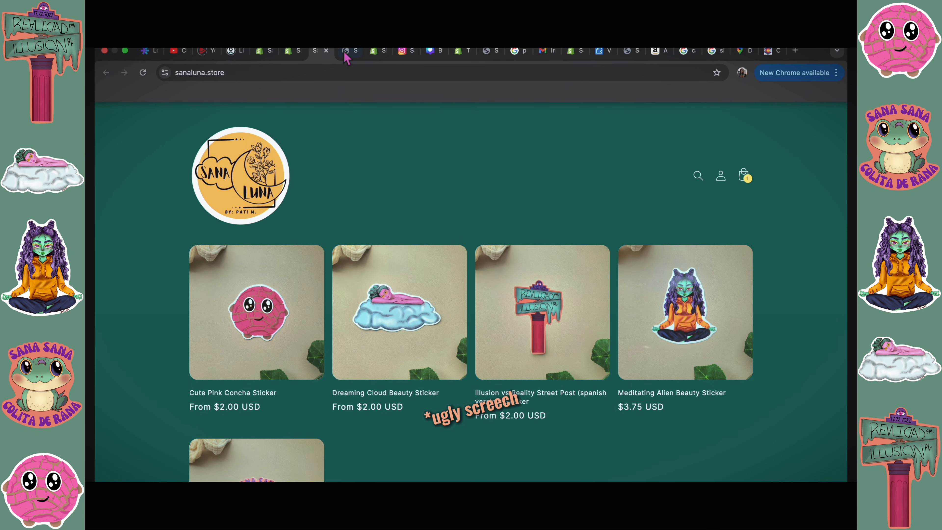
- Check the Live View of the two current store visitors from the admin
left_click(343, 50)
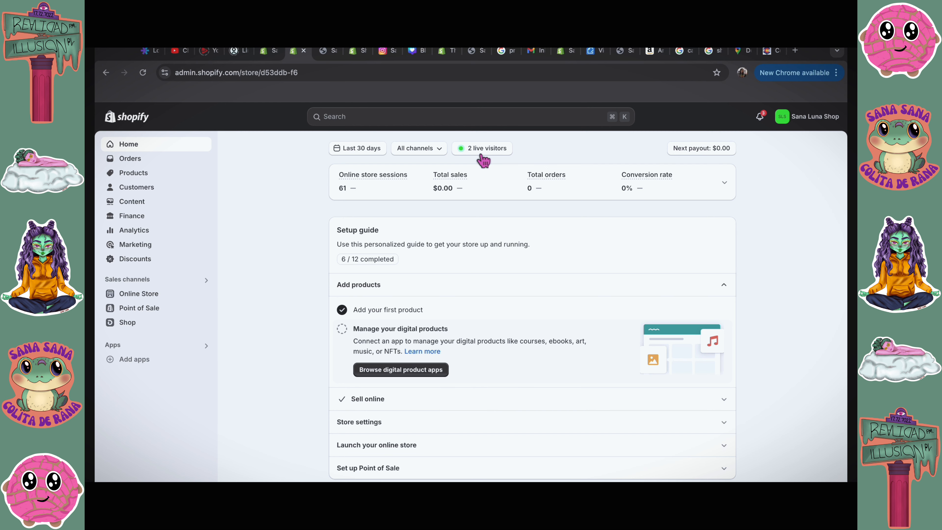
left_click(482, 149)
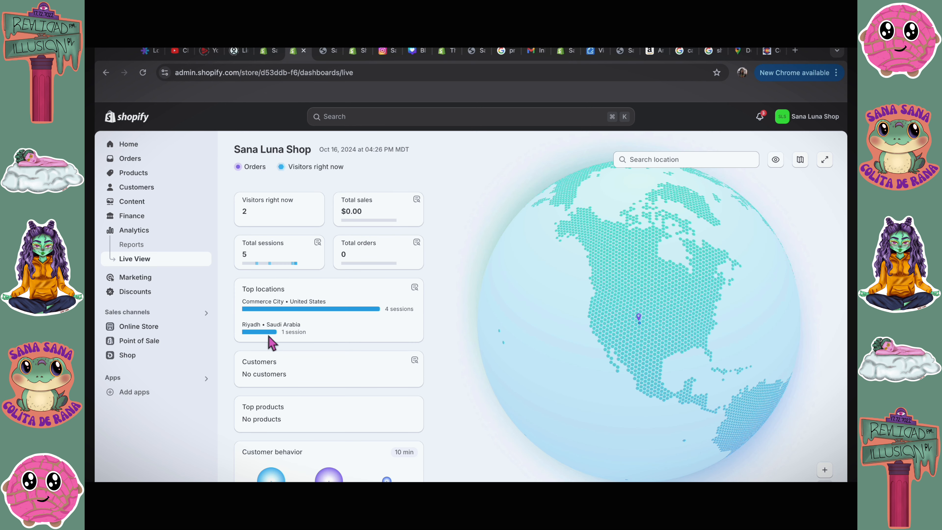
scroll("down", 3)
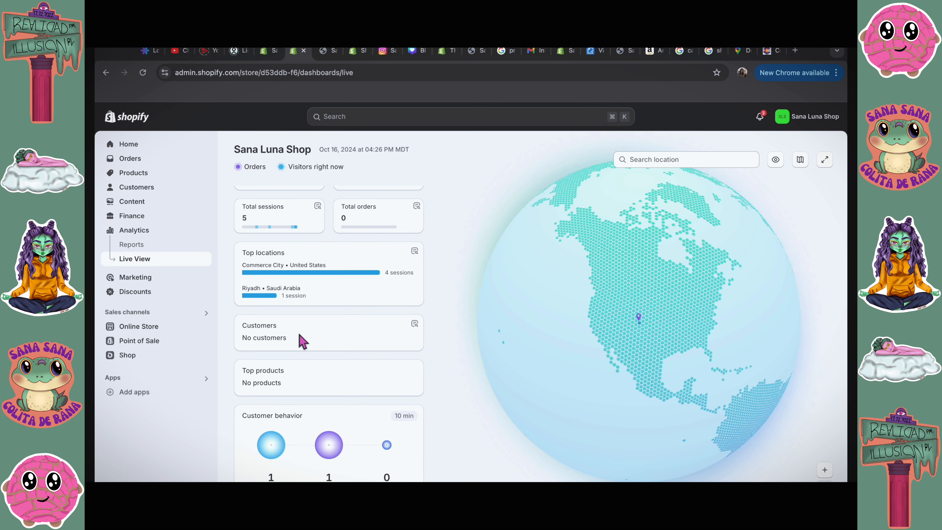
- Return to the Home setup guide and go to the Shopify Payments settings
left_click(128, 144)
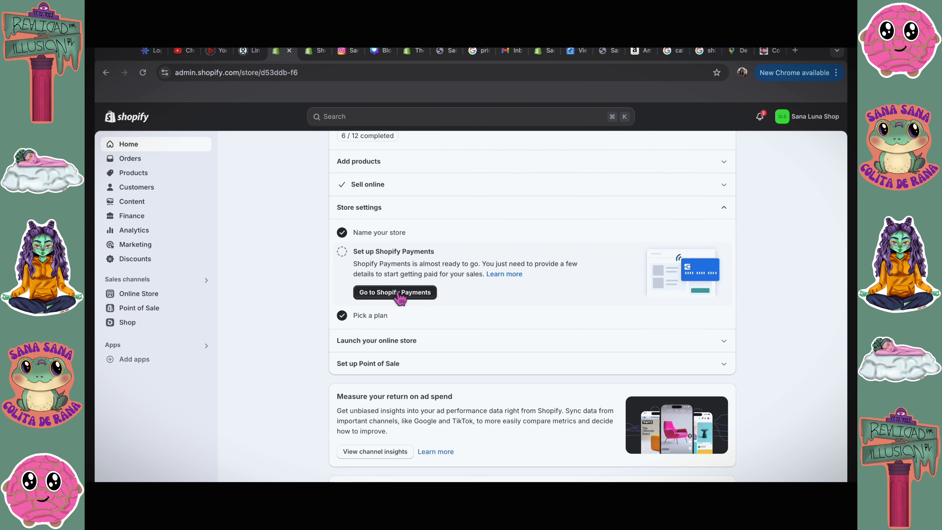
left_click(395, 293)
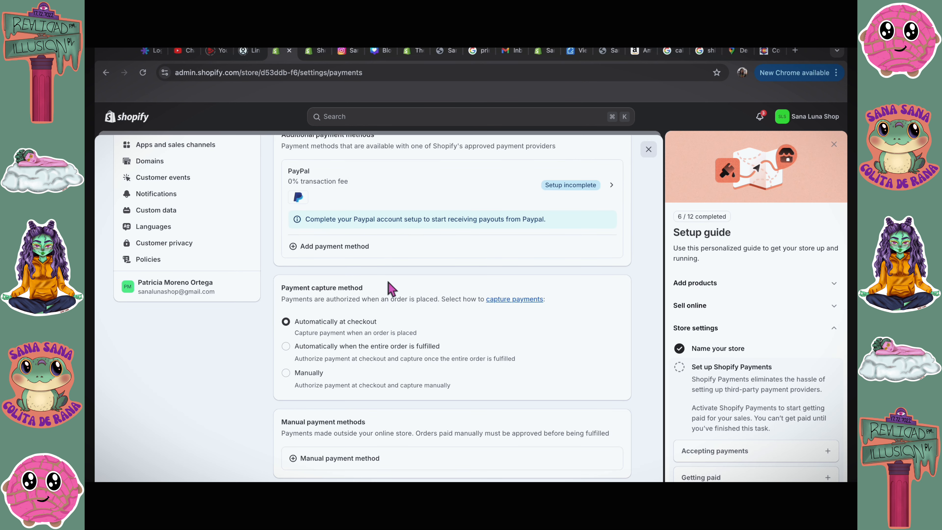
mouse_move(654, 307)
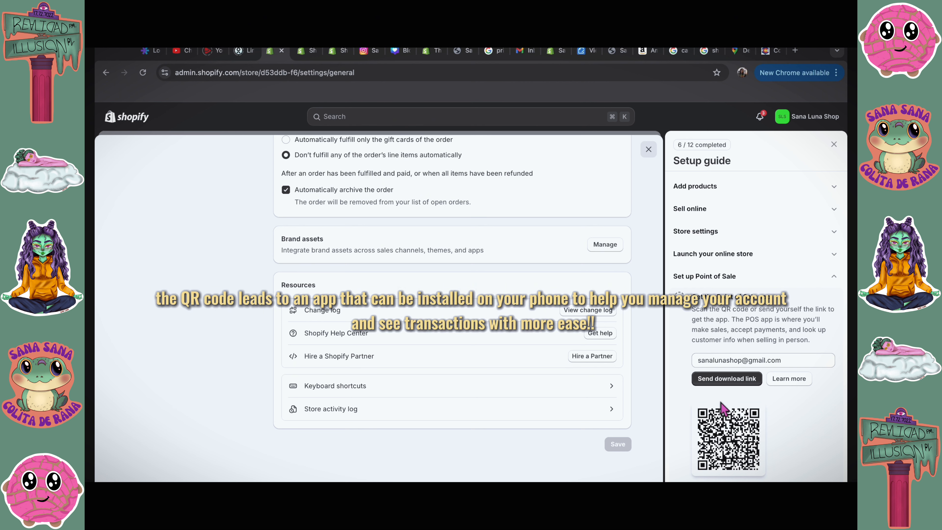
mouse_move(723, 407)
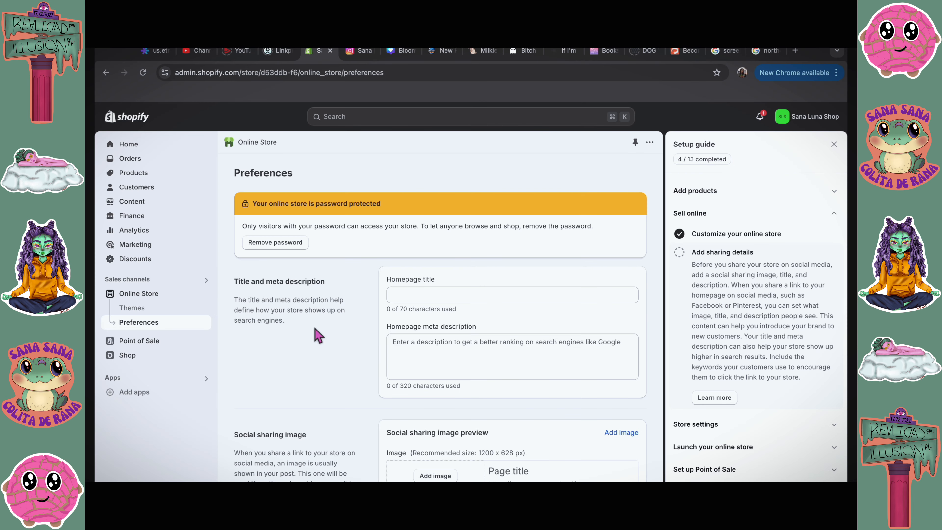
- Enter the 'Stationery & Apparel Shop!' meta description and choose 'Sana Luna (5).png' as sharing image
type("Stationery & Apparel Shop! Latinx inspired designs mixed with a bit of")
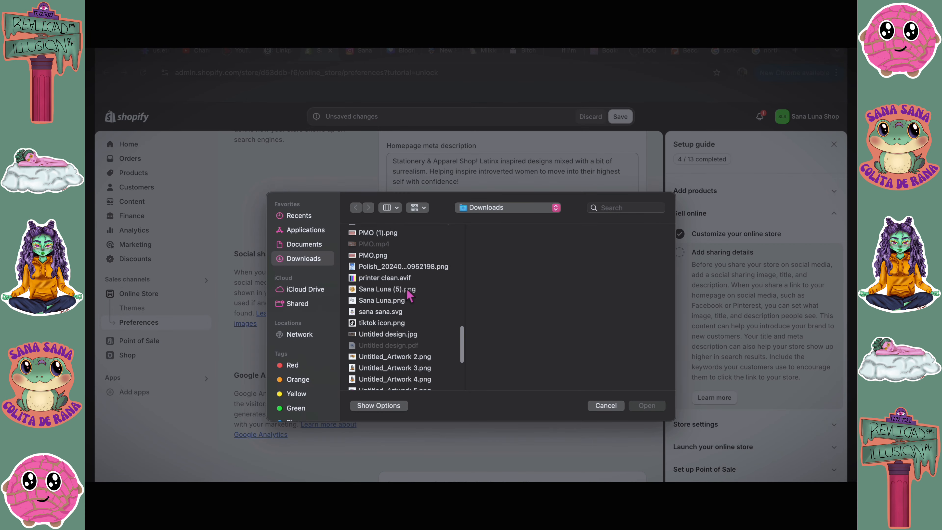
left_click(386, 290)
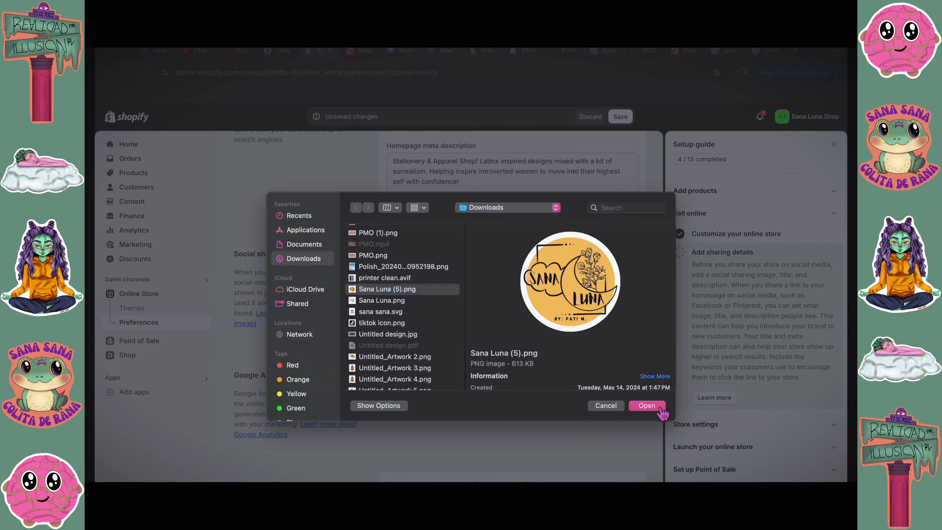
left_click(647, 406)
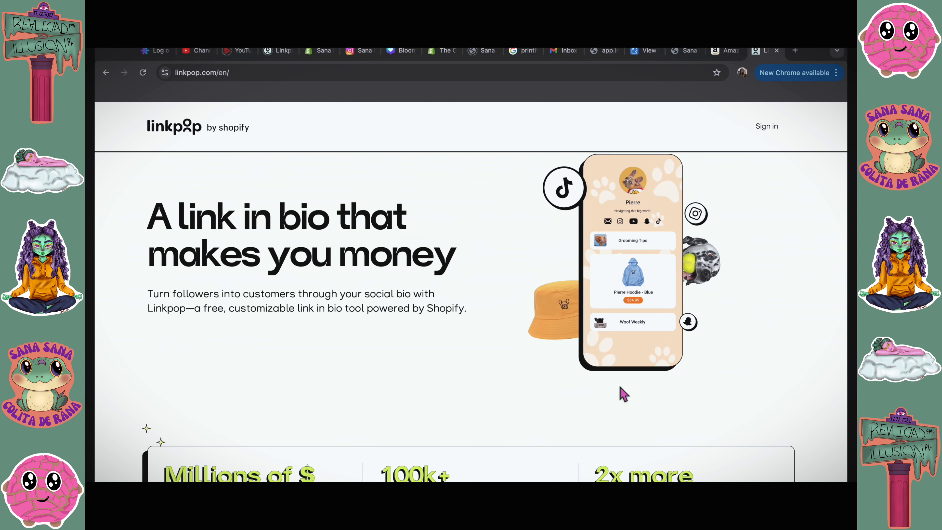
- Sign in to Linkpop with the Sana Luna account
left_click(767, 126)
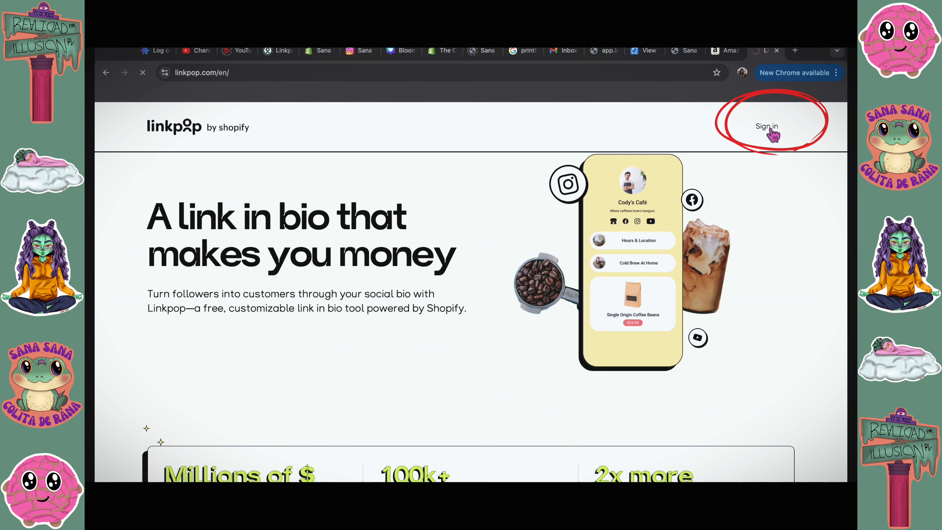
left_click(767, 127)
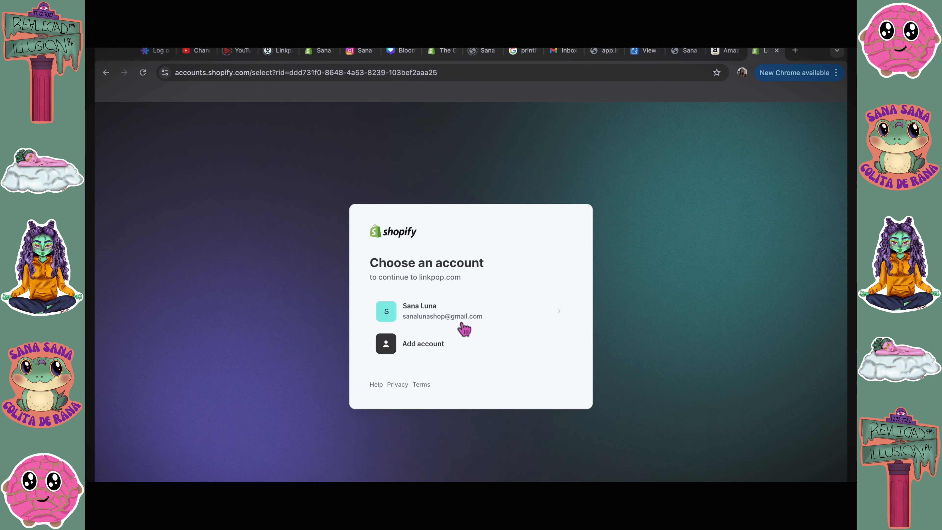
left_click(466, 316)
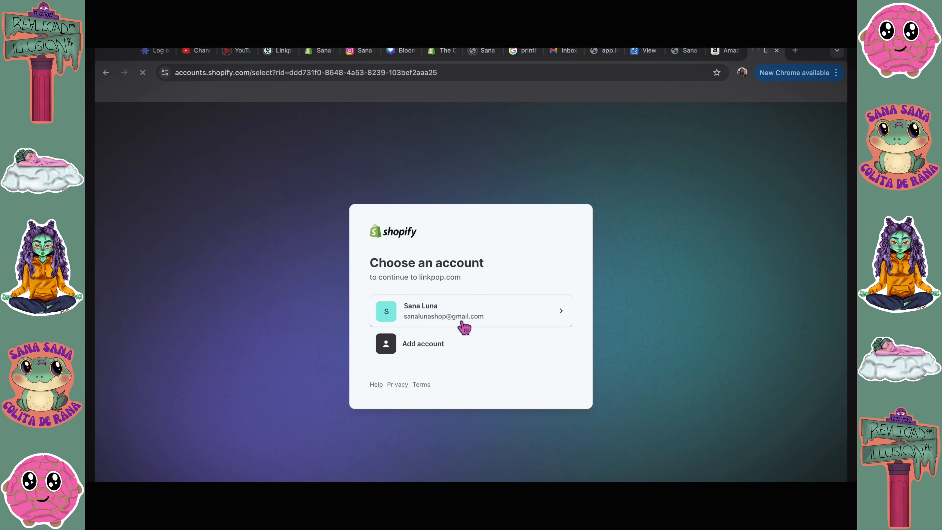
left_click(466, 317)
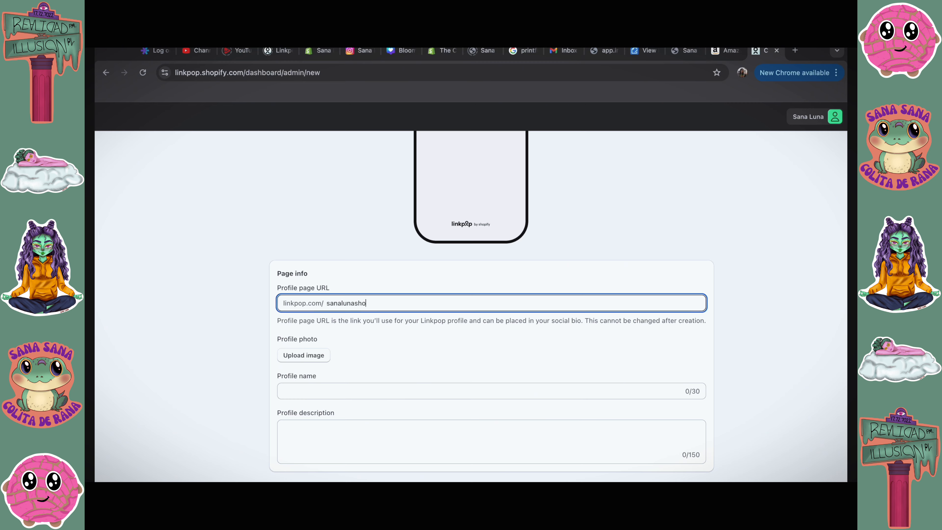
- Give the sanalunashop page the 'Sana Luna (5).png' profile photo and 'Slowly but Surely' description
left_click(304, 355)
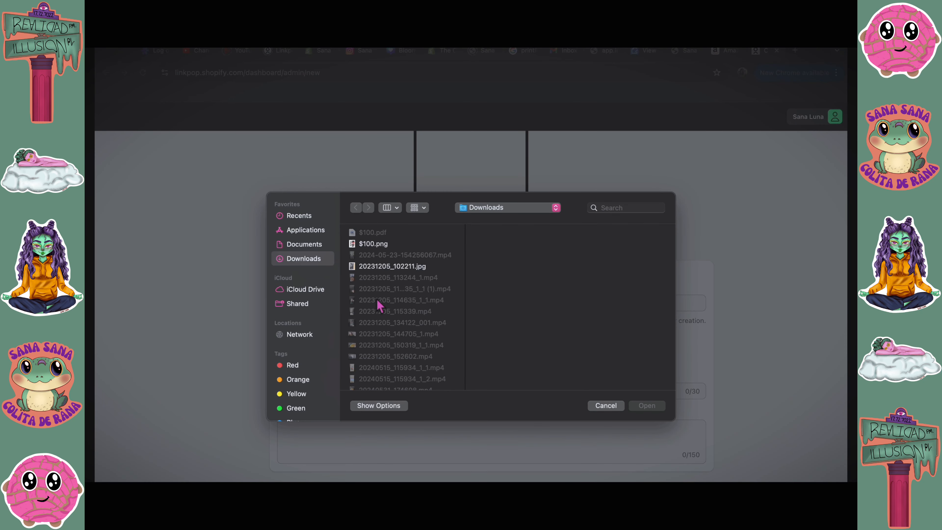
scroll("down", 3)
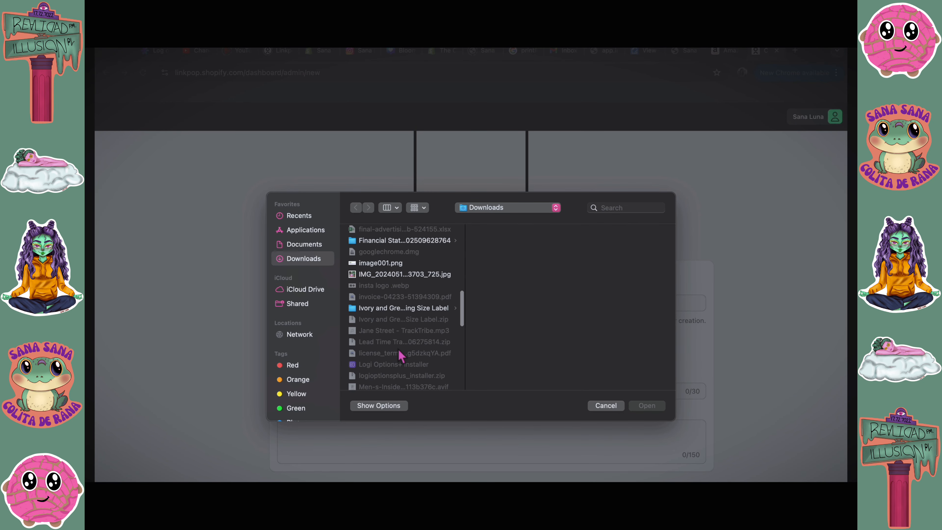
left_click(387, 308)
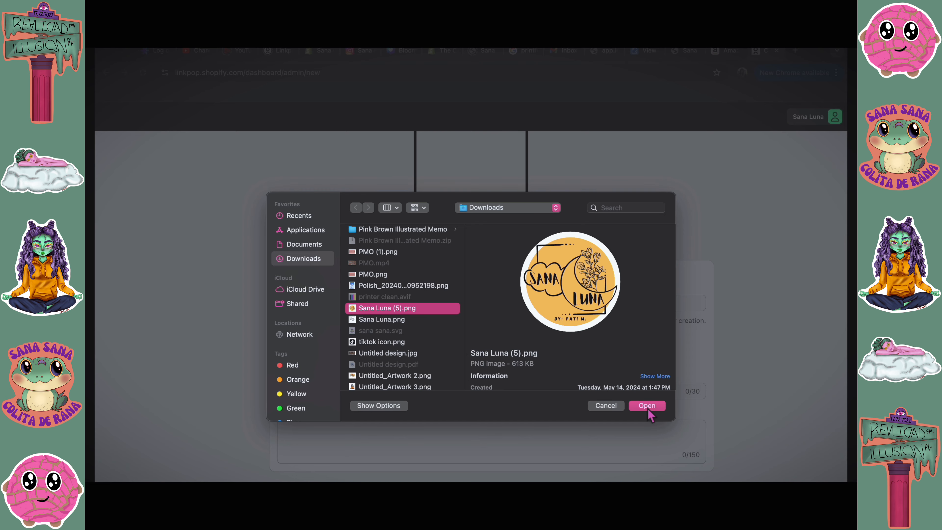
left_click(647, 406)
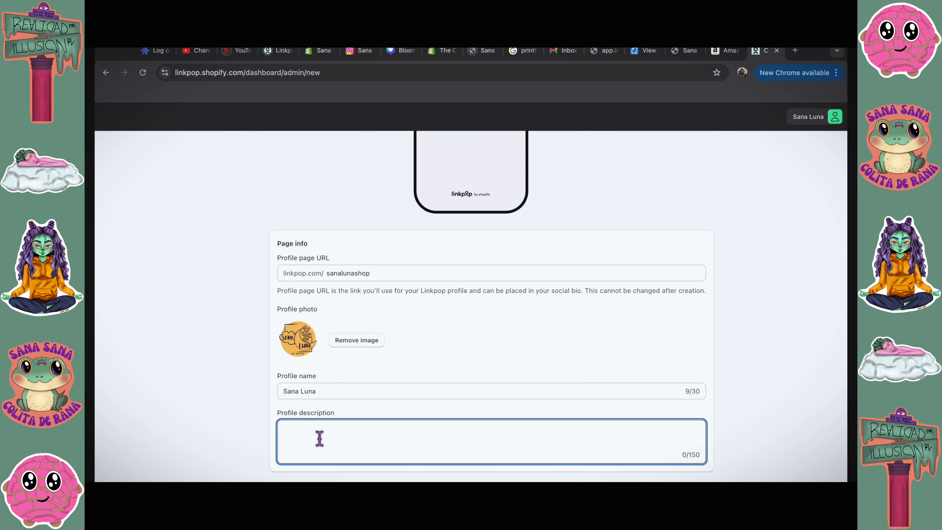
type("Slowly but")
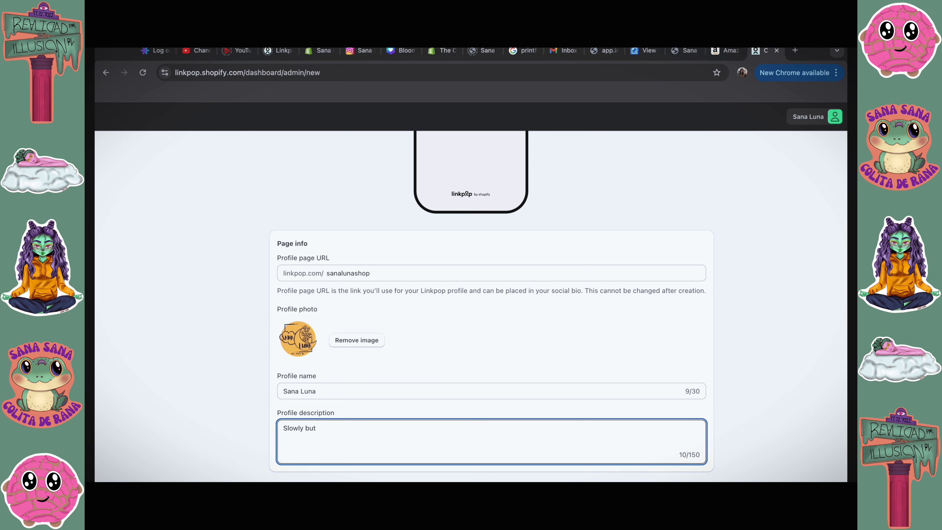
type("Surely")
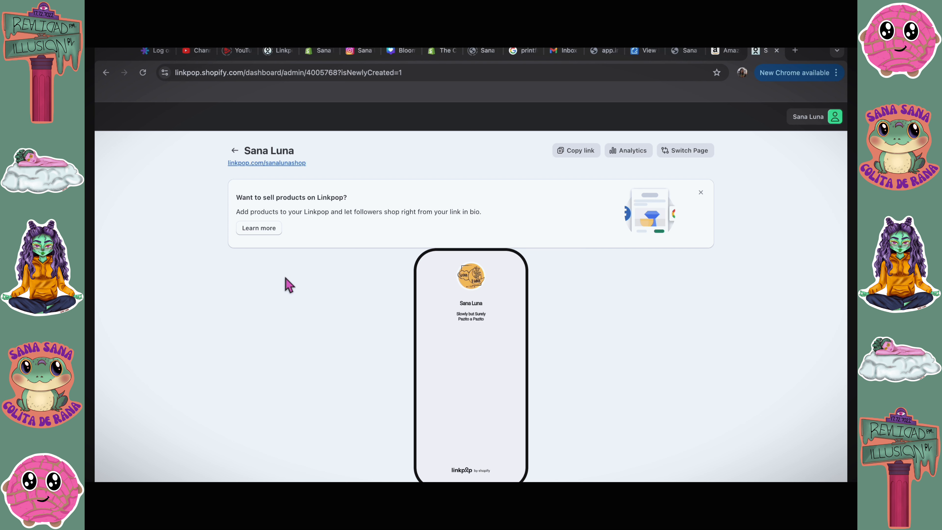
mouse_move(493, 262)
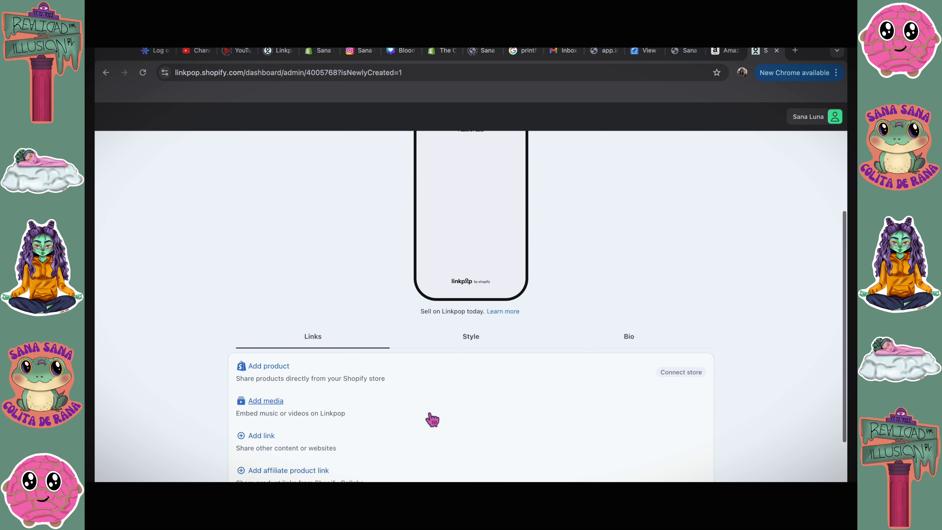
scroll("down", 3)
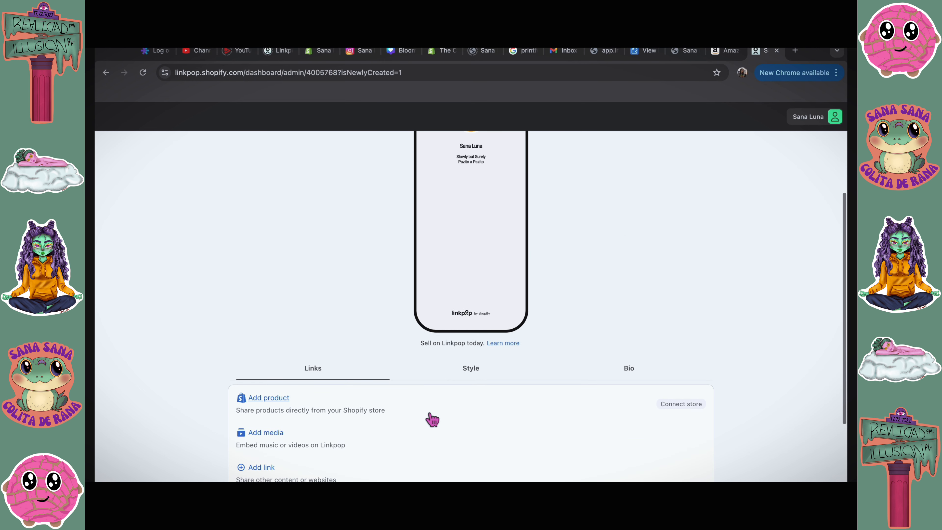
scroll("down", 3)
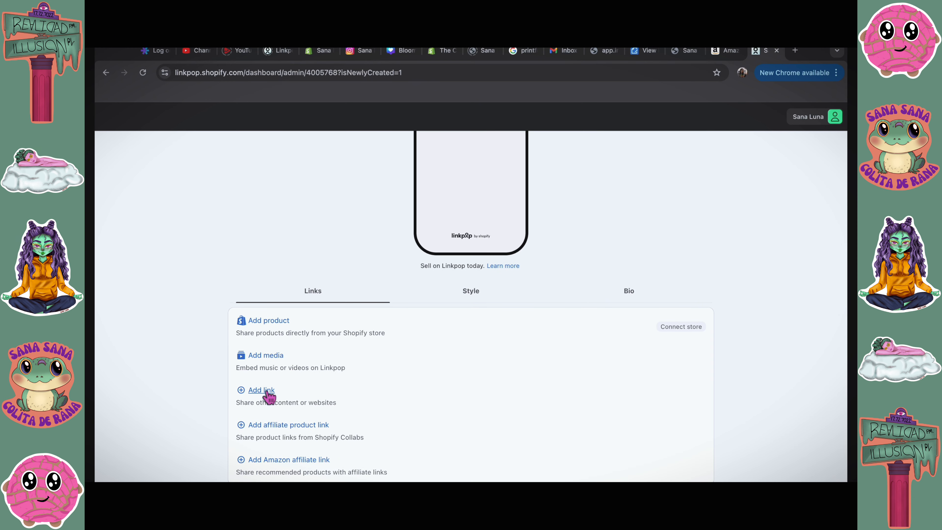
left_click(261, 390)
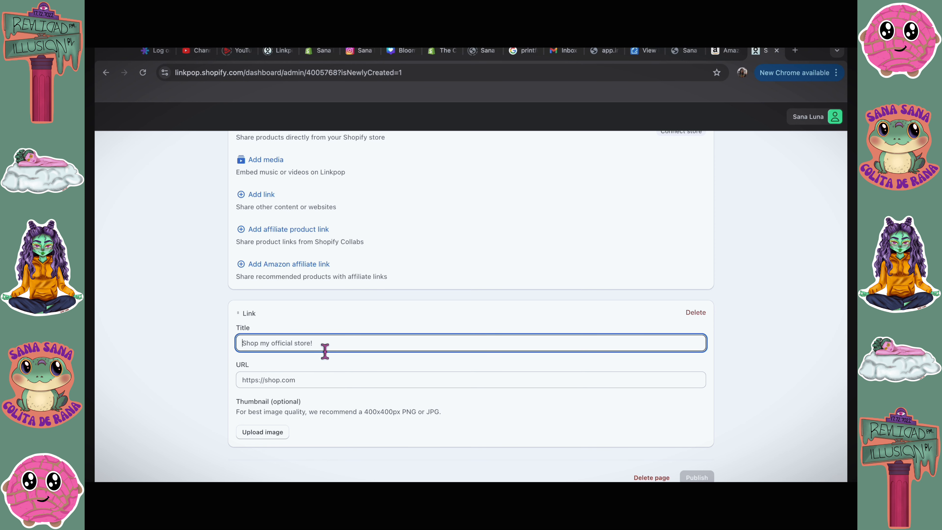
type("Shop my official store!!")
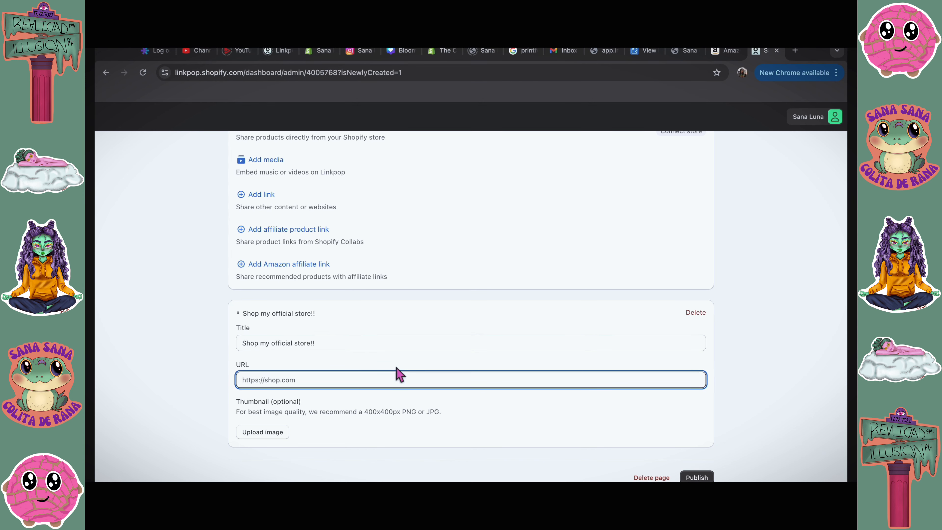
type("https://www.sanaluna.store")
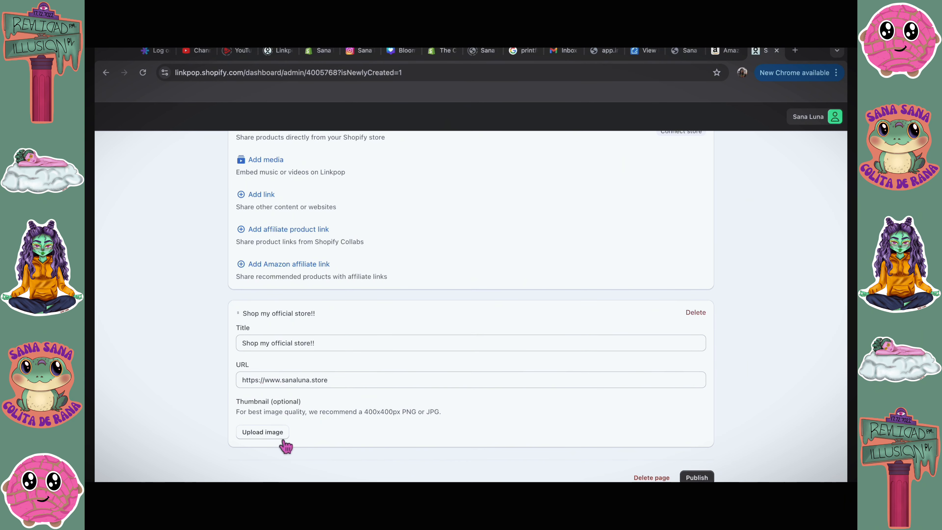
- Set the orange Sana Luna logo as the store link thumbnail and add a new blank link
left_click(262, 432)
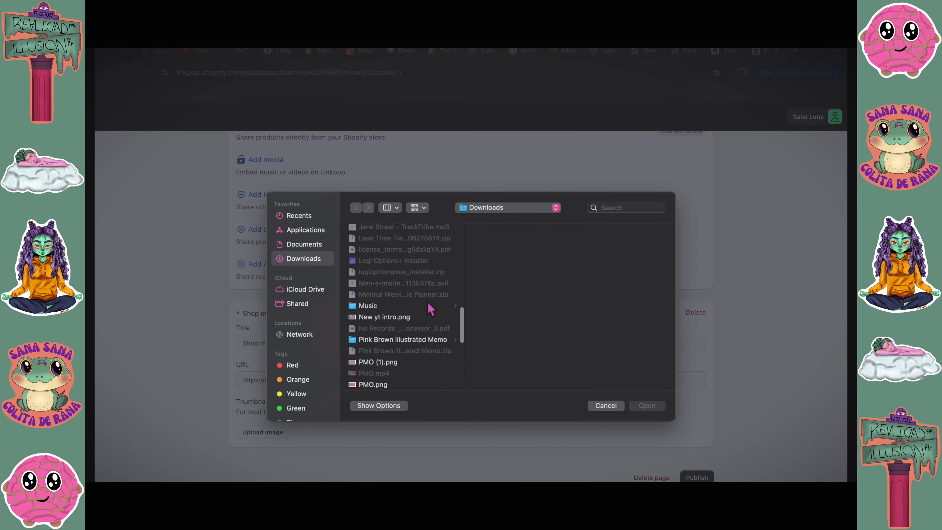
scroll("down", 3)
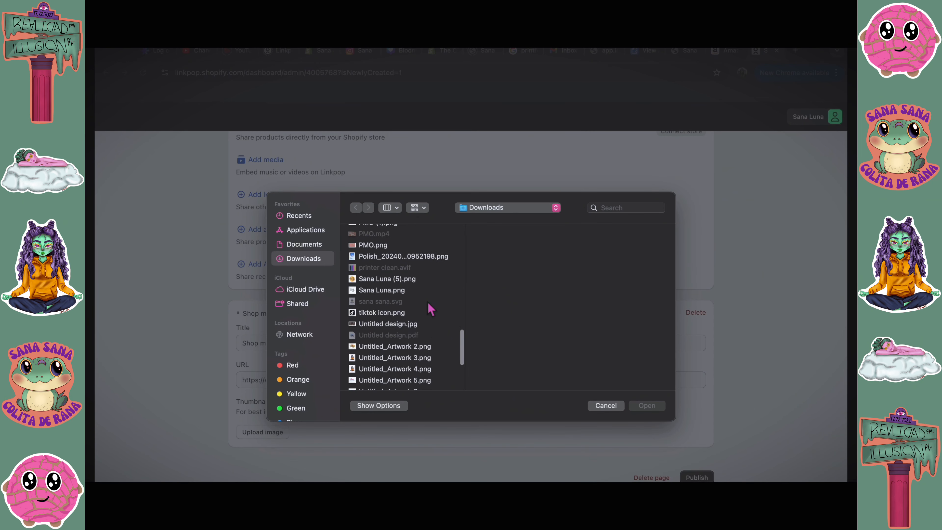
left_click(606, 406)
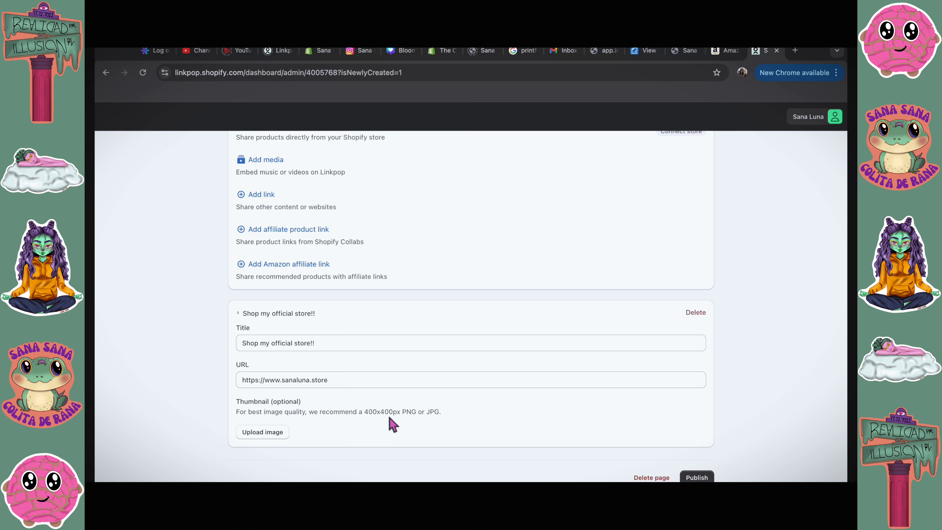
left_click(261, 221)
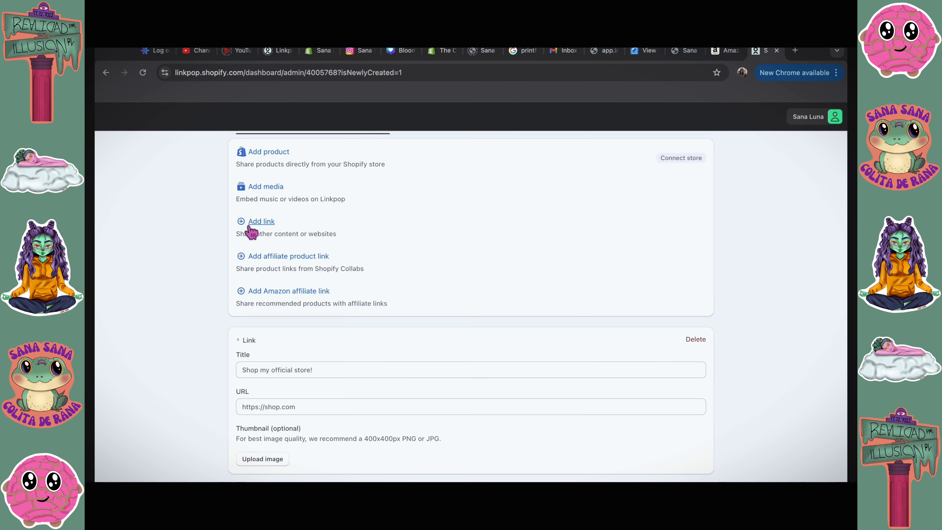
- Add the 'Watch my business journey' YouTube vlogs link with the social links and publish the page
scroll("down", 3)
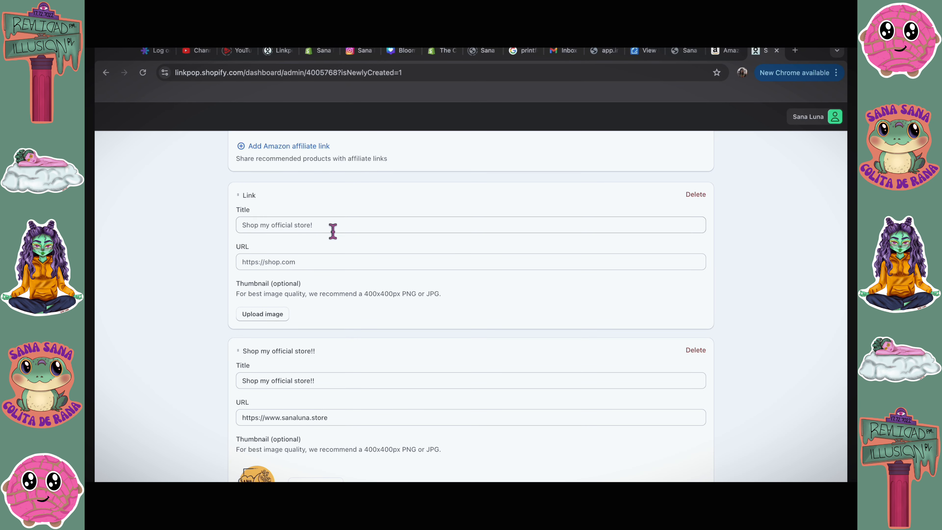
type("Watch my")
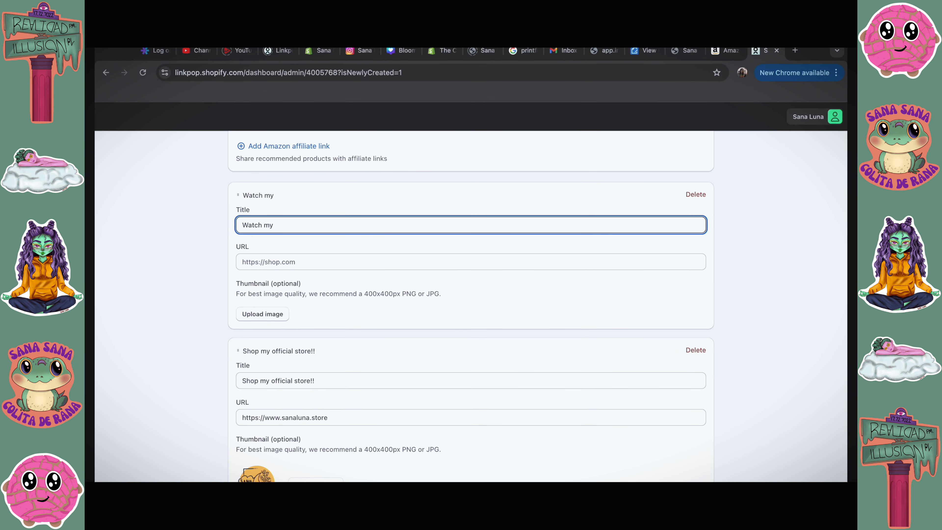
type("business journey")
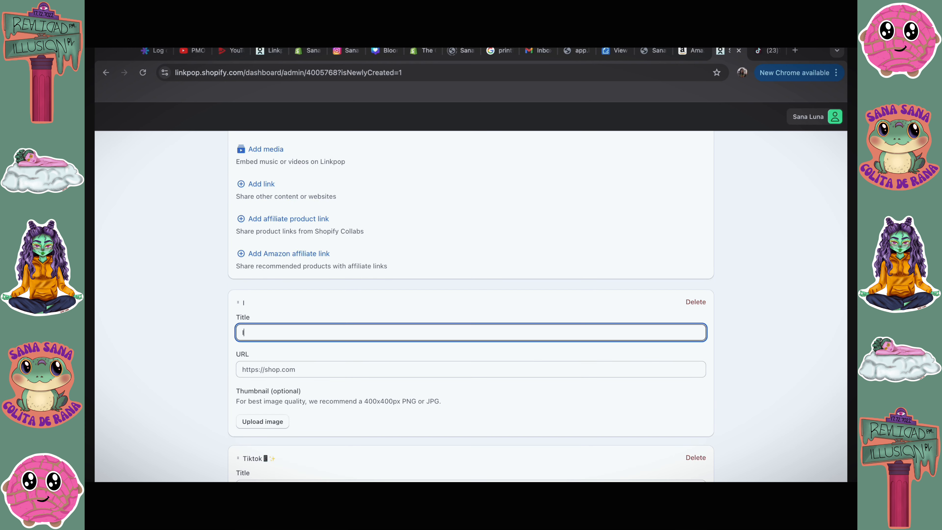
scroll("down", 3)
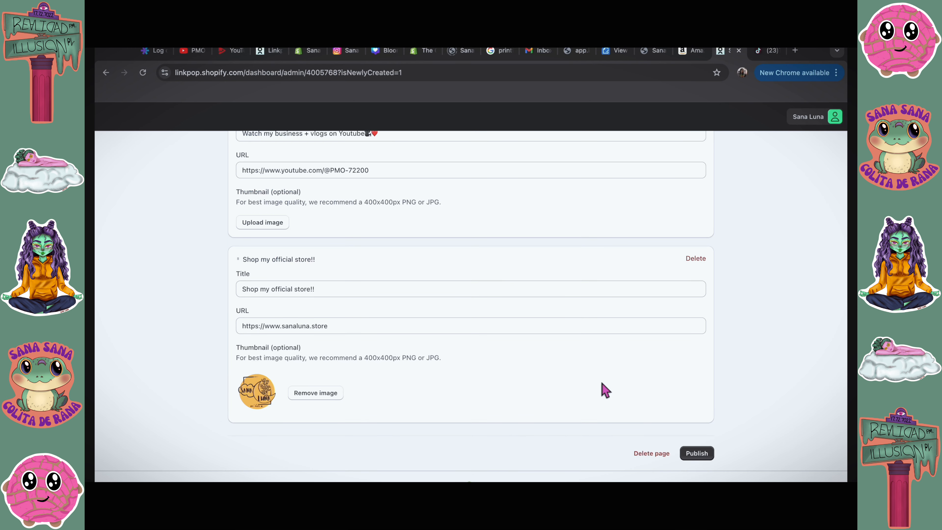
left_click(697, 453)
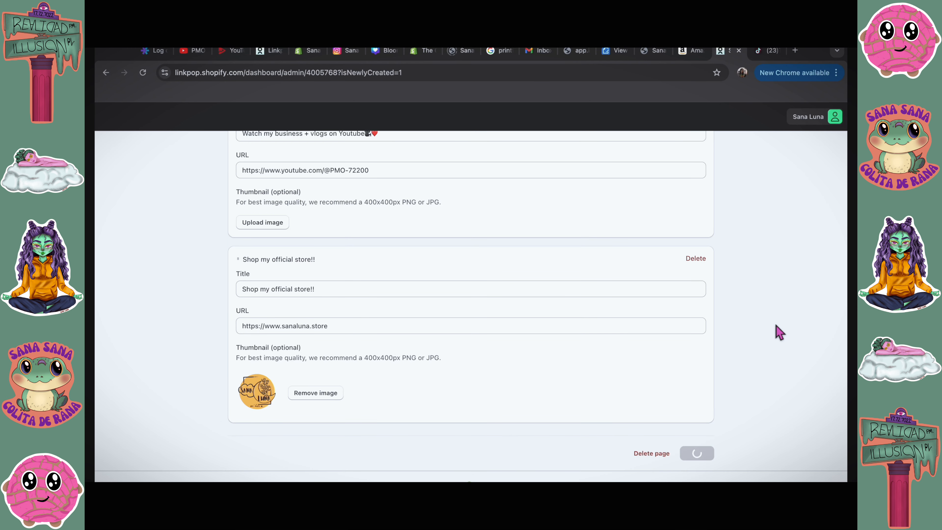
left_click(471, 194)
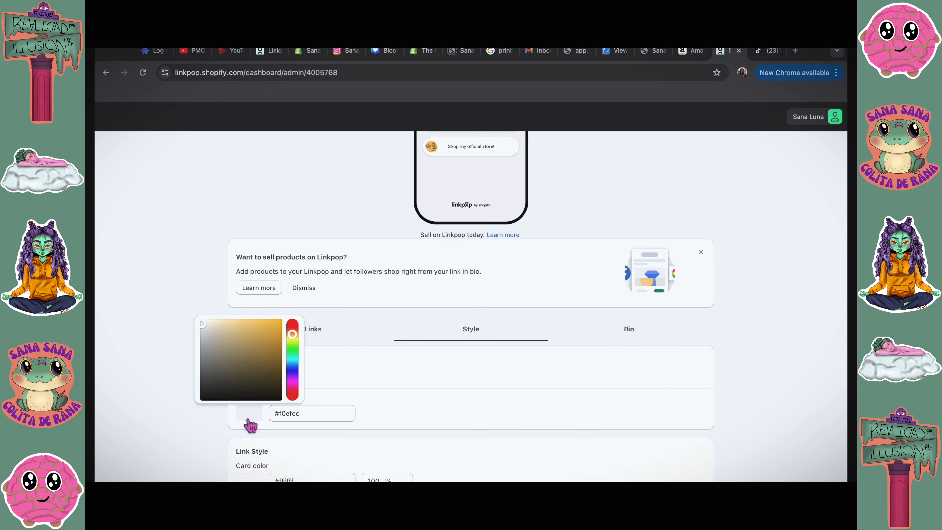
- Set the background colour to teal #237768 and the link card colour to pink
left_click_drag(292, 332, 293, 348)
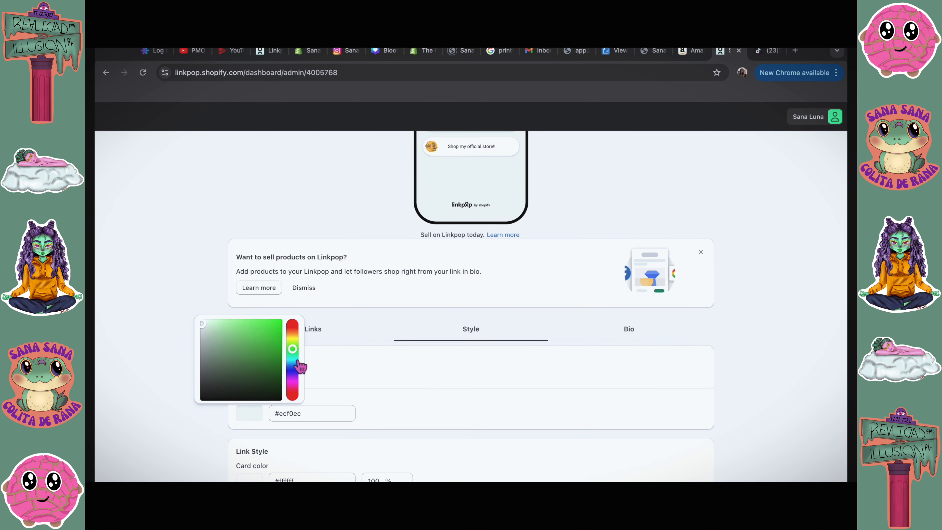
left_click(292, 360)
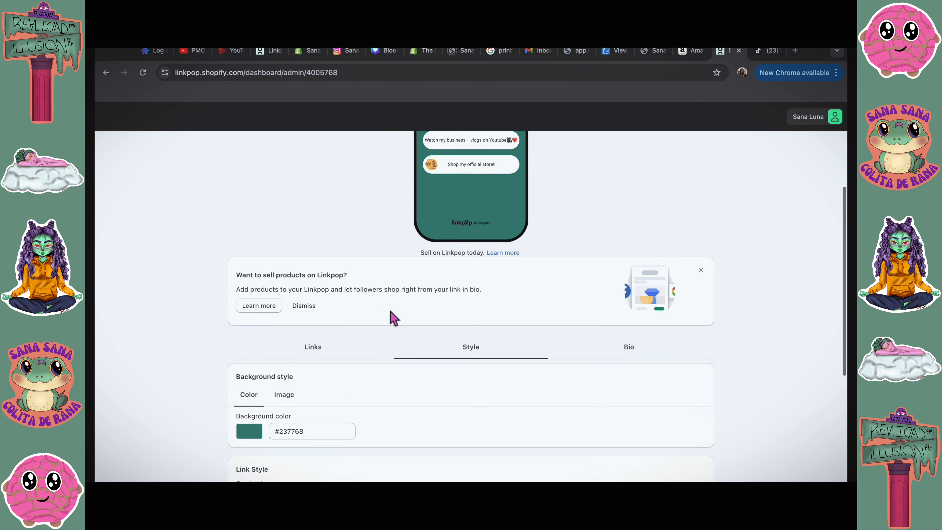
scroll("down", 3)
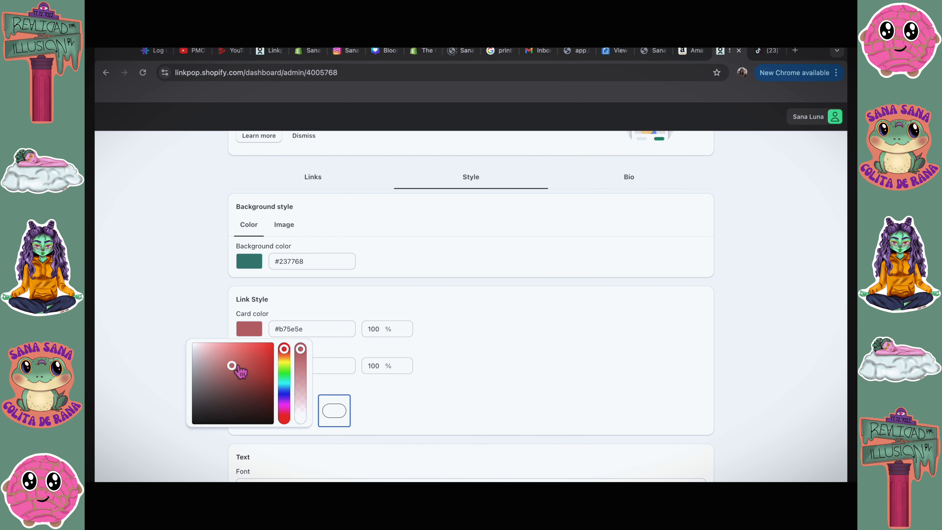
left_click_drag(232, 367, 221, 347)
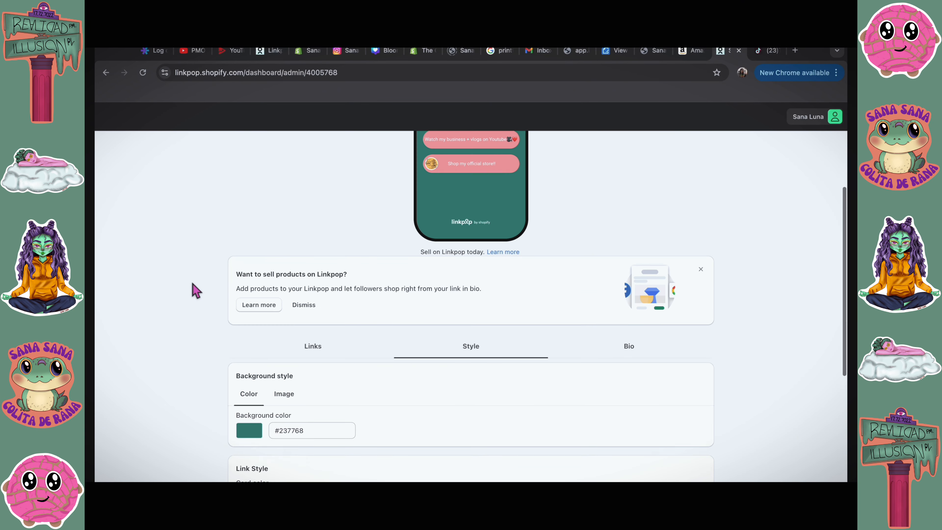
scroll("down", 3)
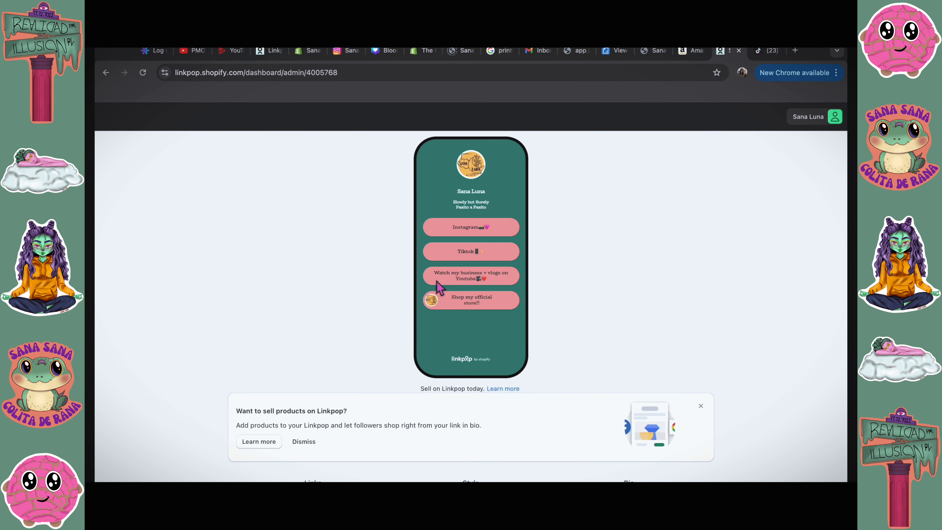
scroll("down", 3)
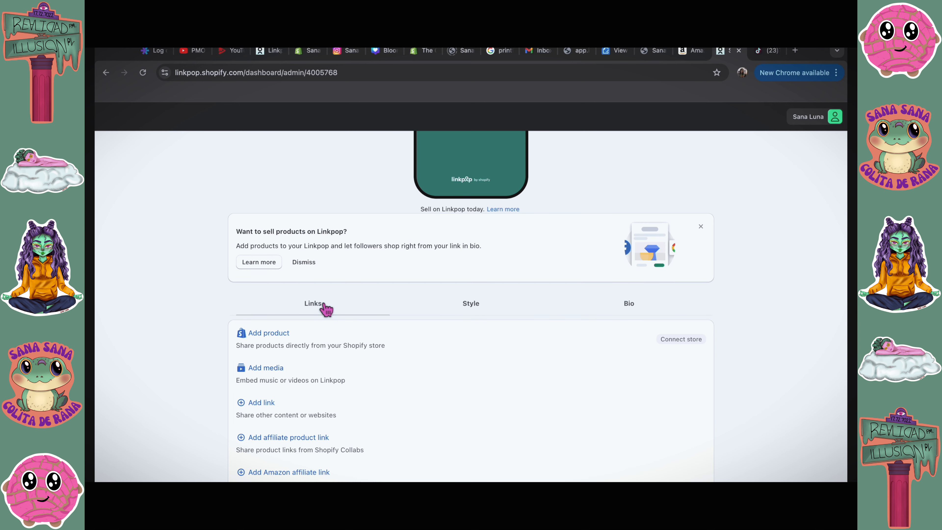
scroll("down", 3)
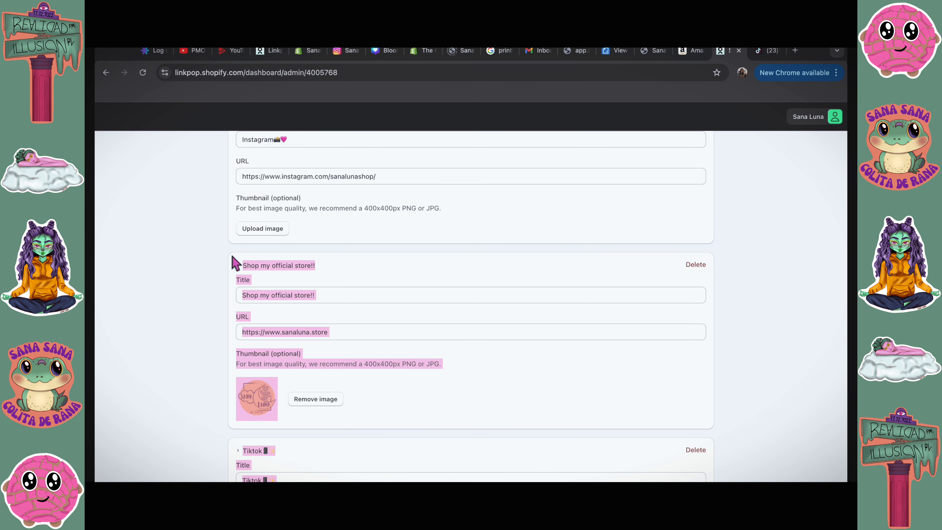
scroll("up", 3)
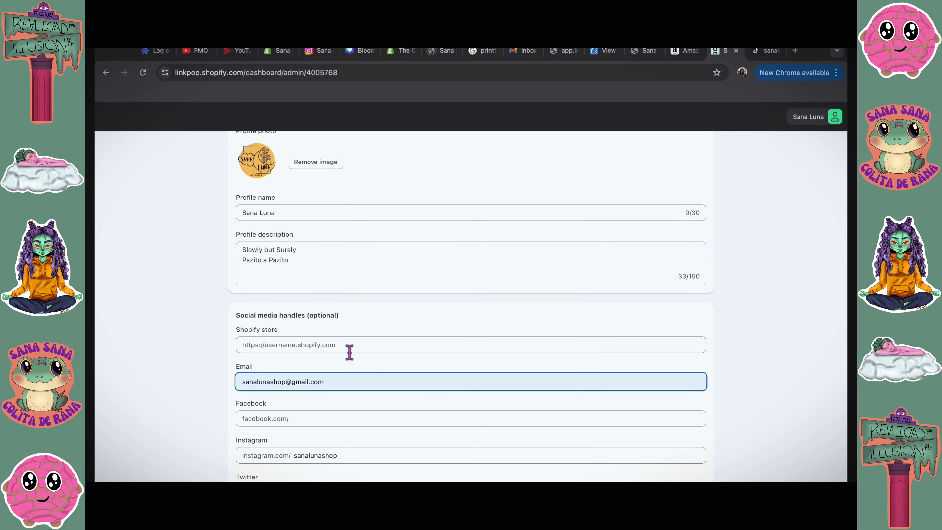
type("www.sana")
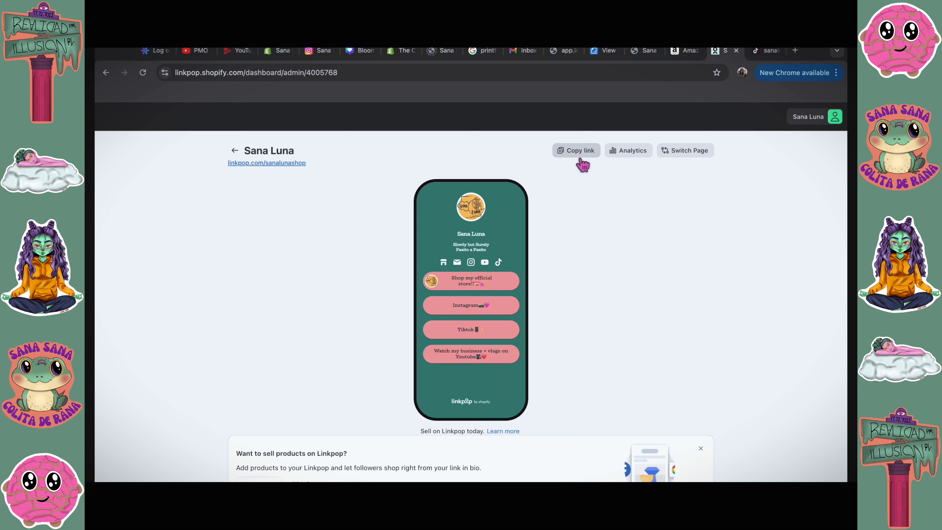
- Copy the public page address and view the live page at linkpop.com/sanalunashop
left_click(317, 51)
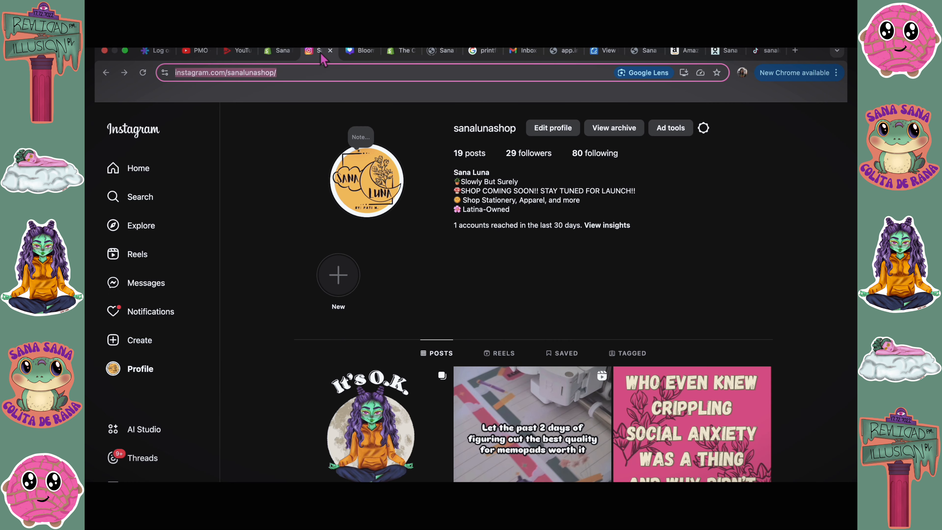
mouse_move(543, 162)
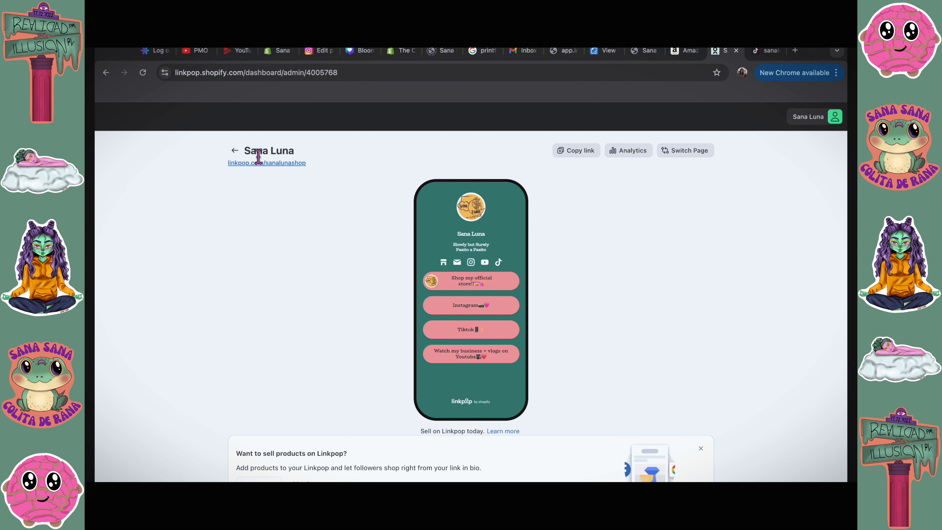
left_click(266, 163)
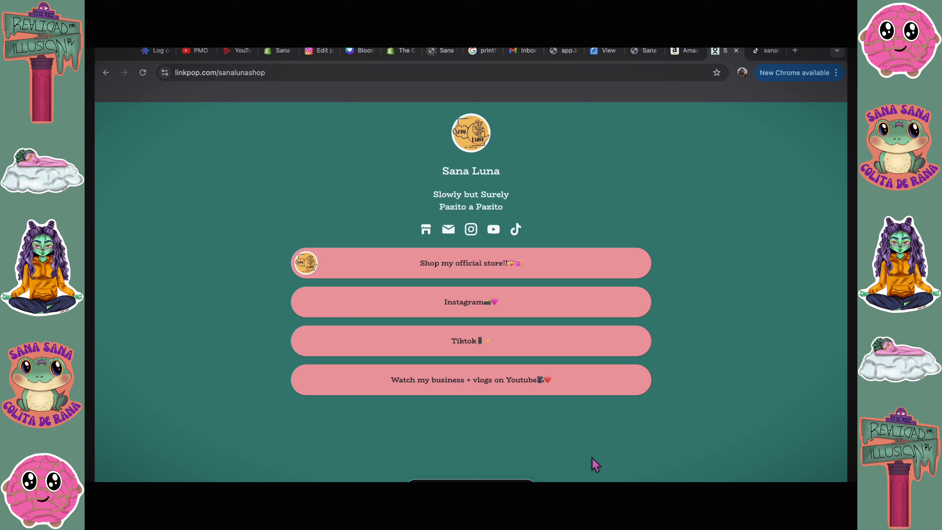
mouse_move(470, 233)
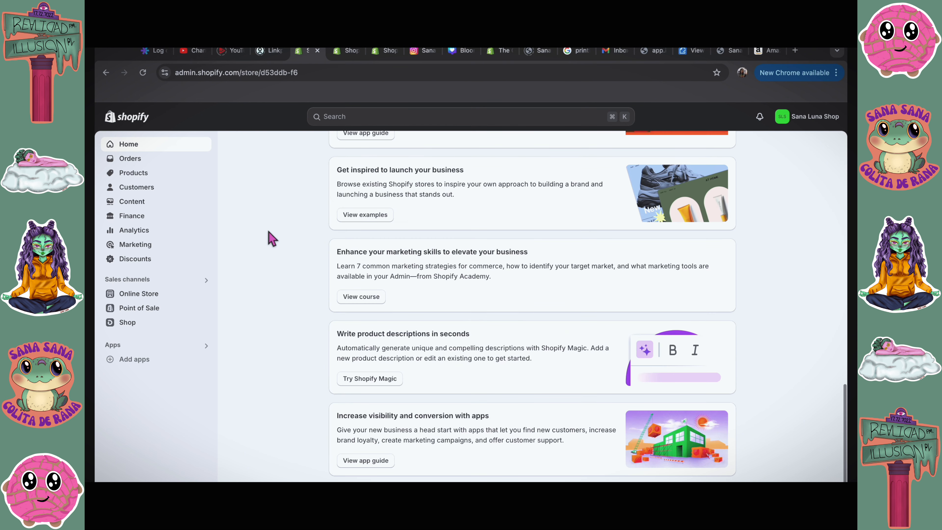
mouse_move(162, 169)
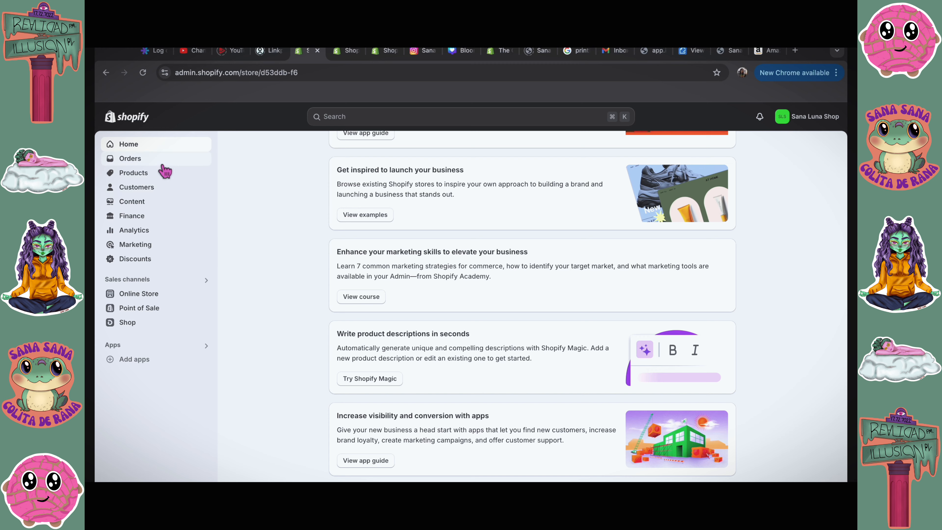
left_click(129, 144)
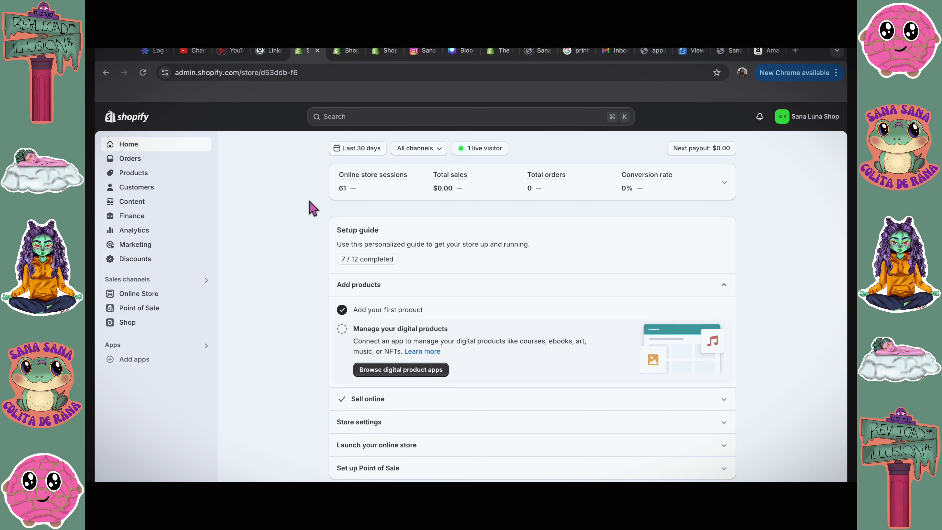
scroll("down", 3)
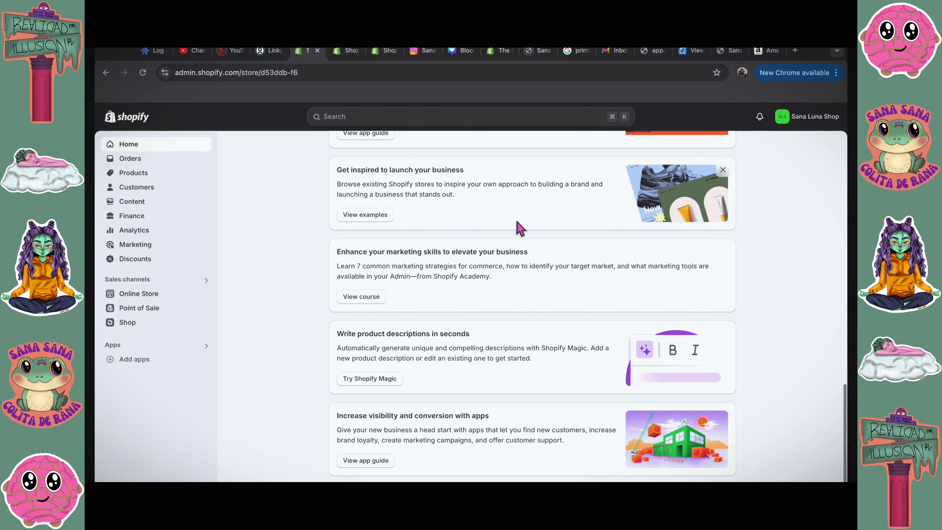
mouse_move(810, 128)
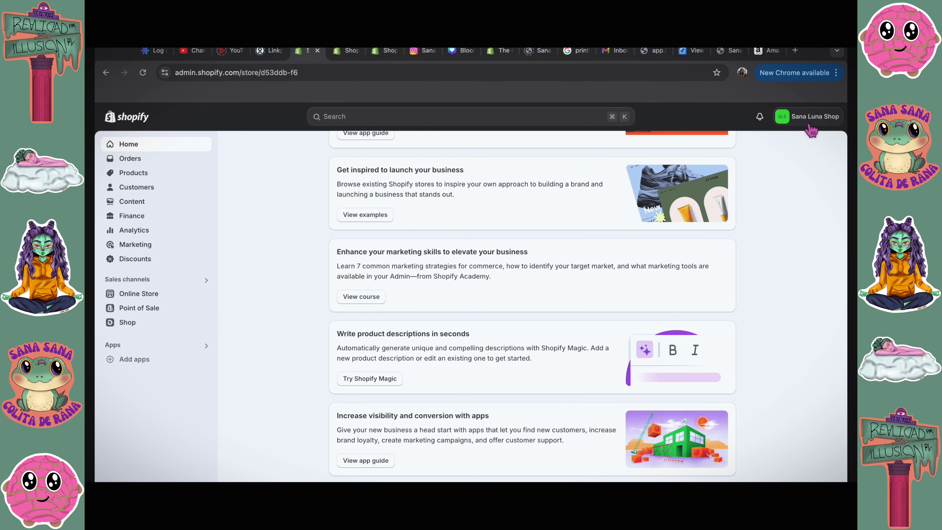
mouse_move(361, 421)
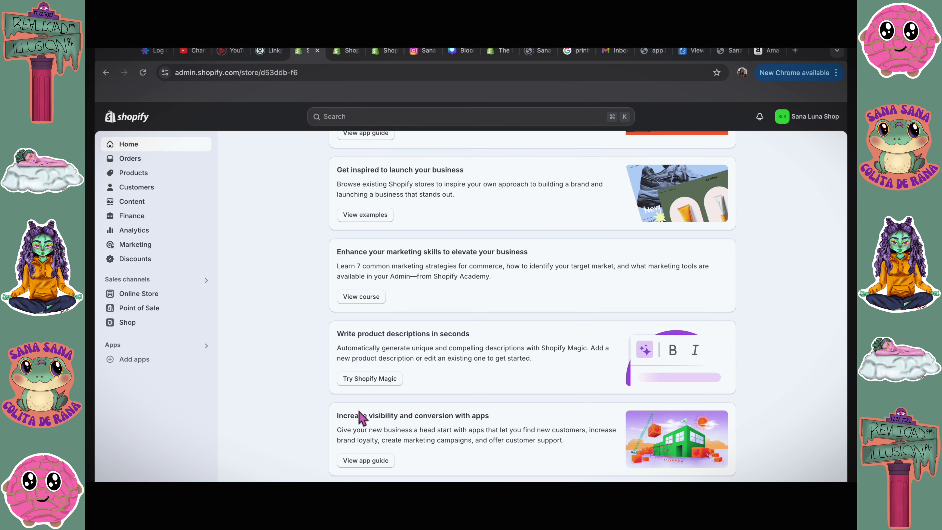
mouse_move(284, 313)
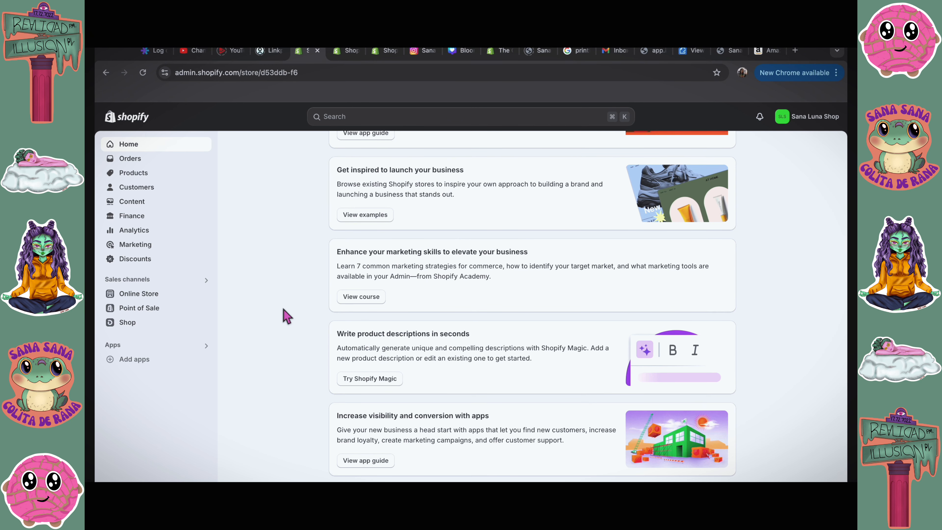